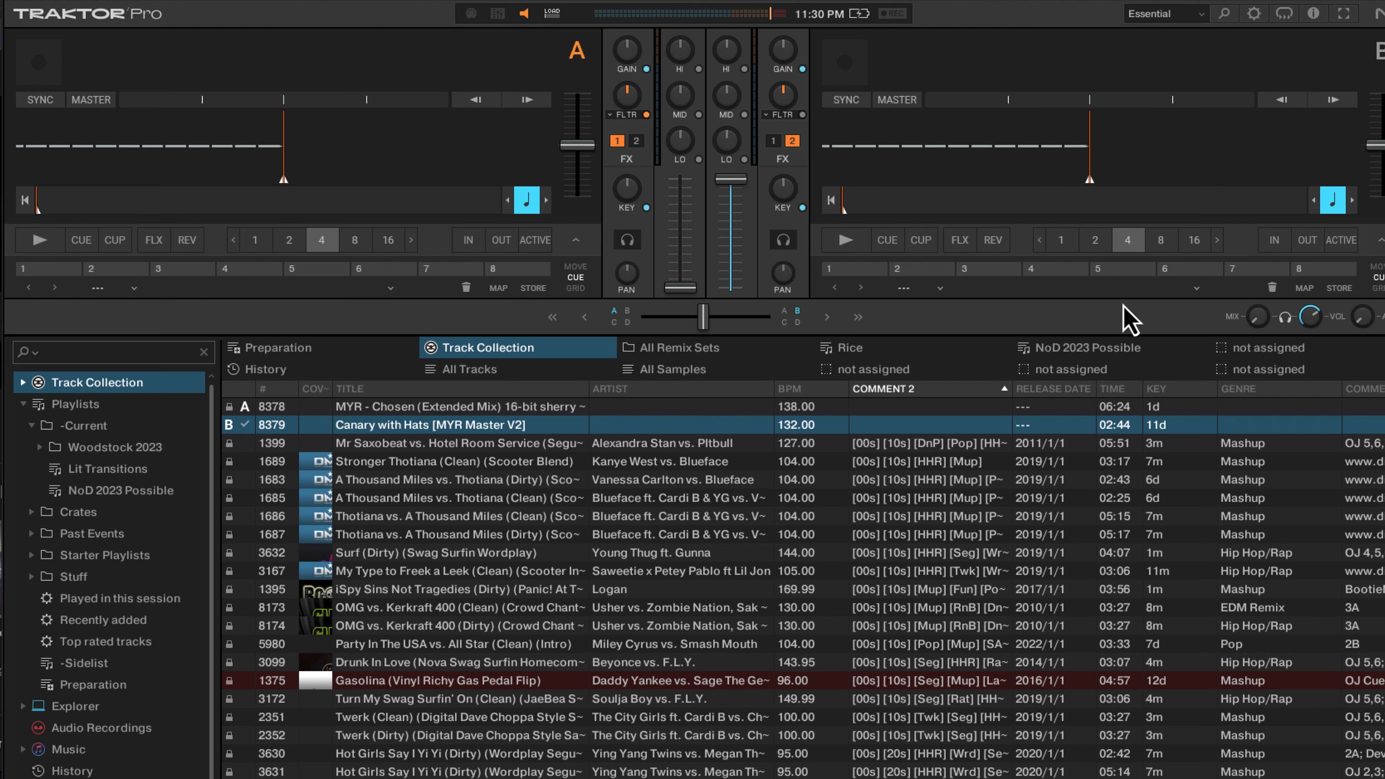
pyautogui.moveTo(353, 138)
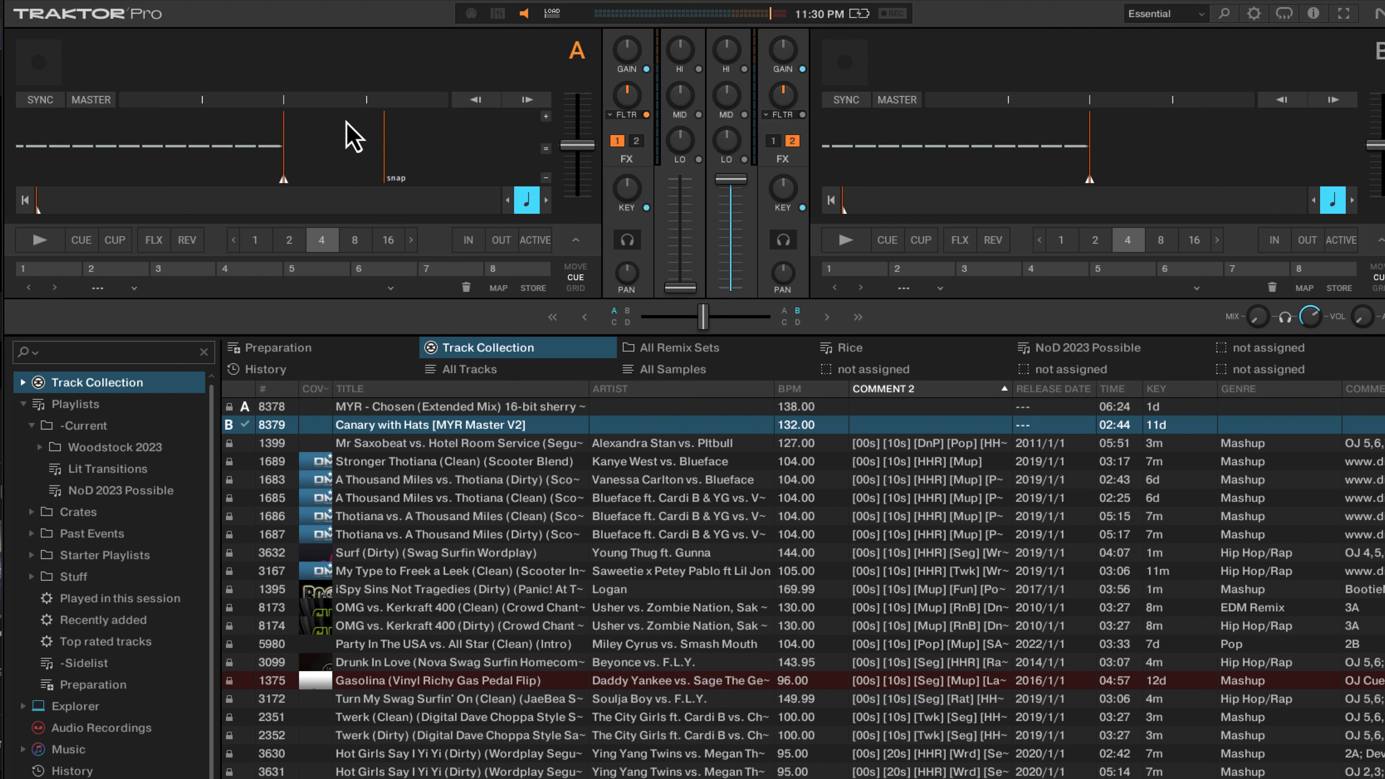
pyautogui.moveTo(97, 35)
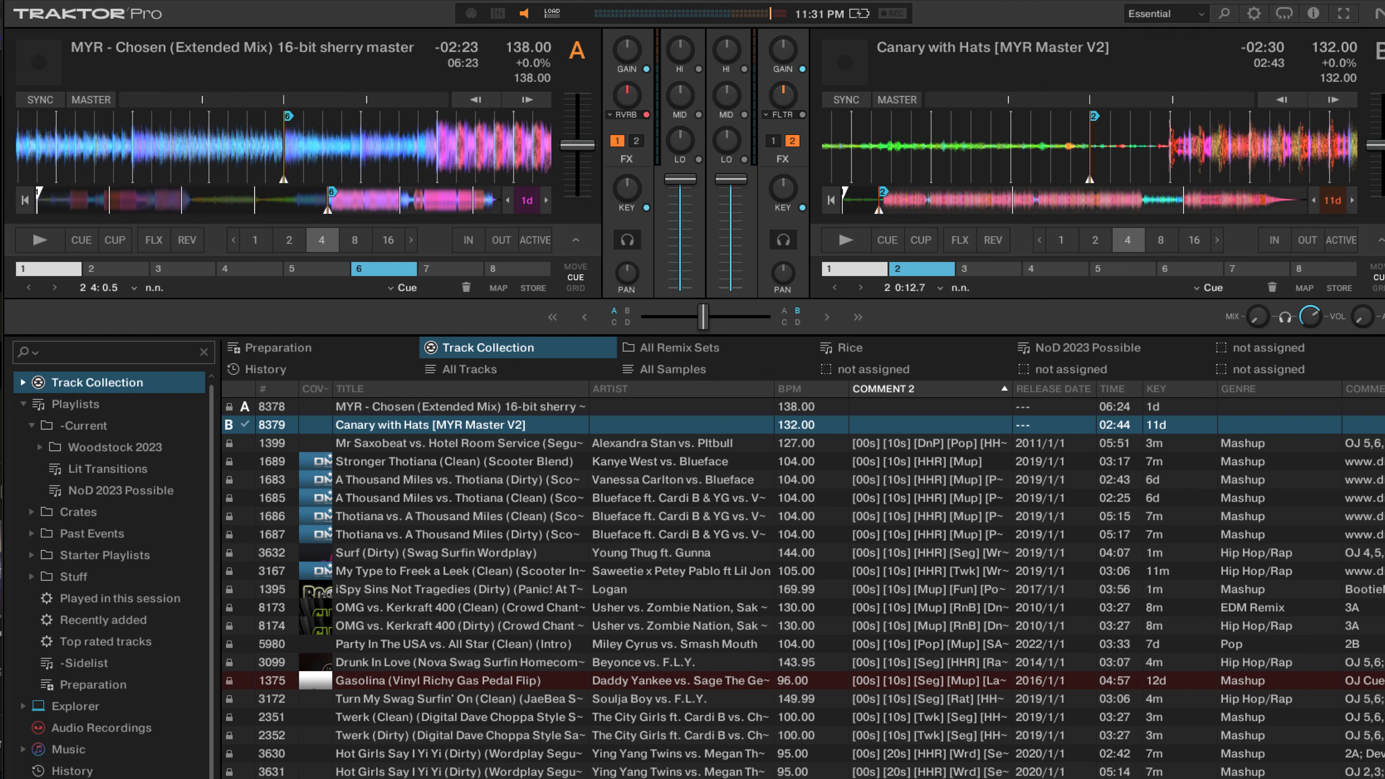
pyautogui.moveTo(658, 131)
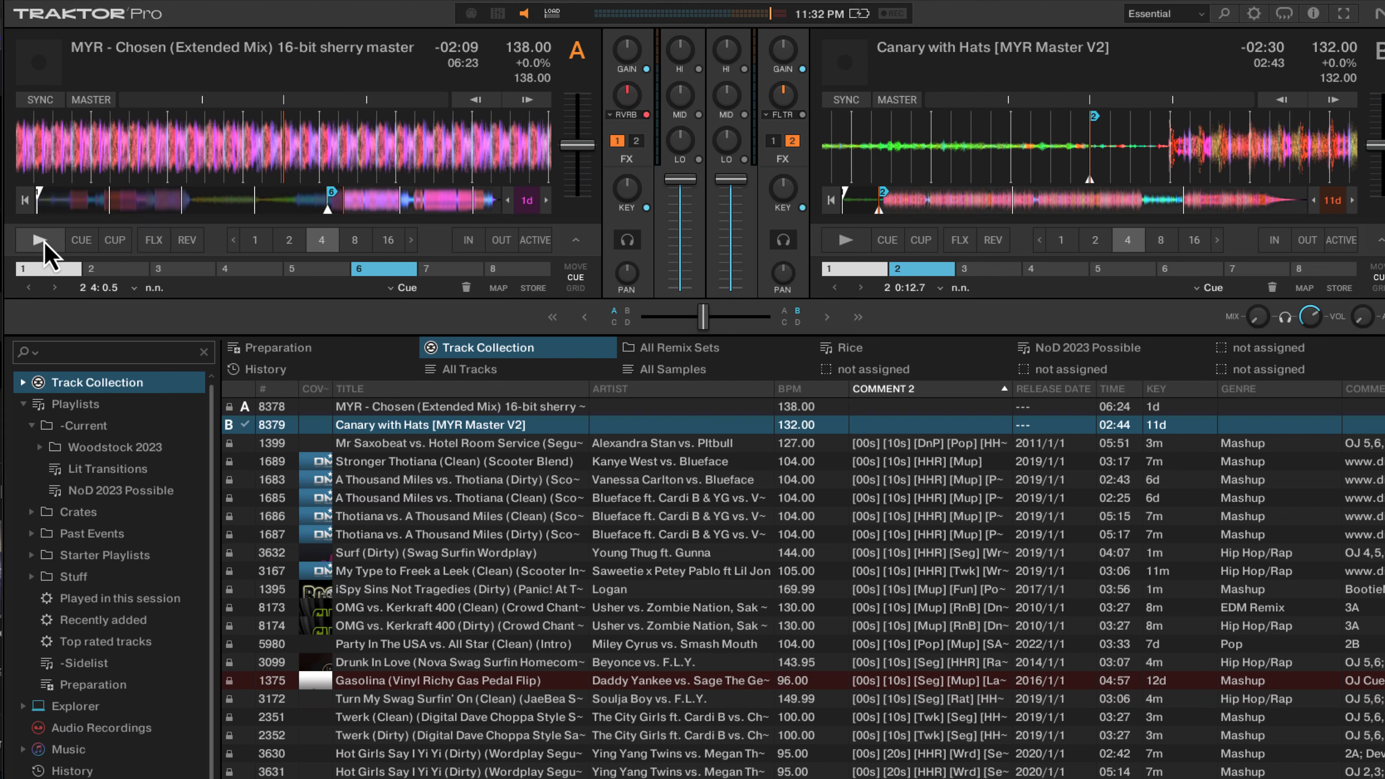
# Play the Chosen track on deck A briefly, then stop it.
pyautogui.click(39, 239)
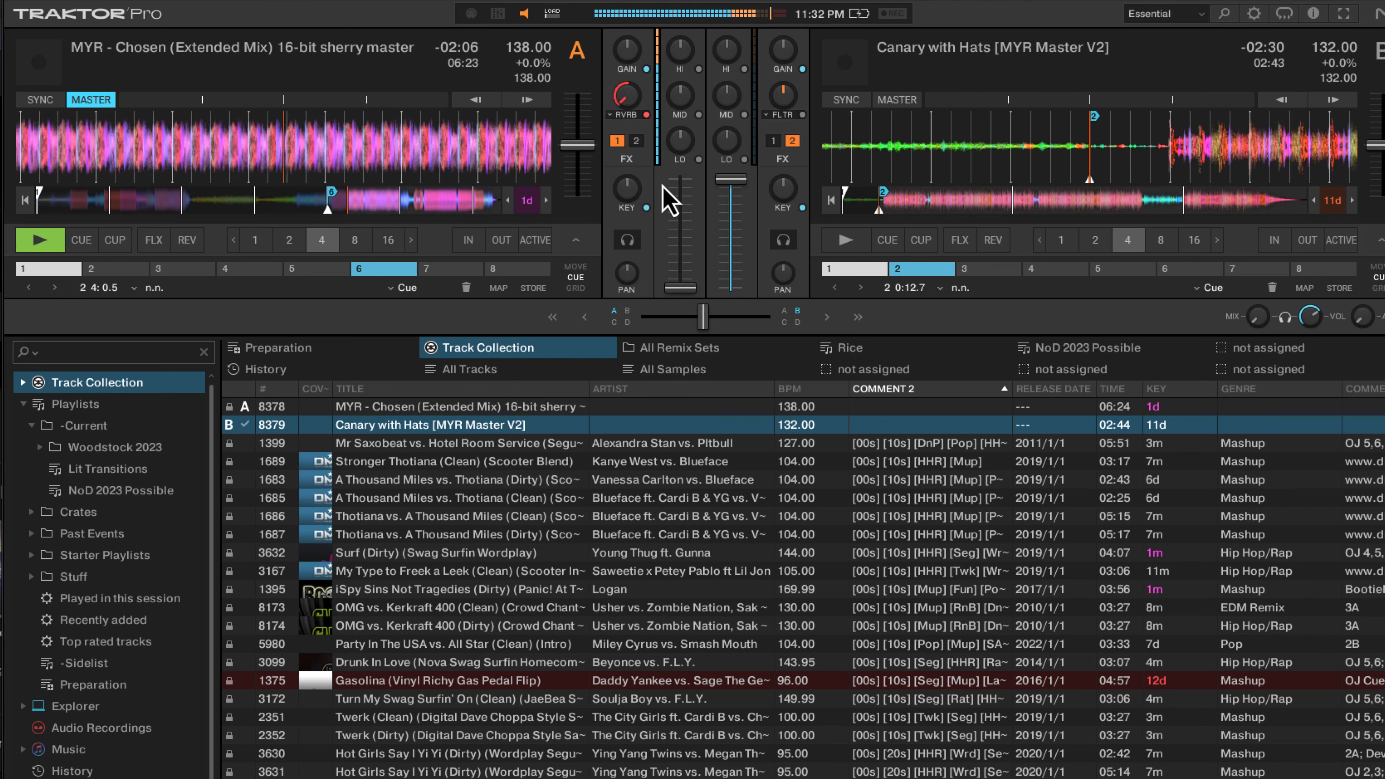
pyautogui.click(39, 239)
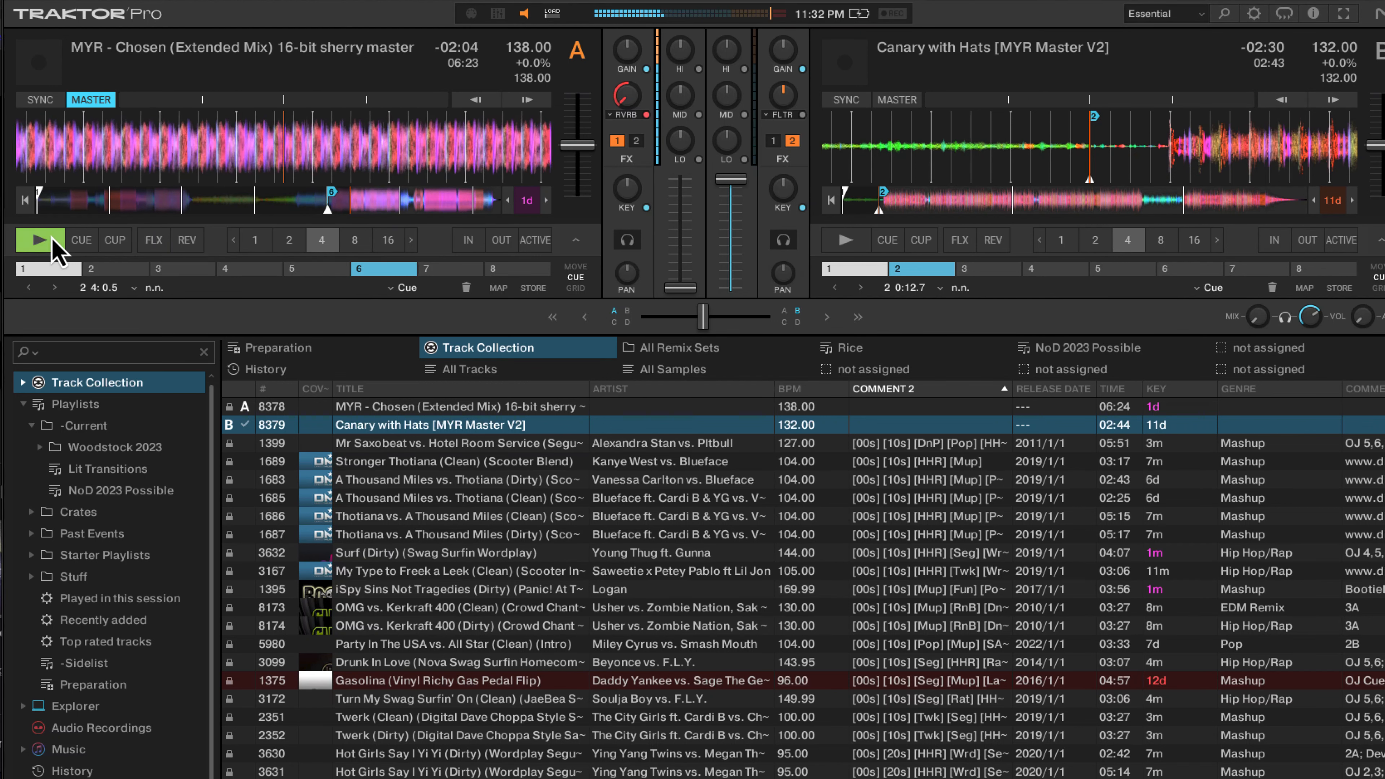
pyautogui.click(39, 240)
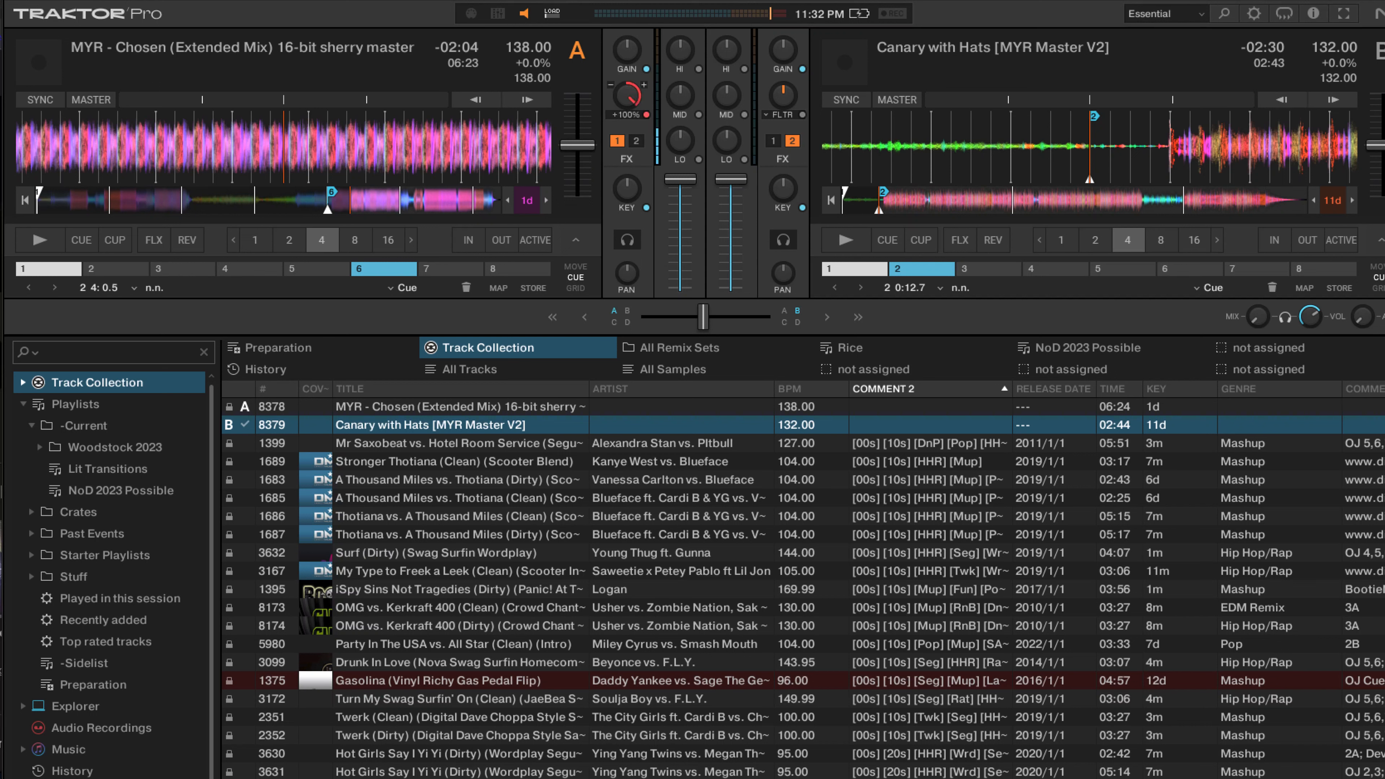
# Sweep the channel A reverb fully up, settle it around 36%, and restart deck A.
pyautogui.moveTo(627, 91); pyautogui.dragTo(623, 101)
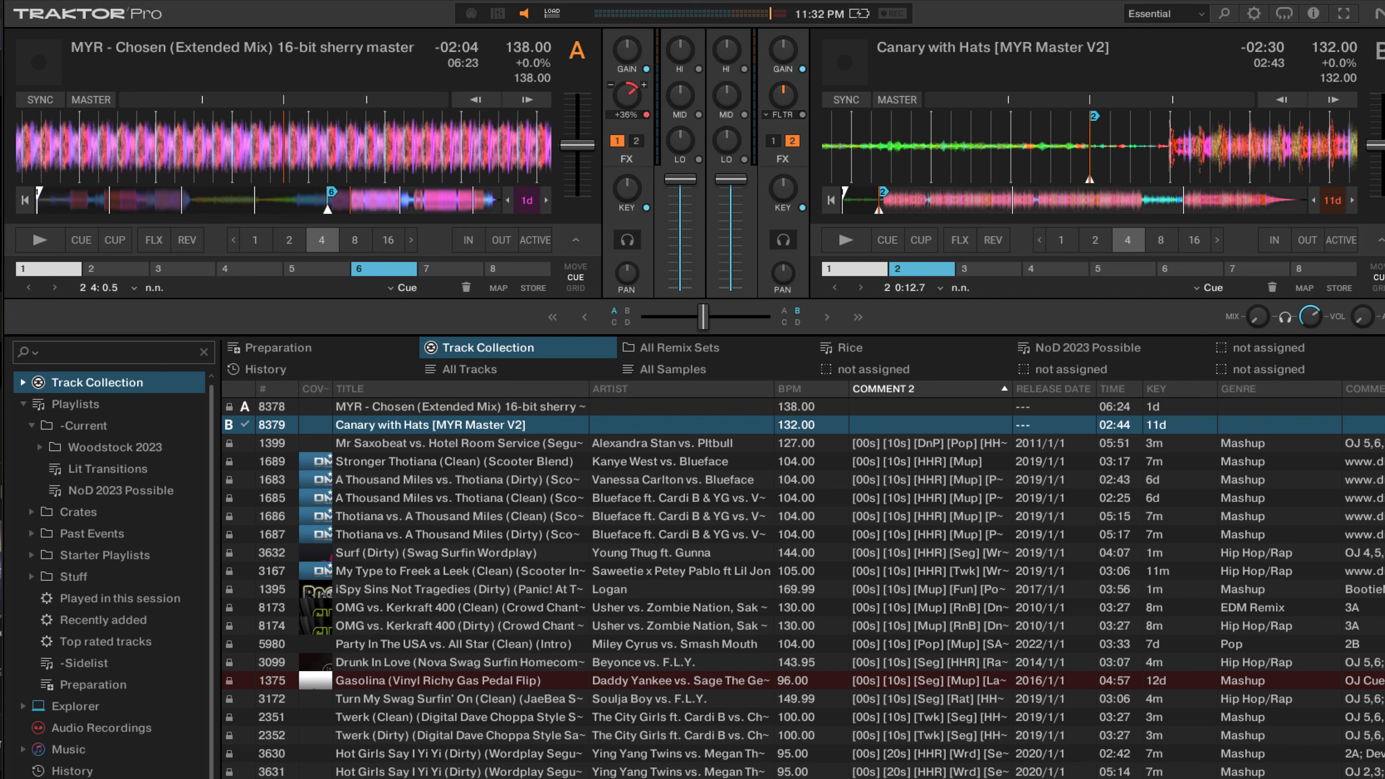
pyautogui.moveTo(625, 95); pyautogui.dragTo(625, 95)
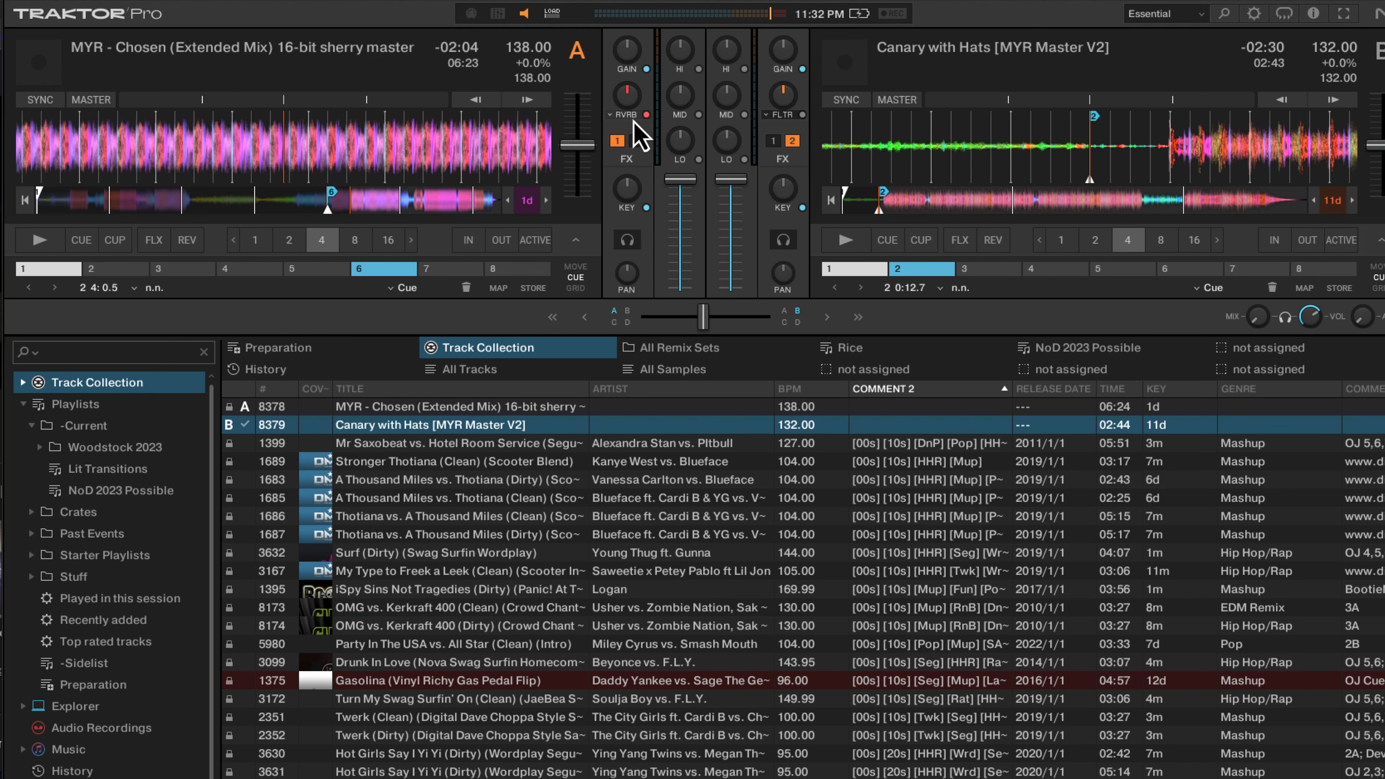
pyautogui.click(621, 114)
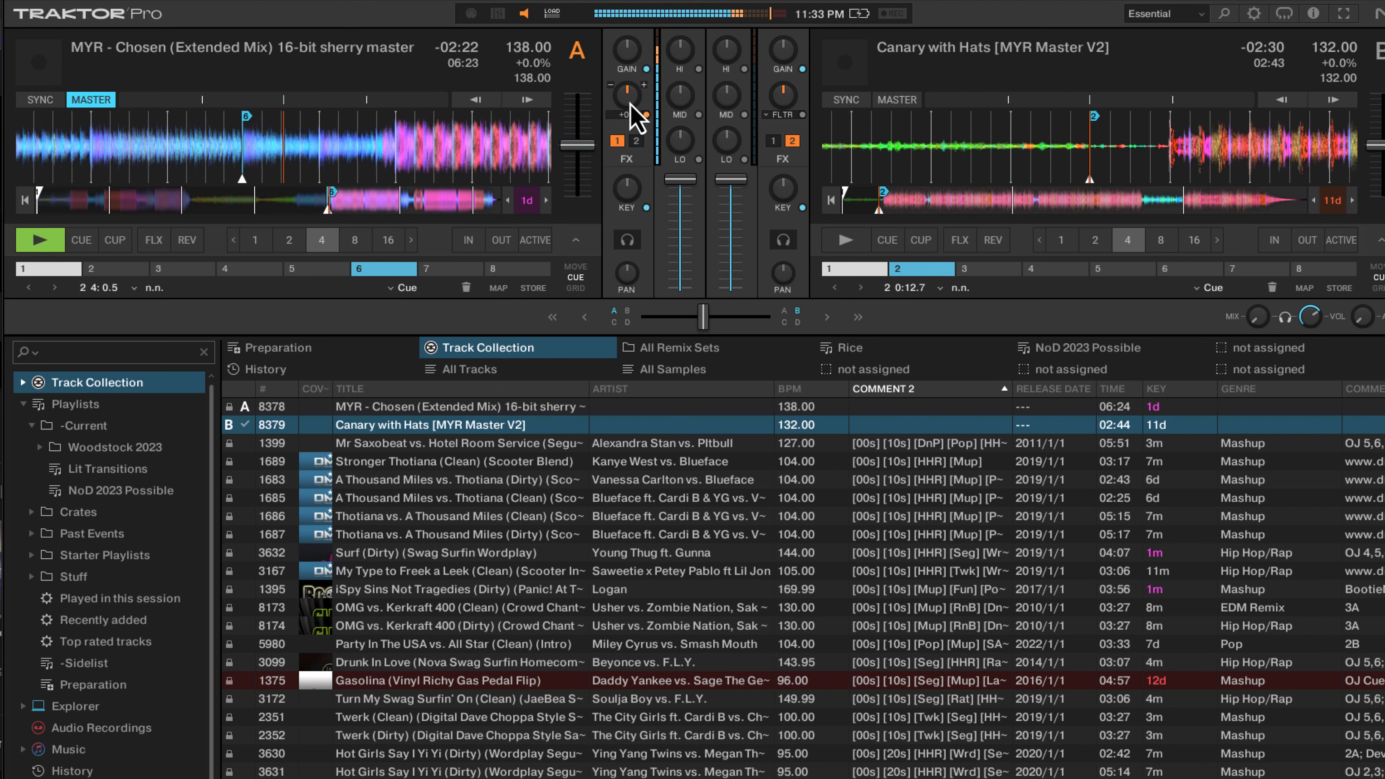
# Wash deck A out with full channel reverb, stop it, and recentre the crossfader.
pyautogui.moveTo(626, 88); pyautogui.dragTo(627, 71)
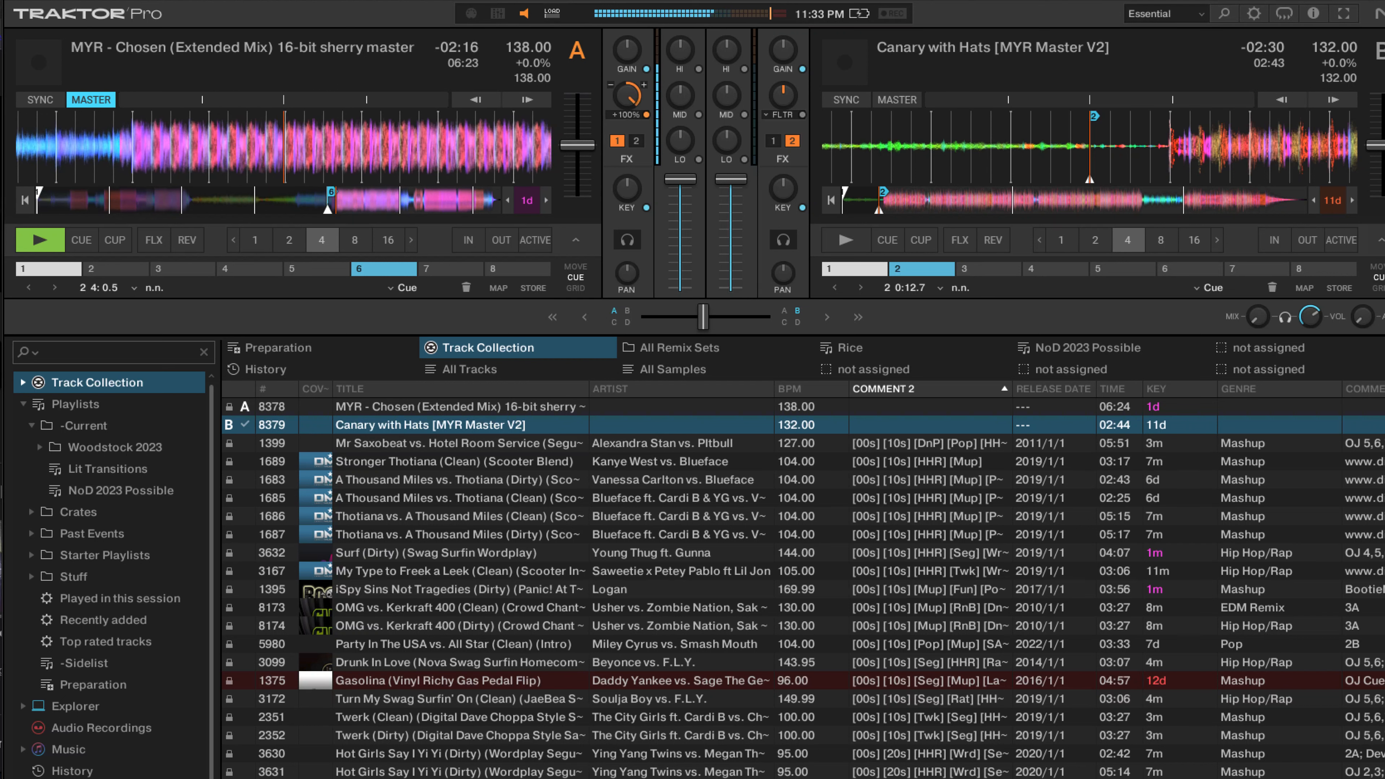
pyautogui.click(844, 239)
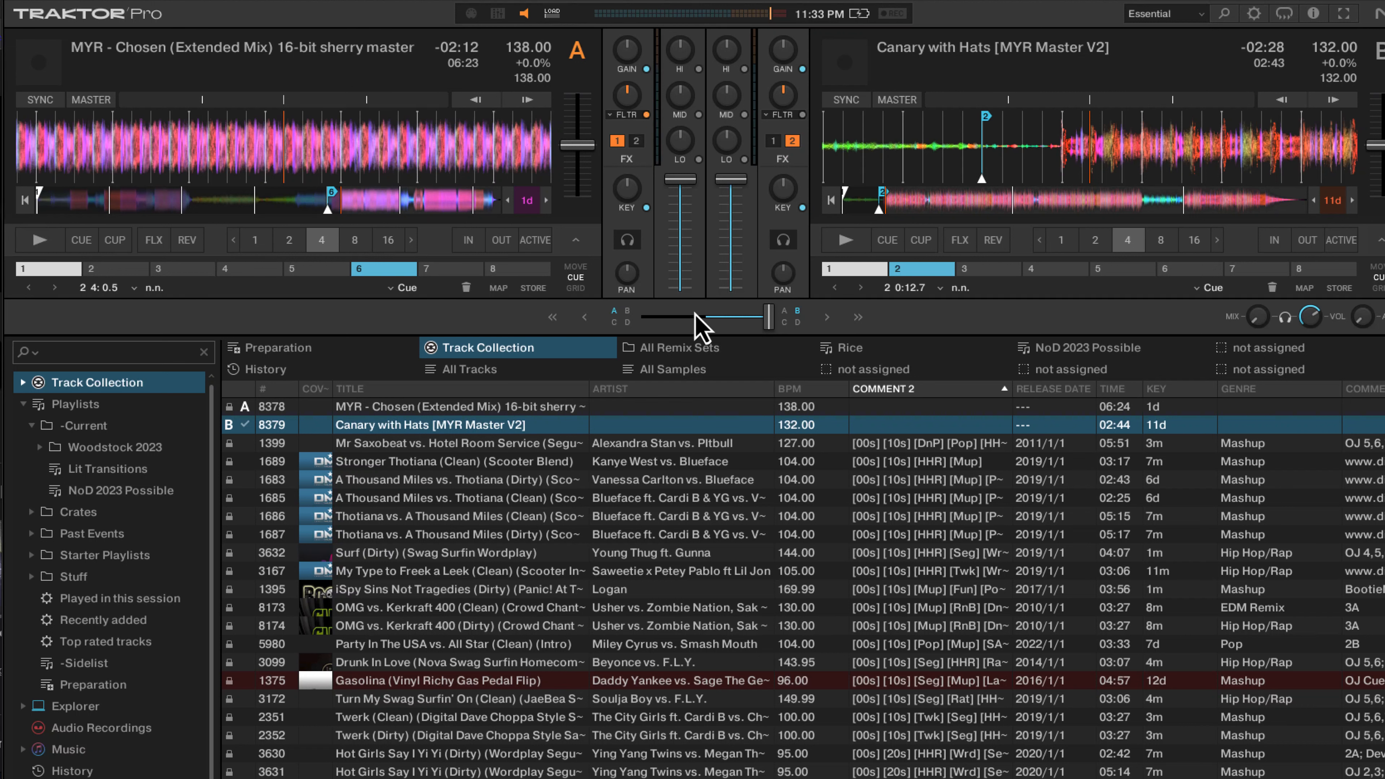
pyautogui.moveTo(733, 317); pyautogui.dragTo(702, 318)
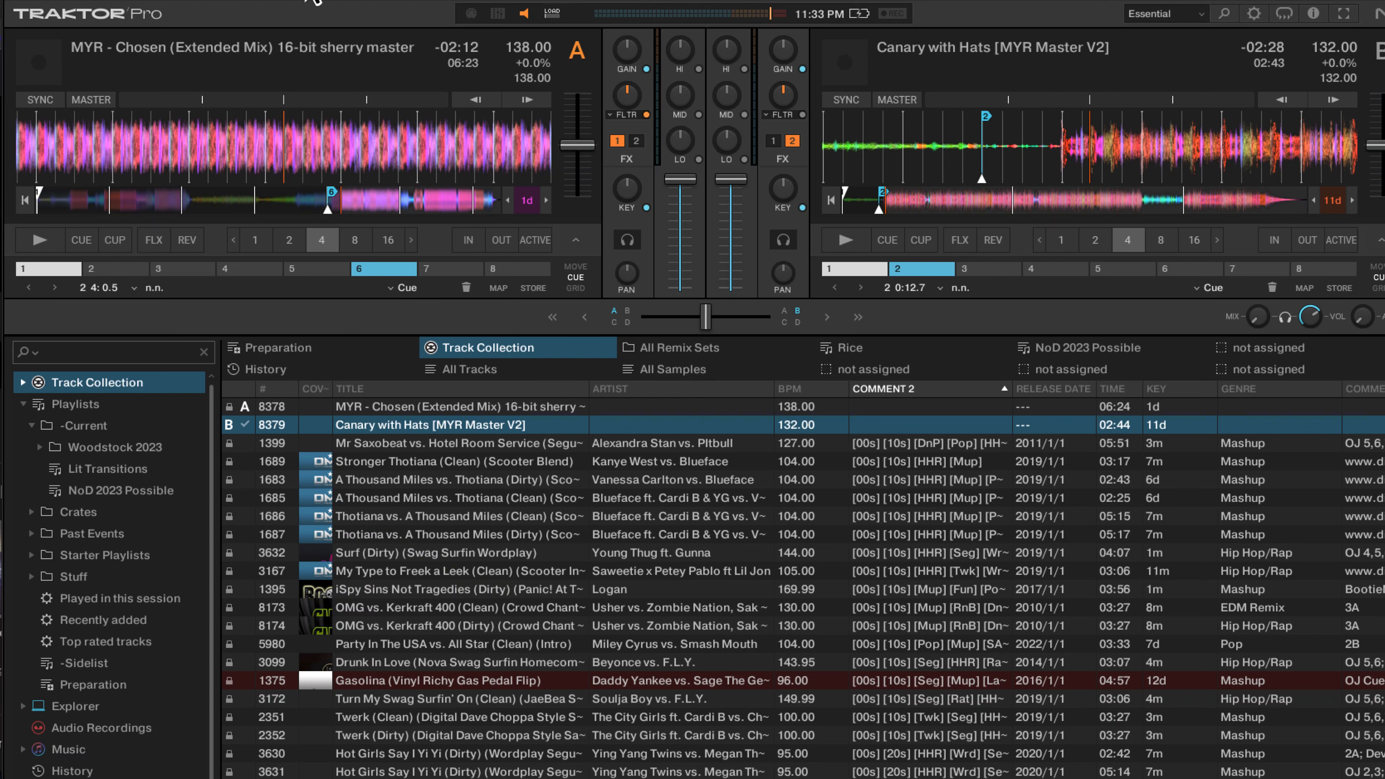
pyautogui.moveTo(205, 35)
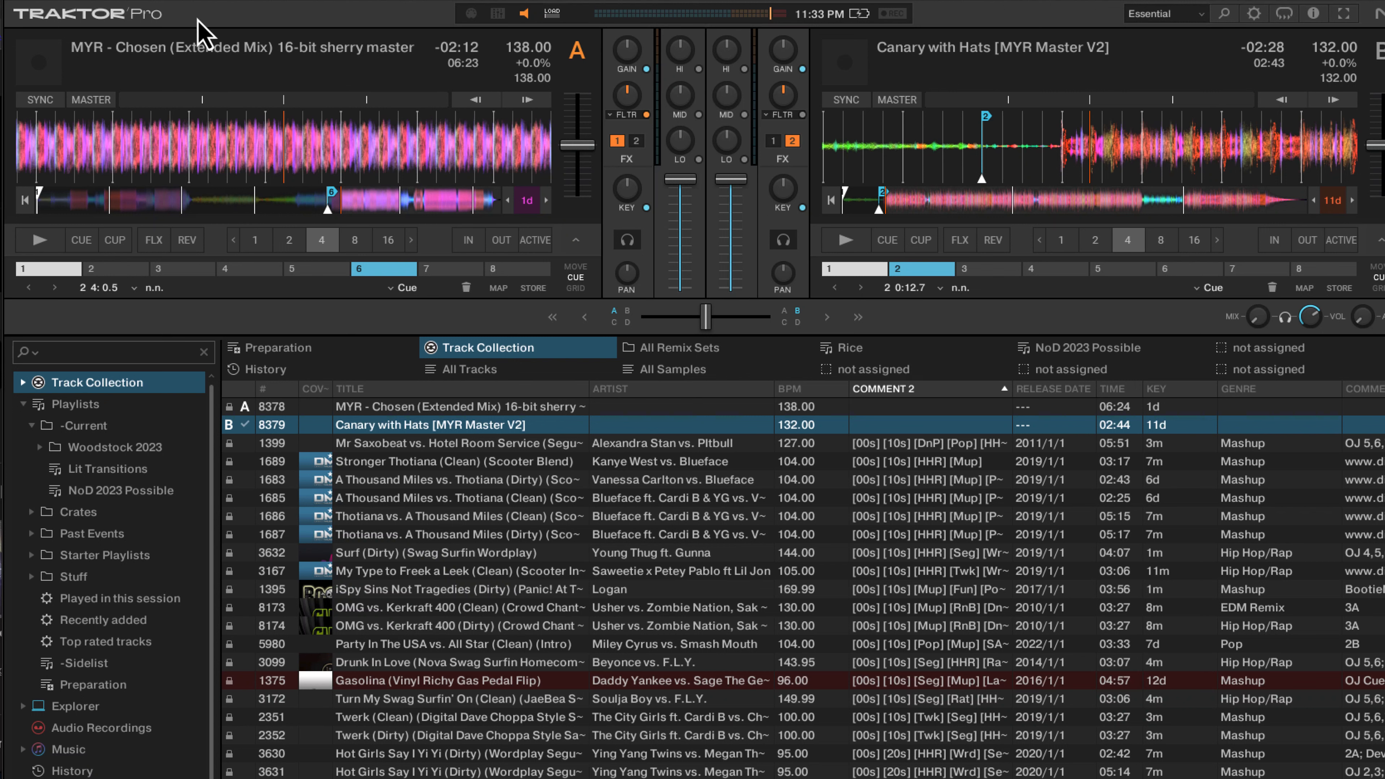
pyautogui.moveTo(1312, 142)
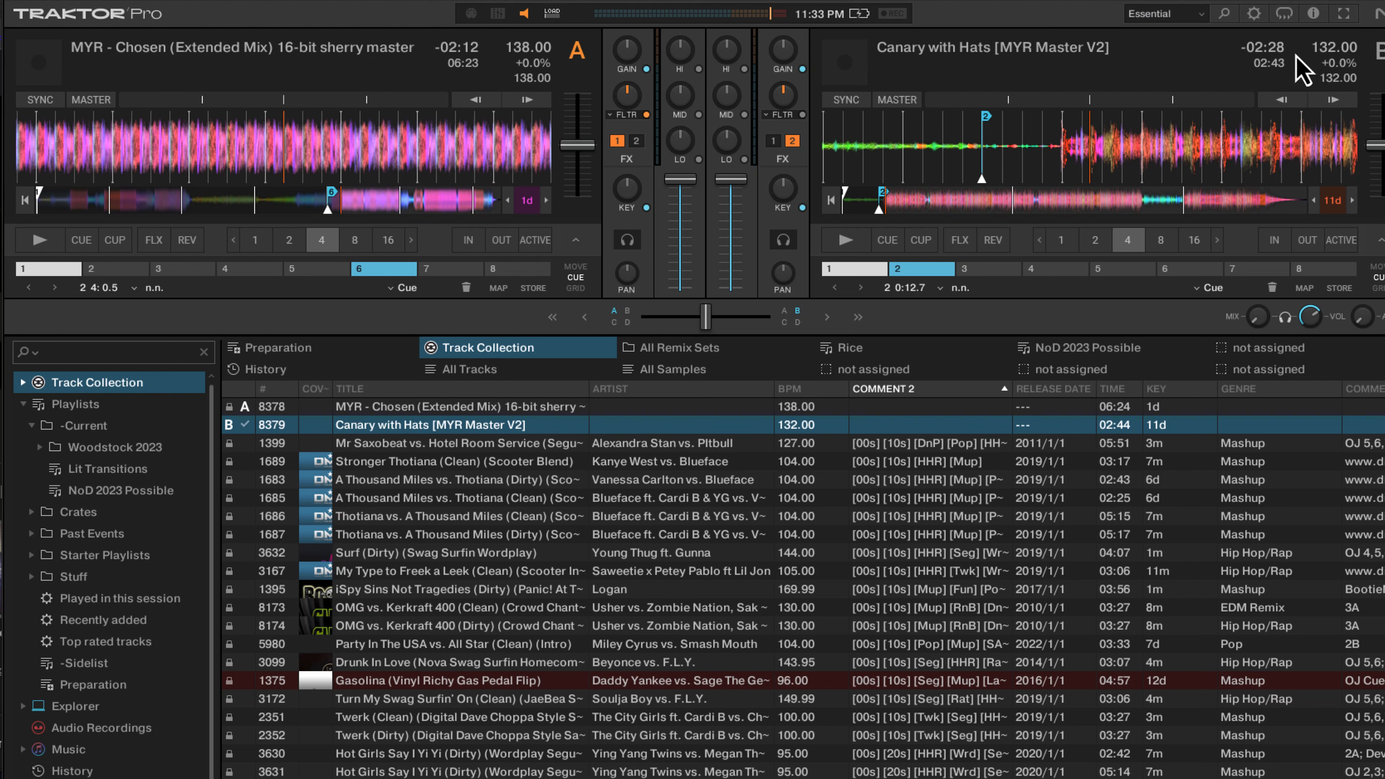
# Enable the global section with effect units 1 and 2 in Preferences > Global Settings.
pyautogui.click(1254, 13)
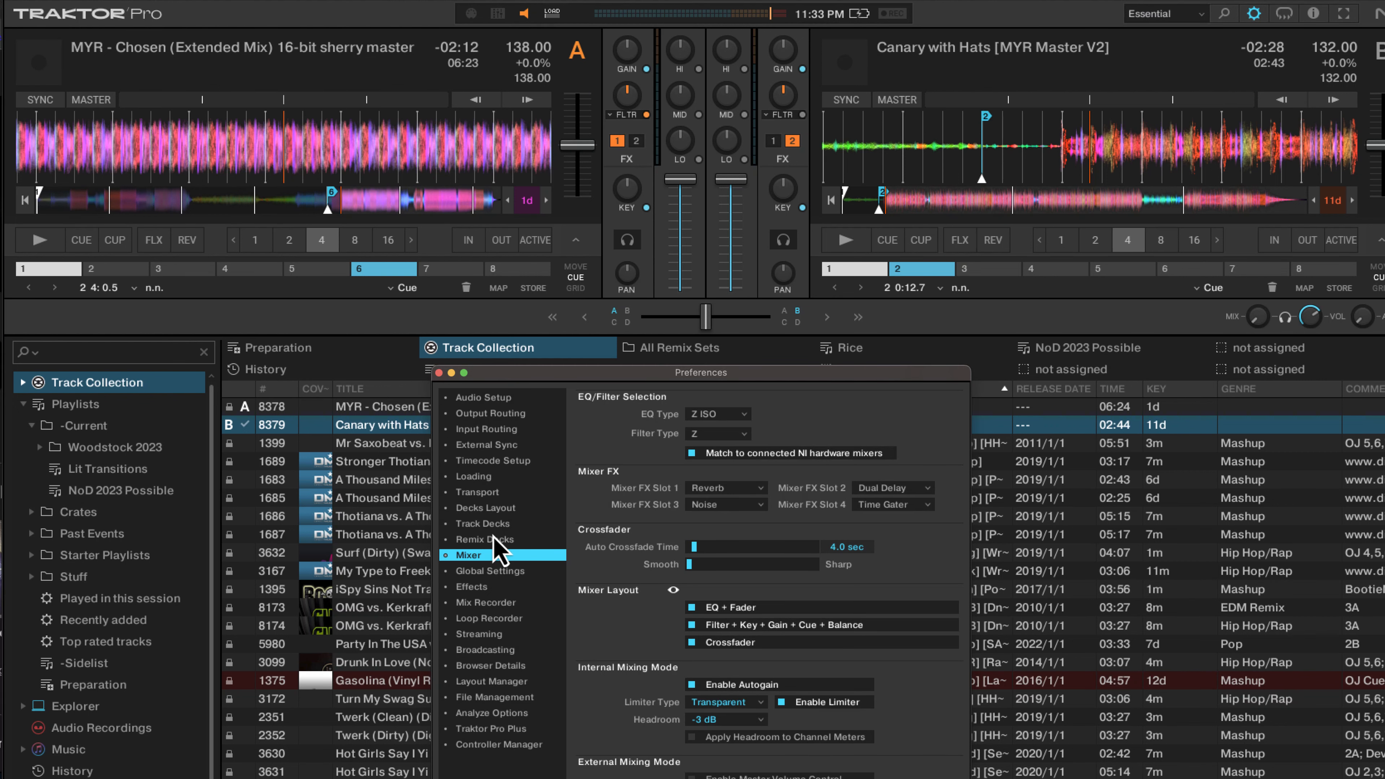
pyautogui.click(489, 570)
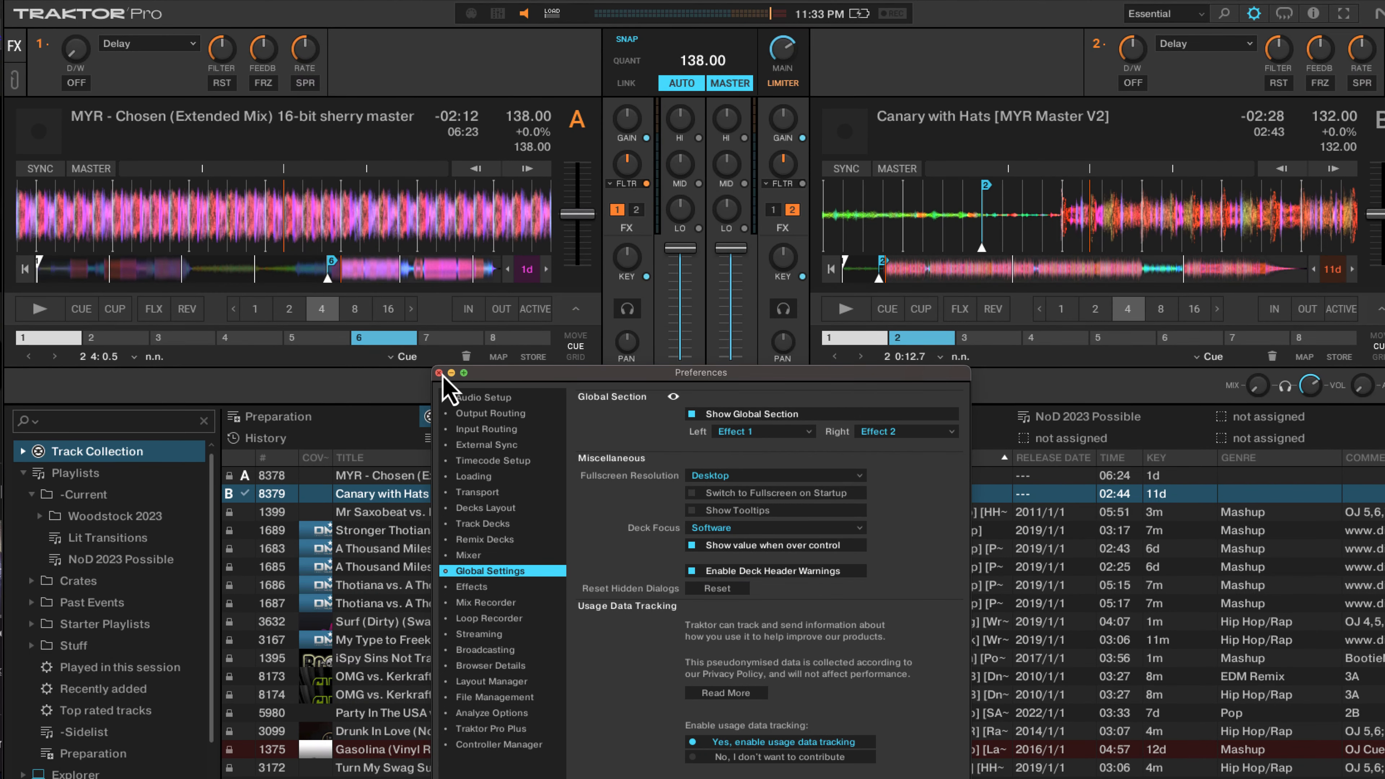
pyautogui.click(438, 373)
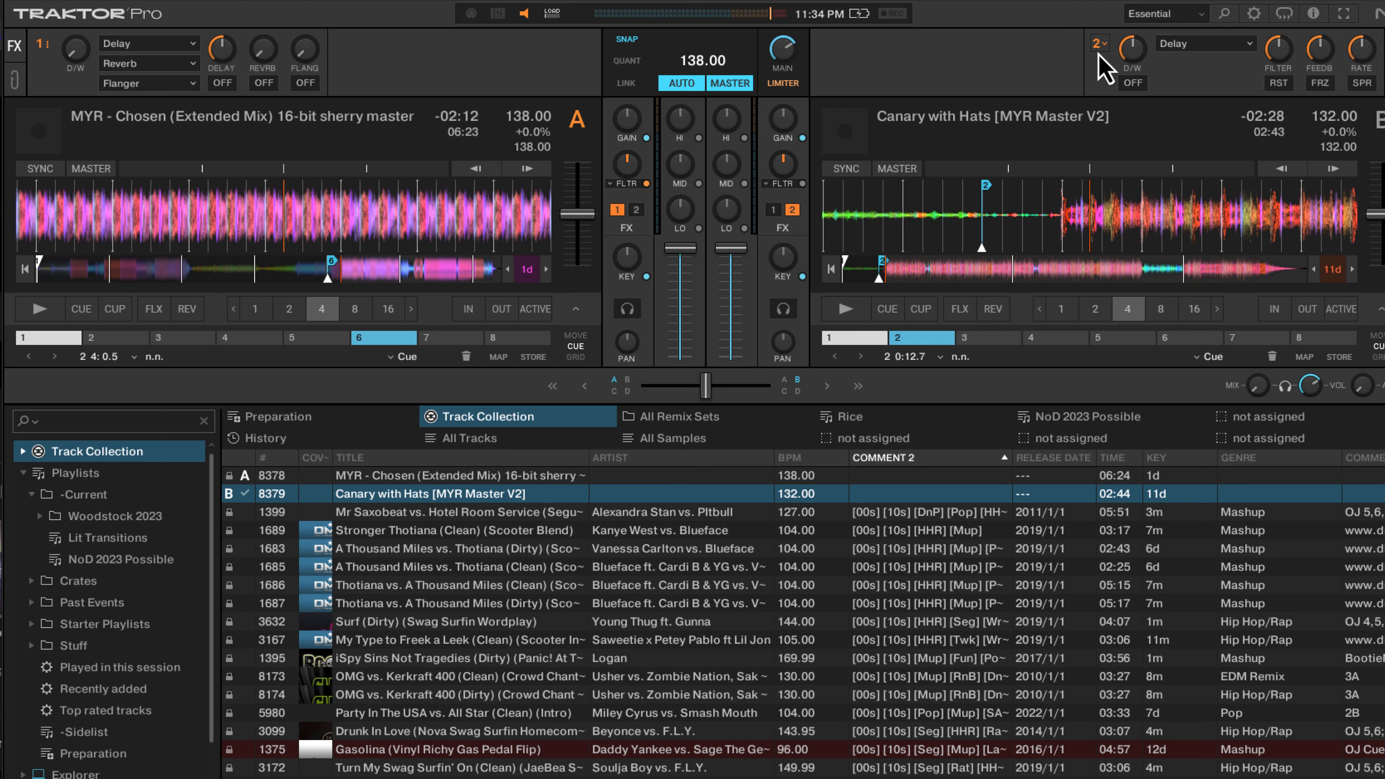
# Switch effect units 2 and 1 to Single mode, each holding one Delay.
pyautogui.click(1100, 43)
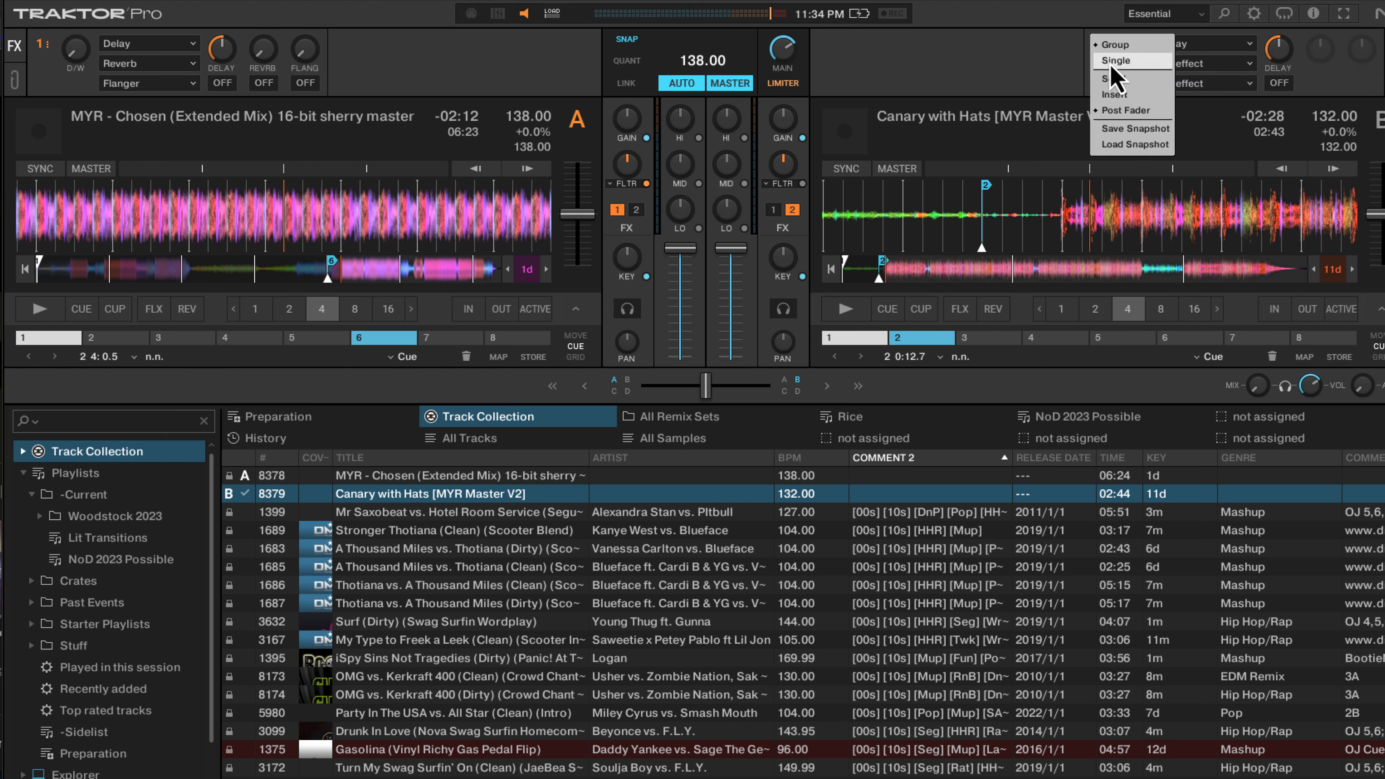
pyautogui.click(1120, 61)
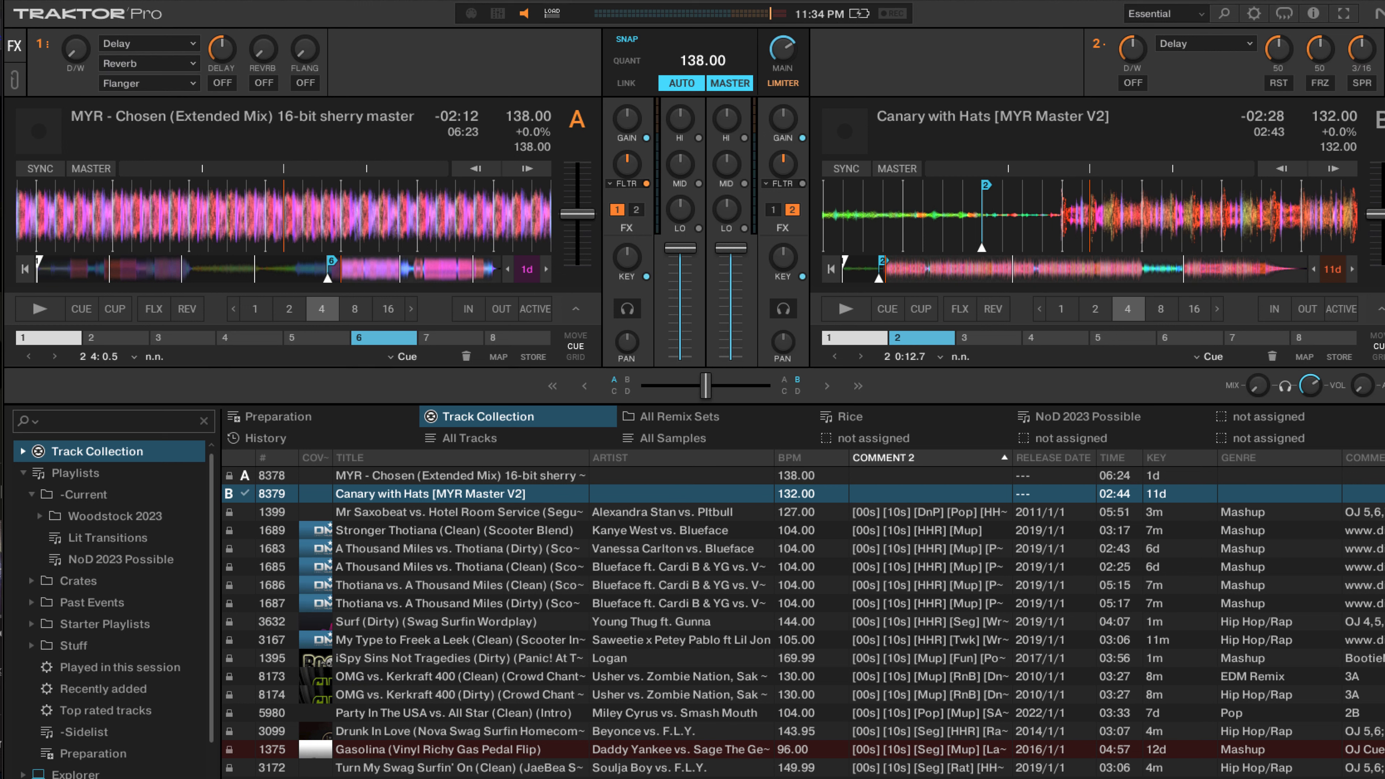
pyautogui.click(15, 47)
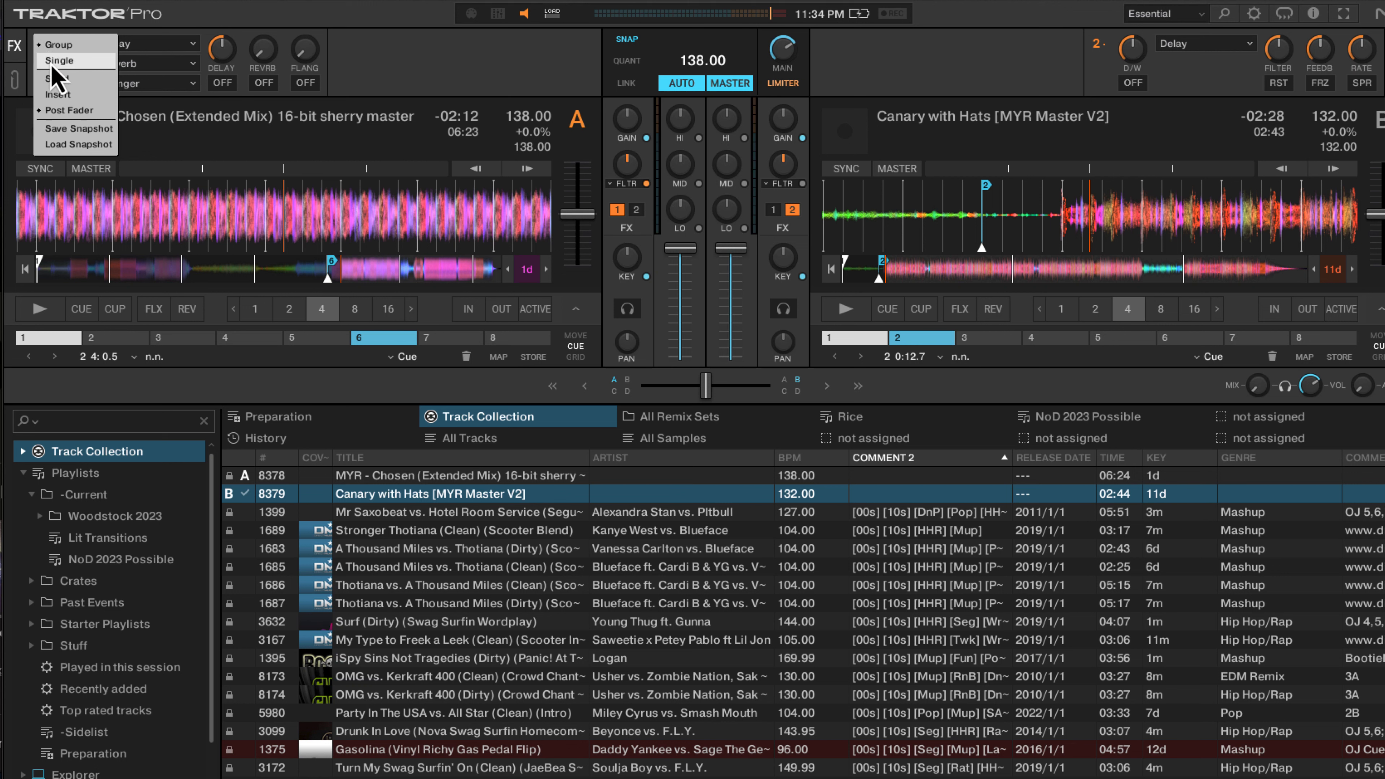
pyautogui.click(60, 60)
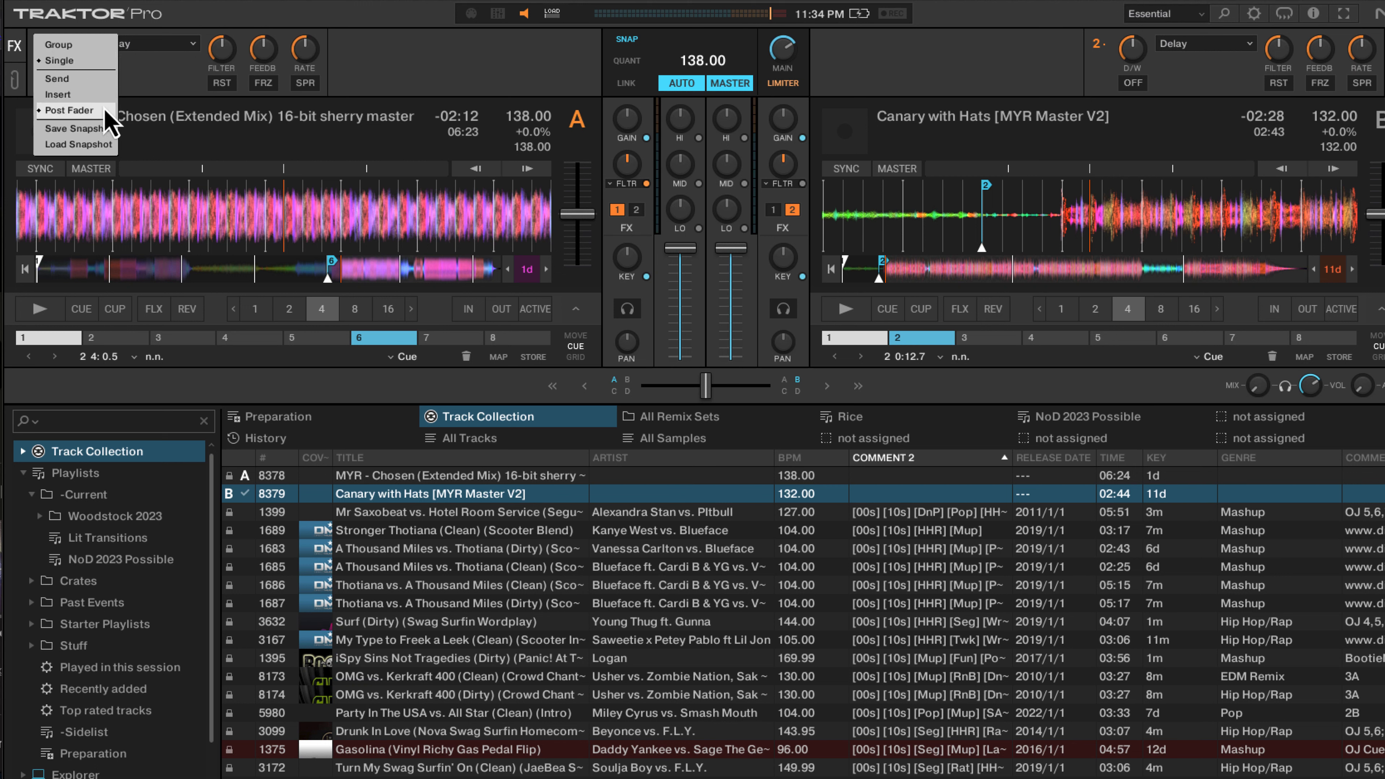
pyautogui.moveTo(59, 95)
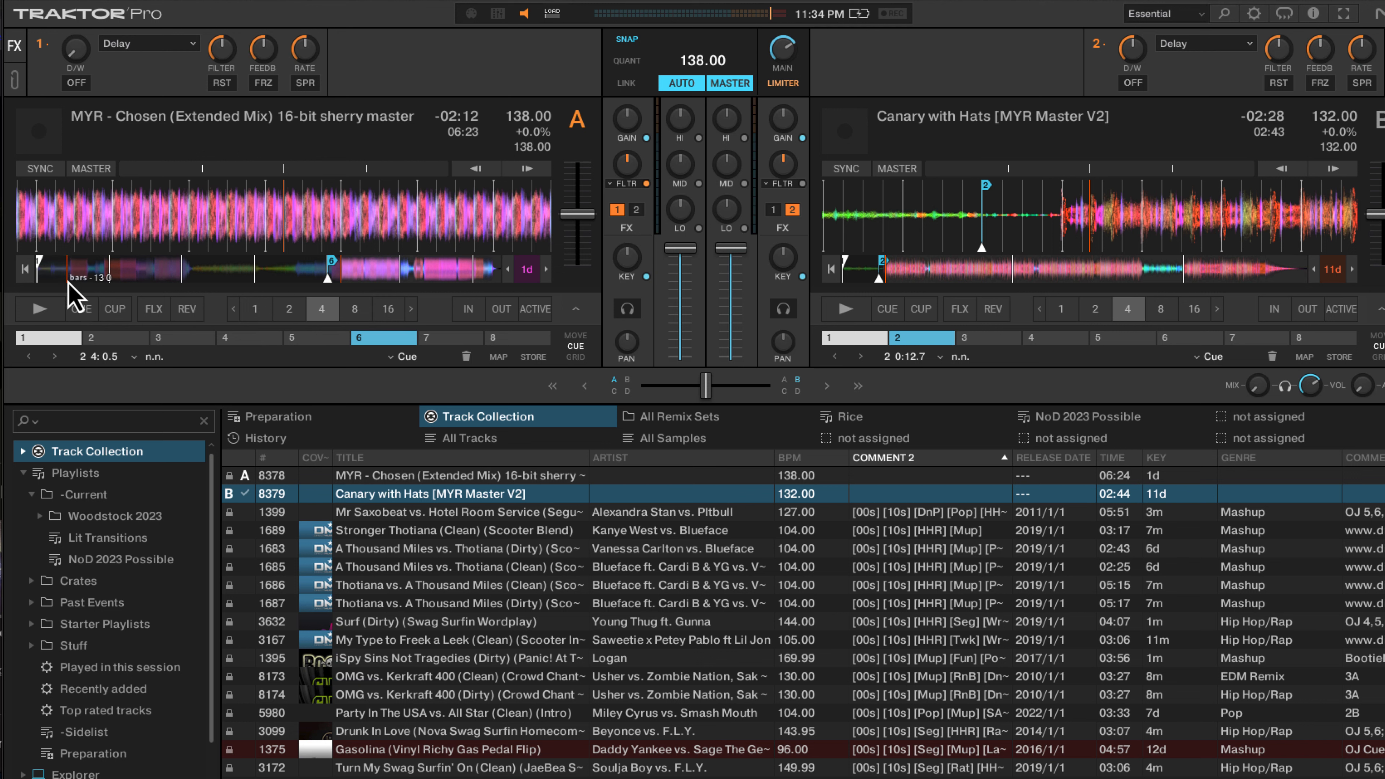
# Play deck A and switch on the Delay in FX unit 1.
pyautogui.click(38, 308)
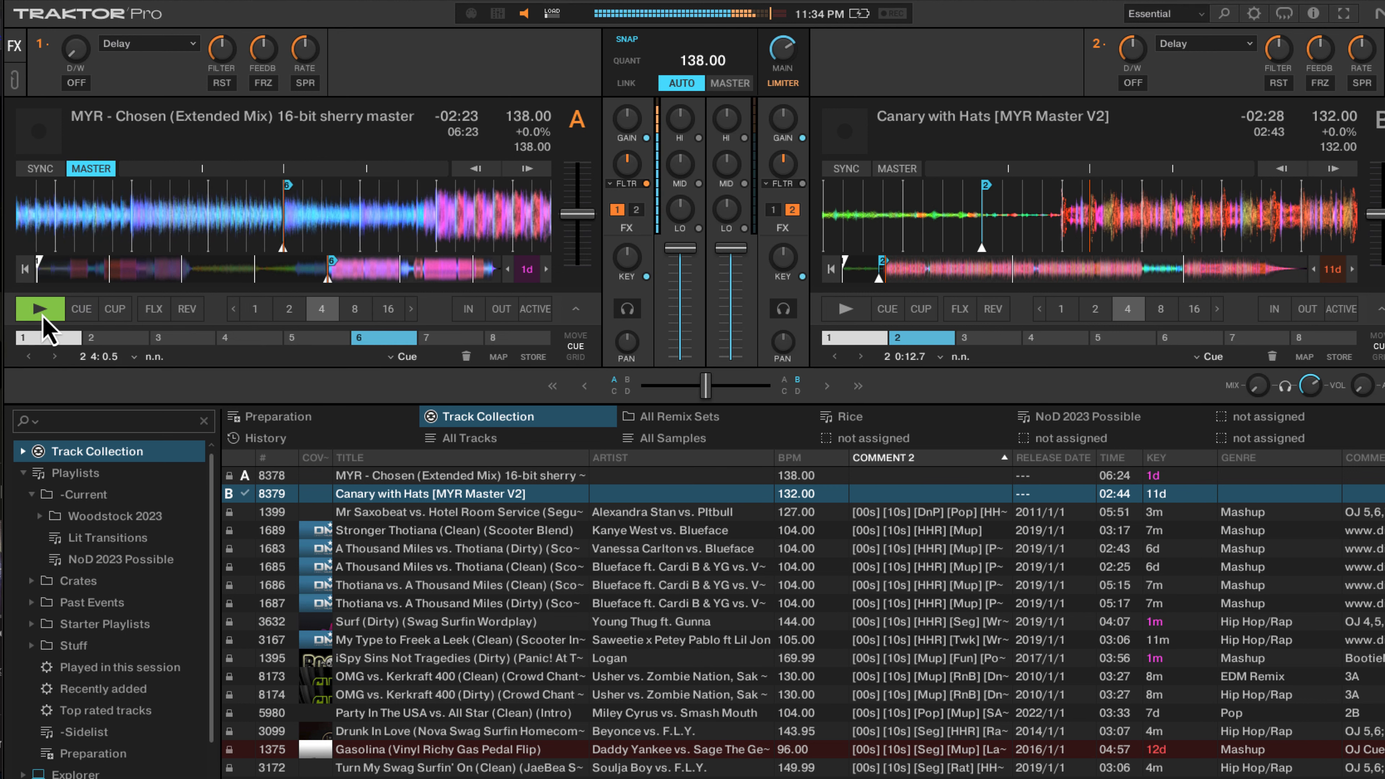
pyautogui.click(75, 83)
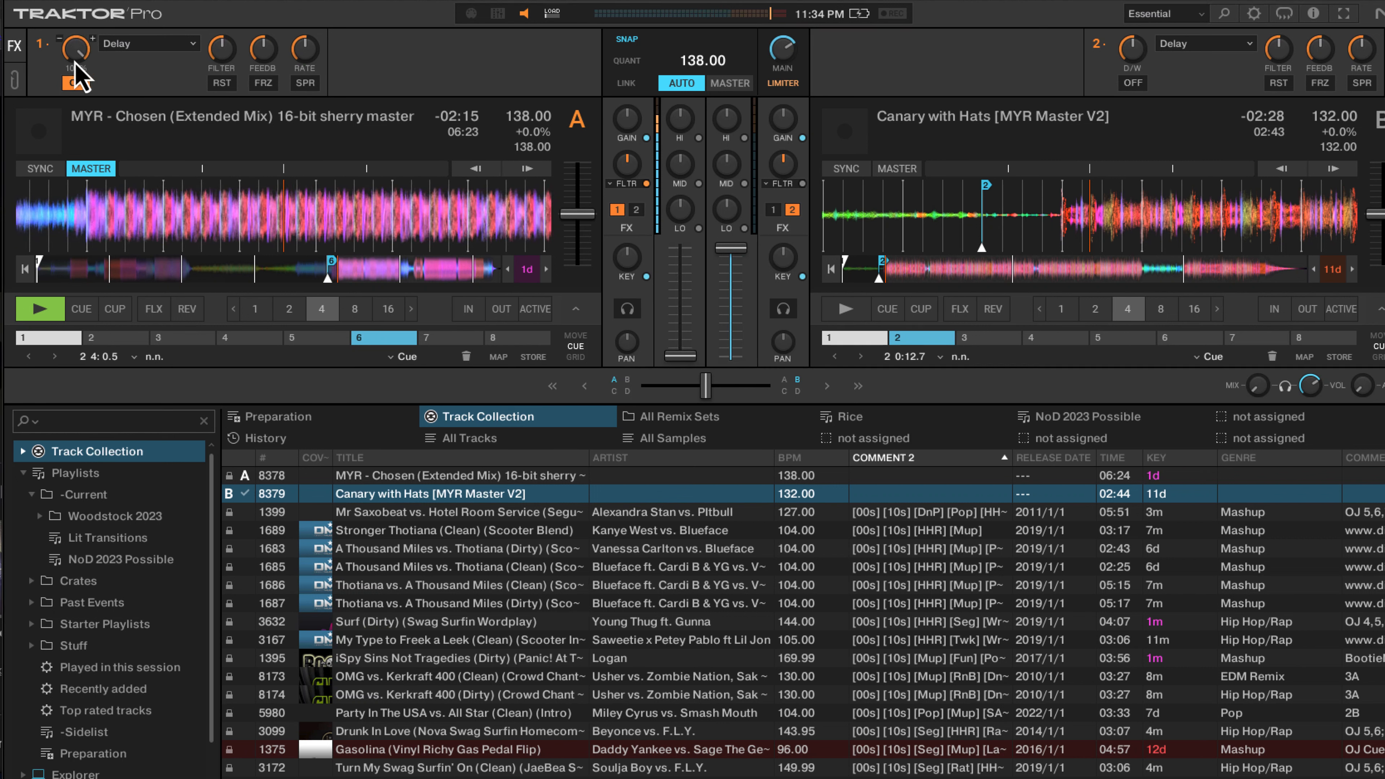
pyautogui.click(76, 82)
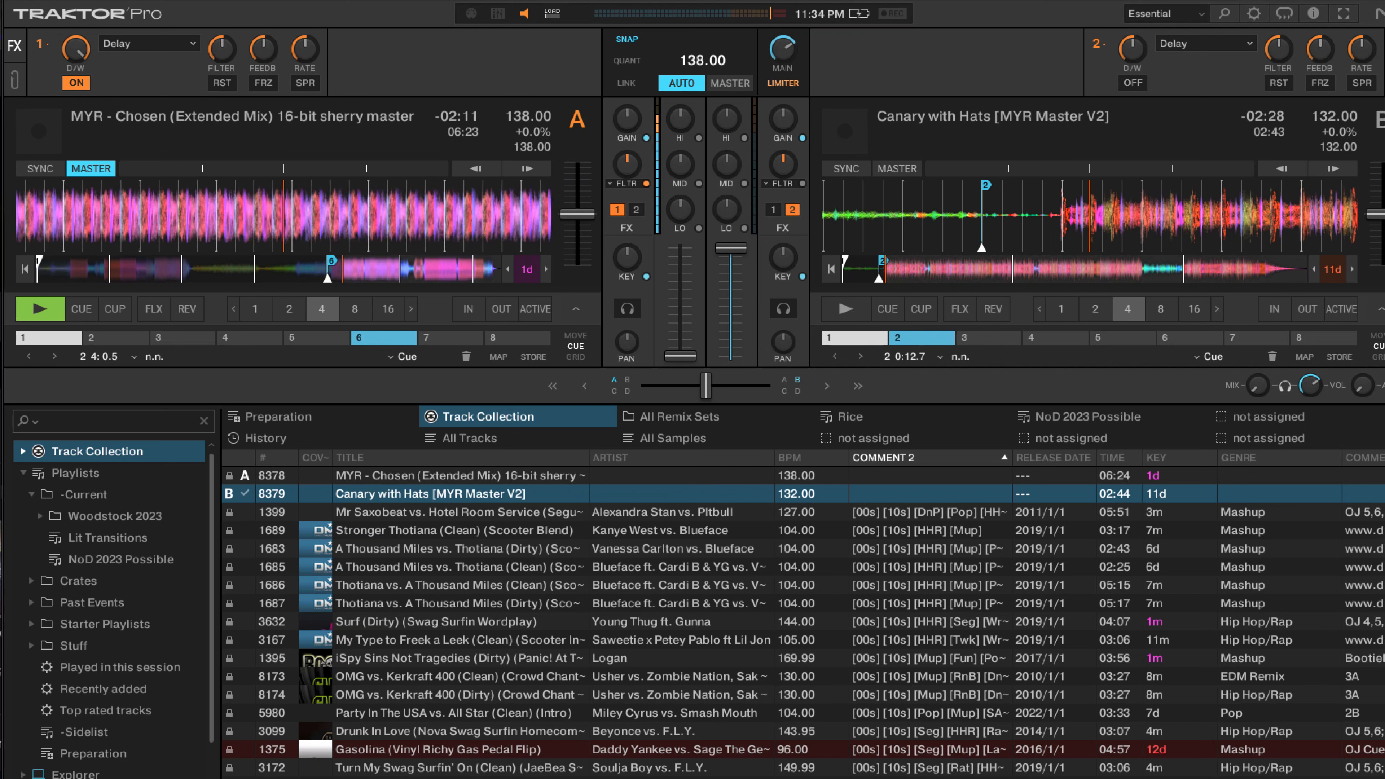
pyautogui.click(16, 43)
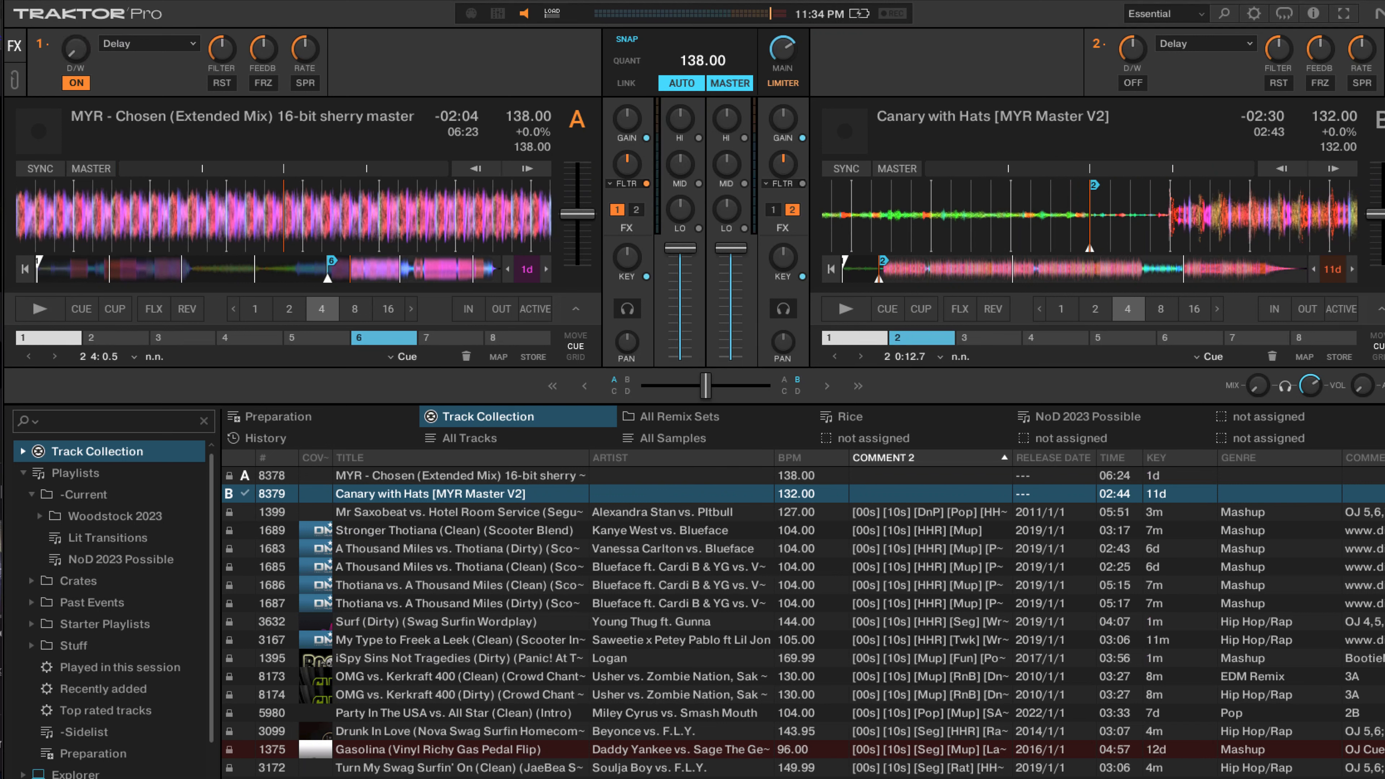
# Replace FX unit 1's Delay with Reverb, set its D/W, and route deck A through both units.
pyautogui.click(75, 82)
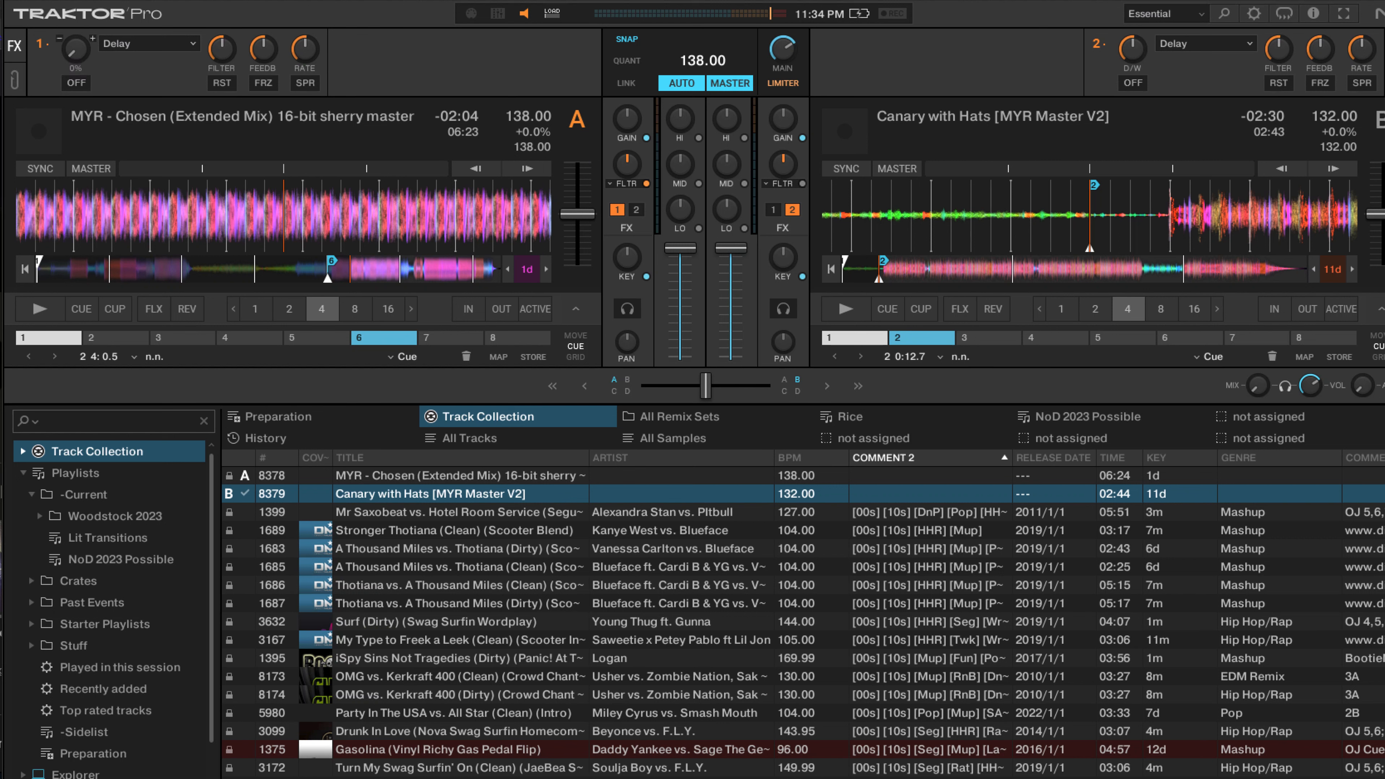
pyautogui.click(149, 43)
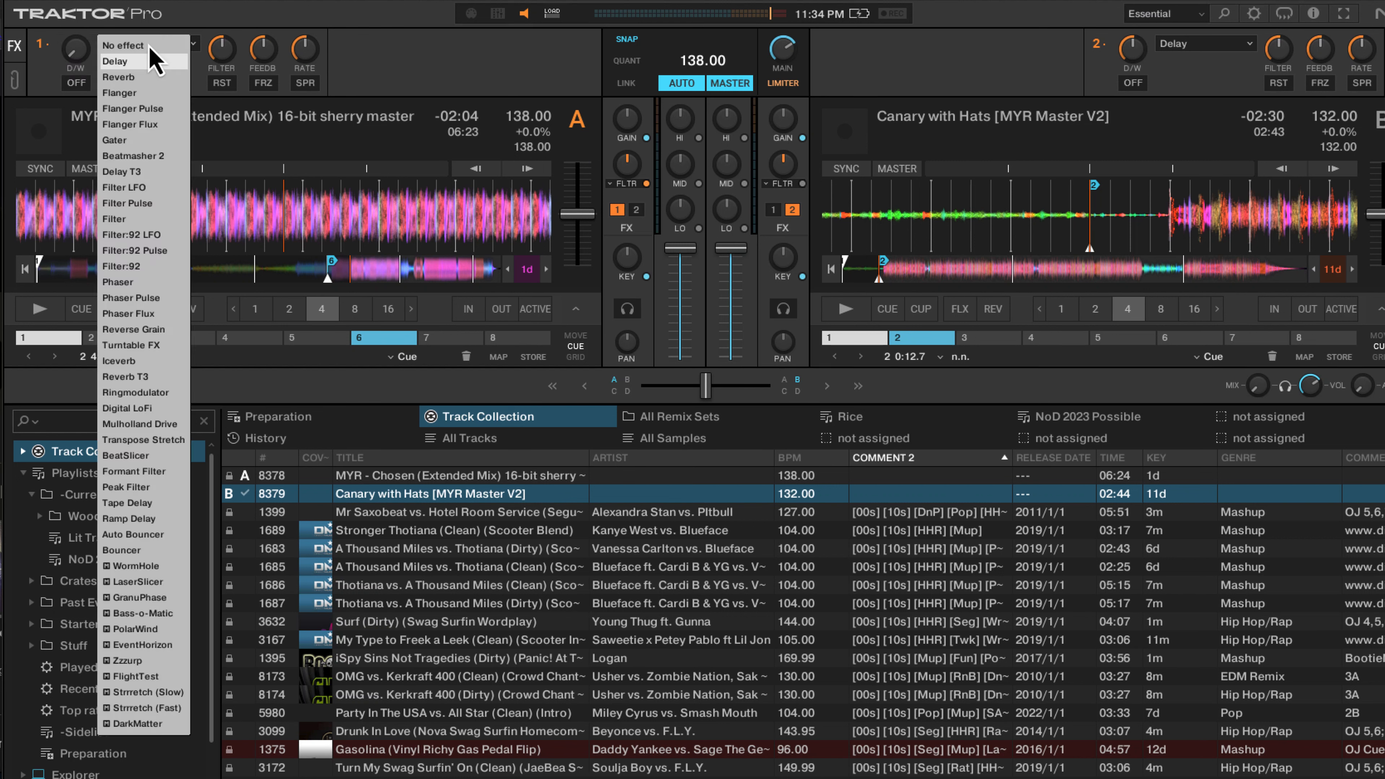
pyautogui.click(118, 76)
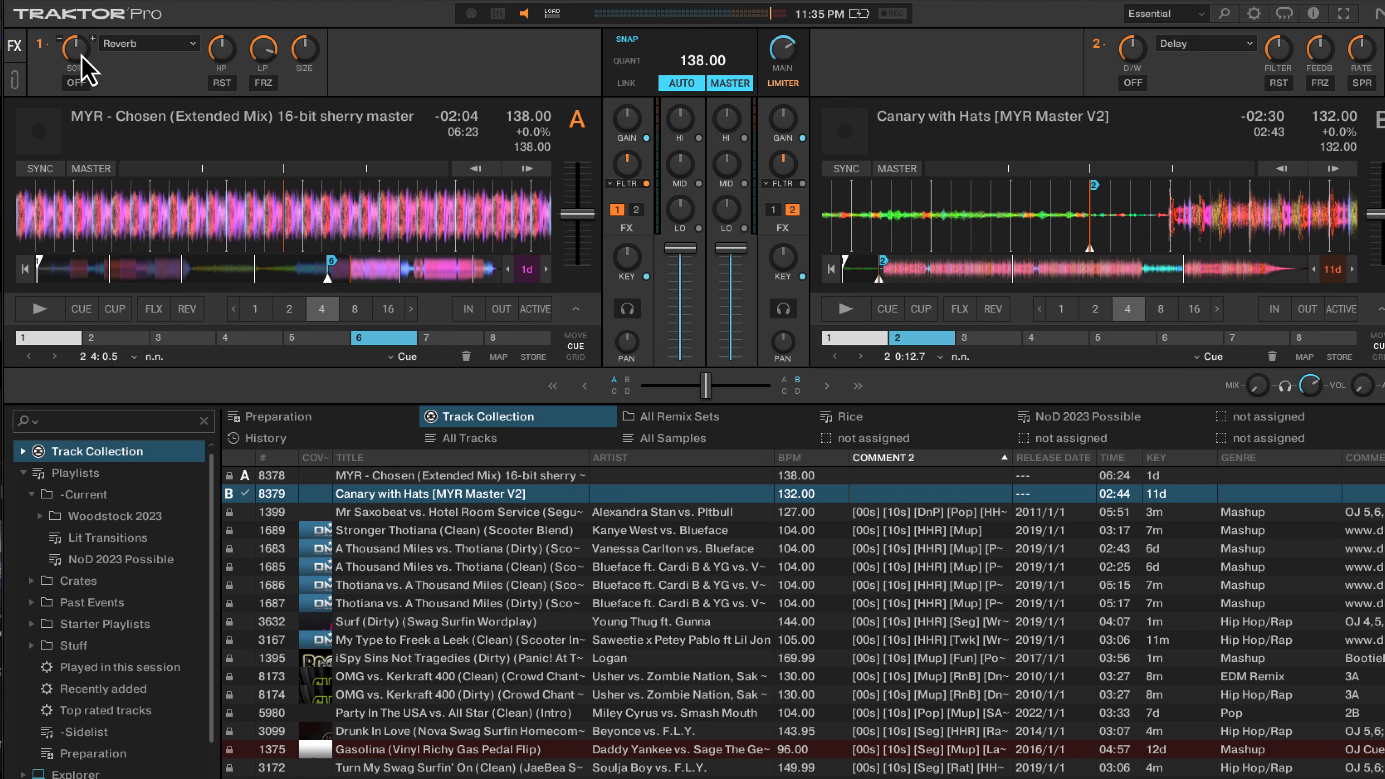
pyautogui.moveTo(72, 51); pyautogui.dragTo(72, 67)
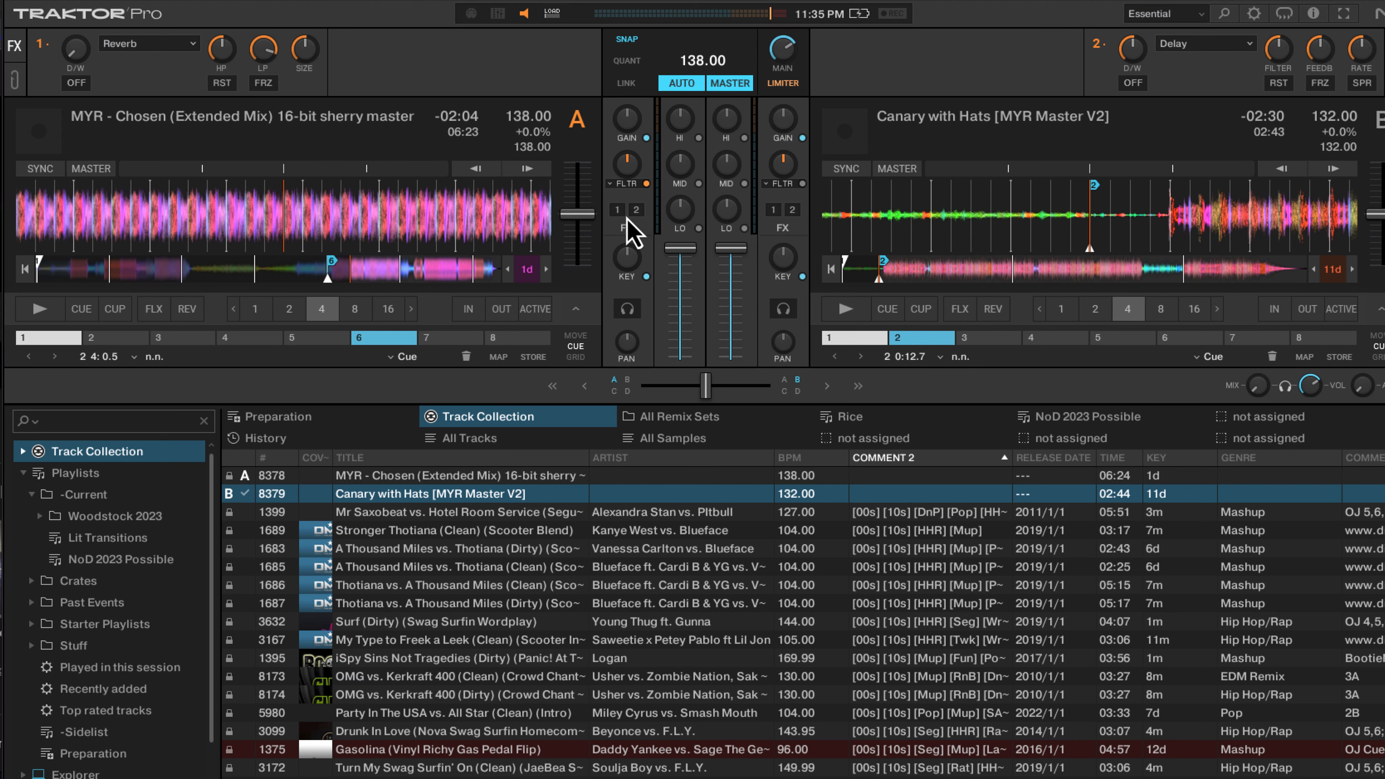
pyautogui.moveTo(632, 221)
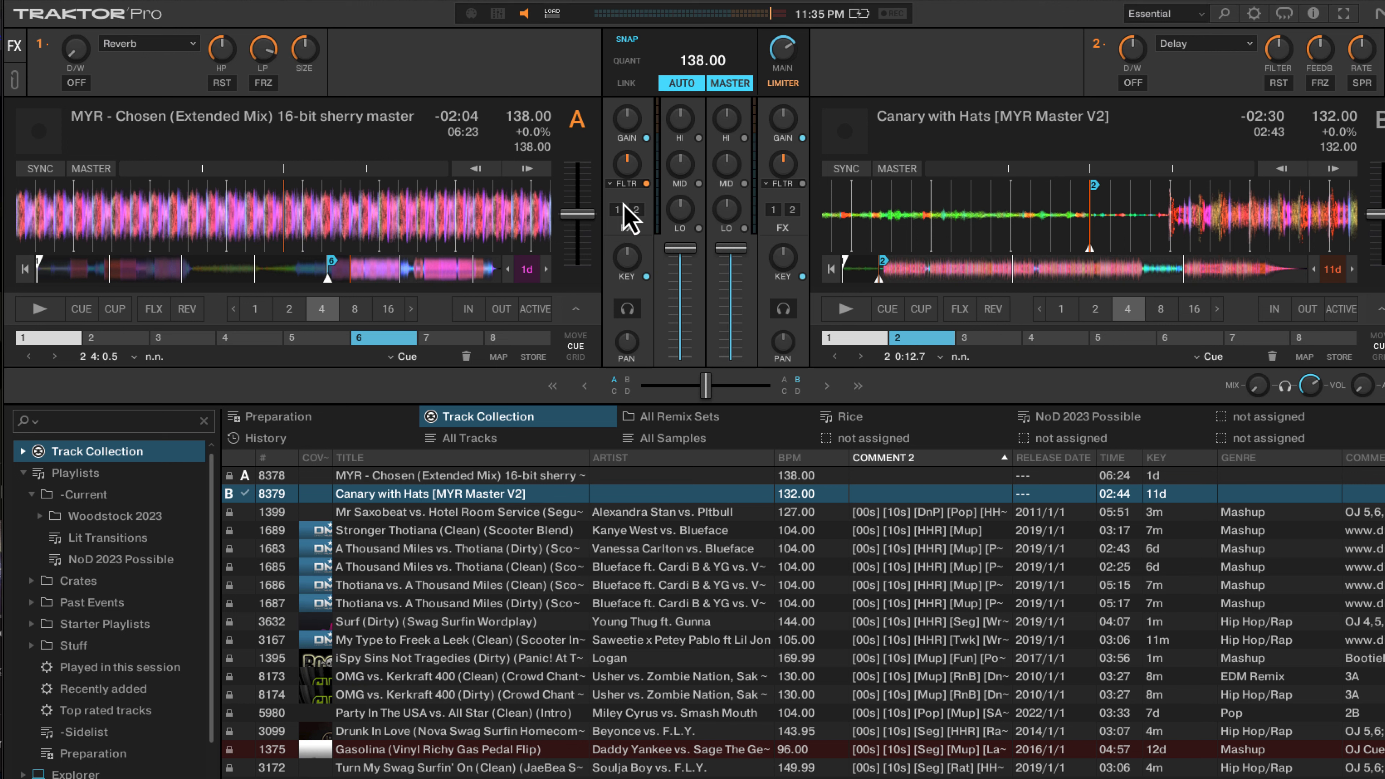
pyautogui.click(616, 209)
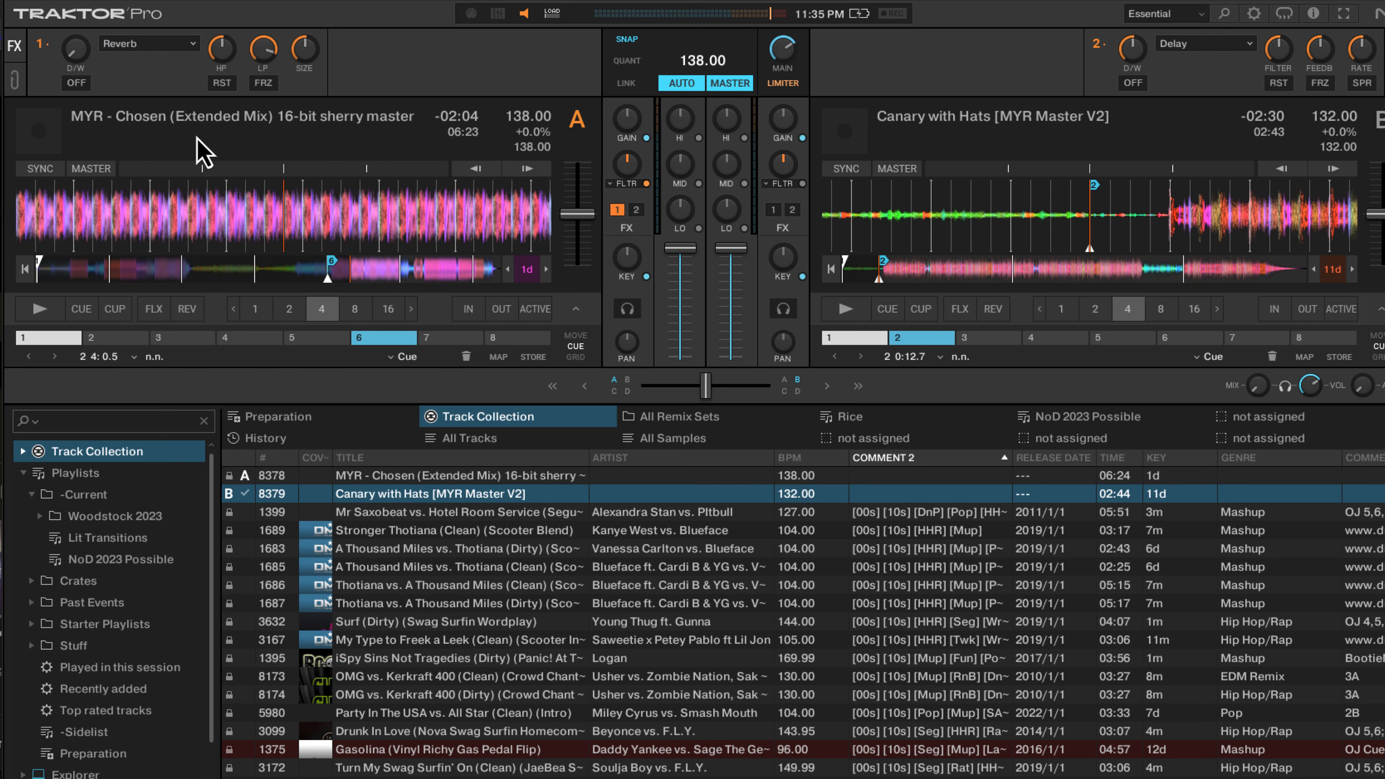
pyautogui.moveTo(1334, 261)
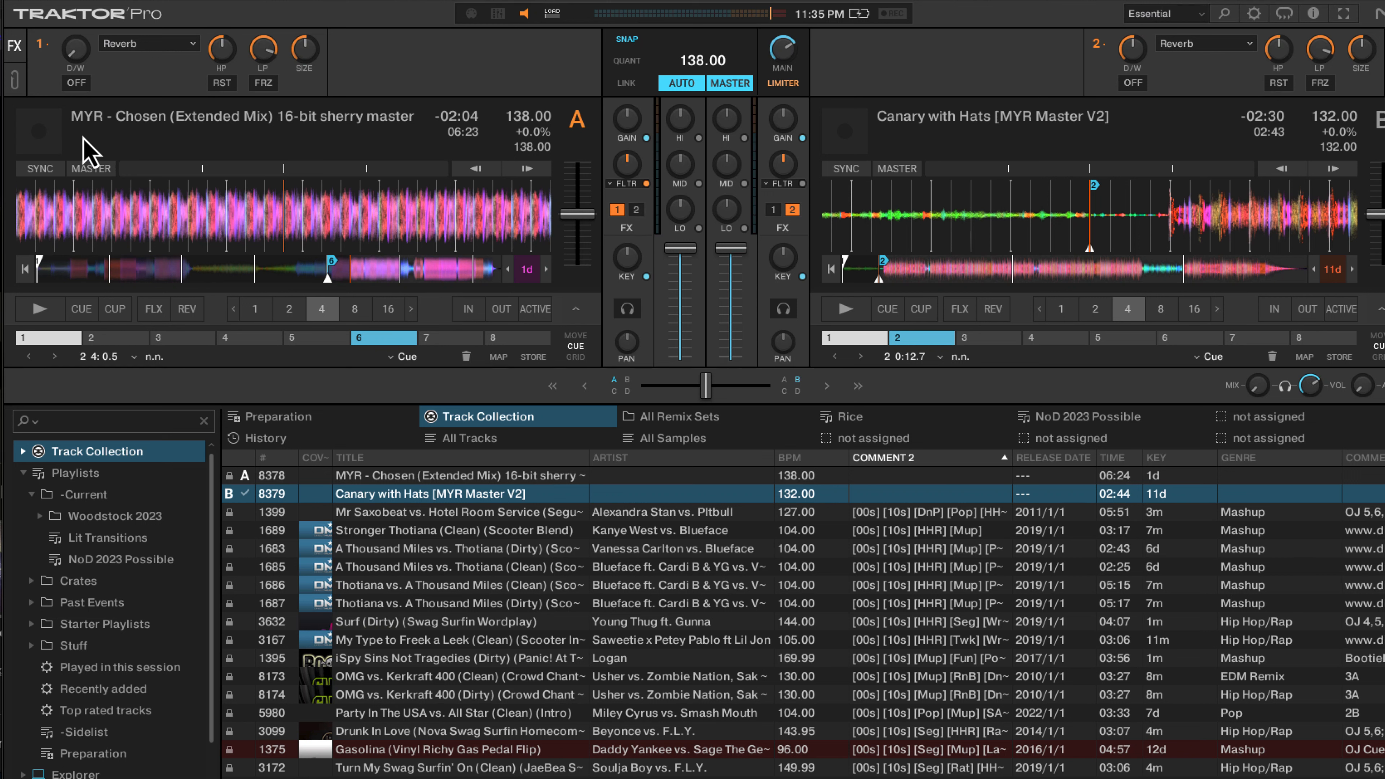
pyautogui.moveTo(119, 133)
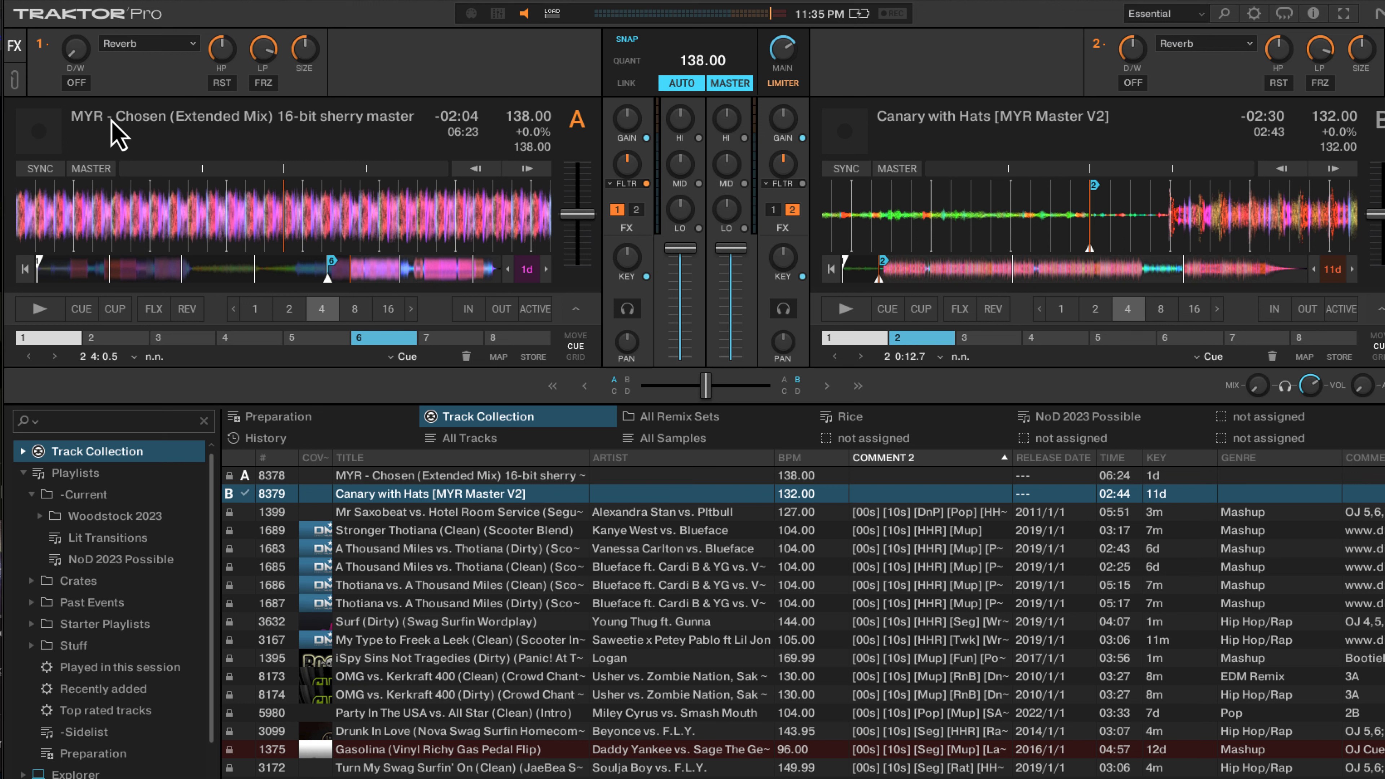
pyautogui.moveTo(608, 279)
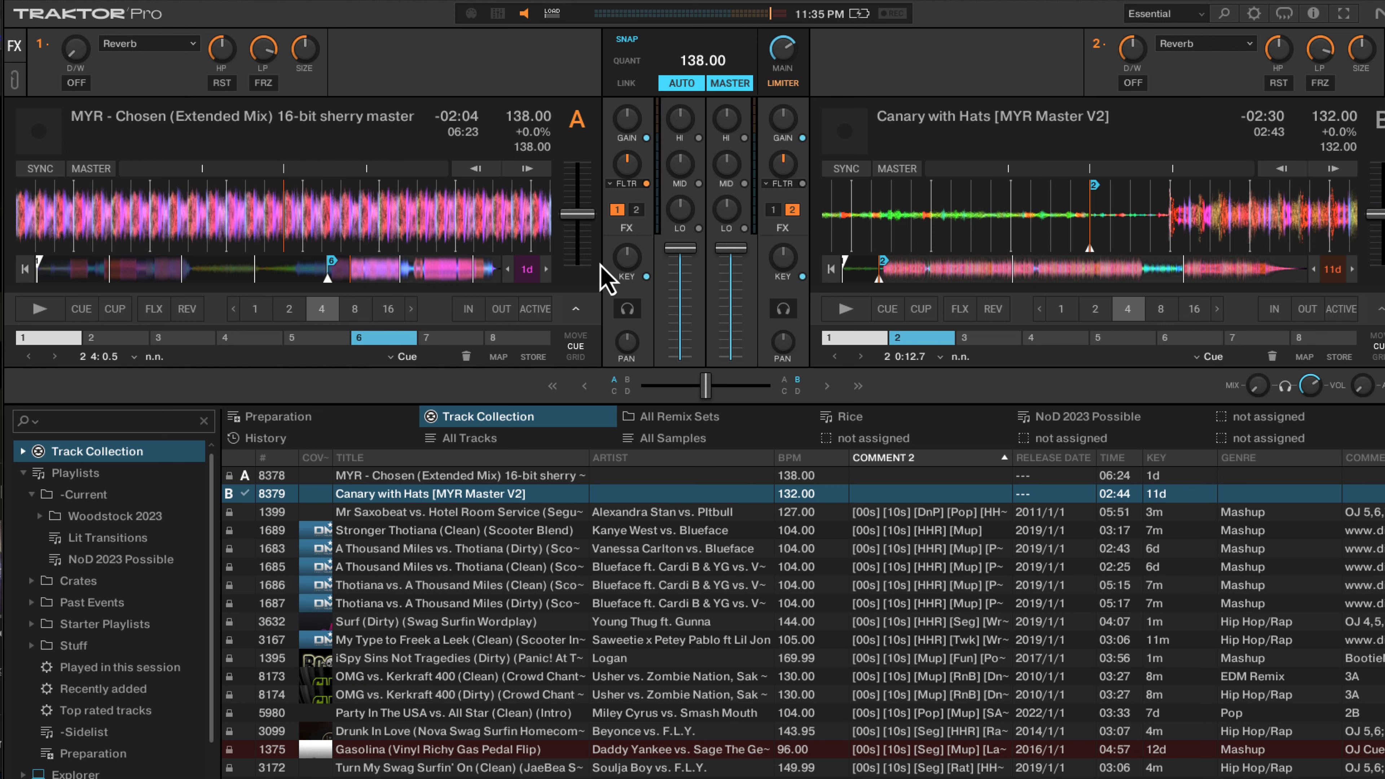
pyautogui.moveTo(259, 113)
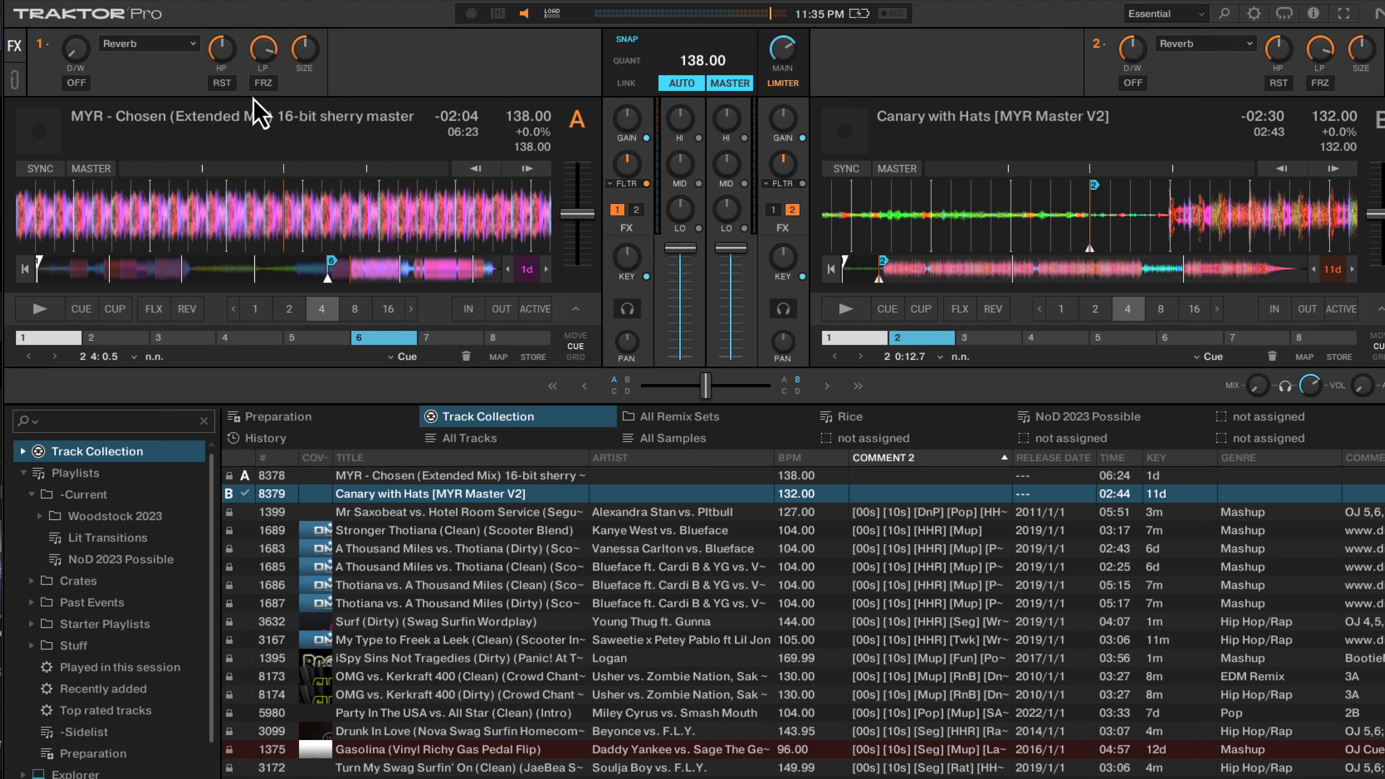
pyautogui.moveTo(104, 95)
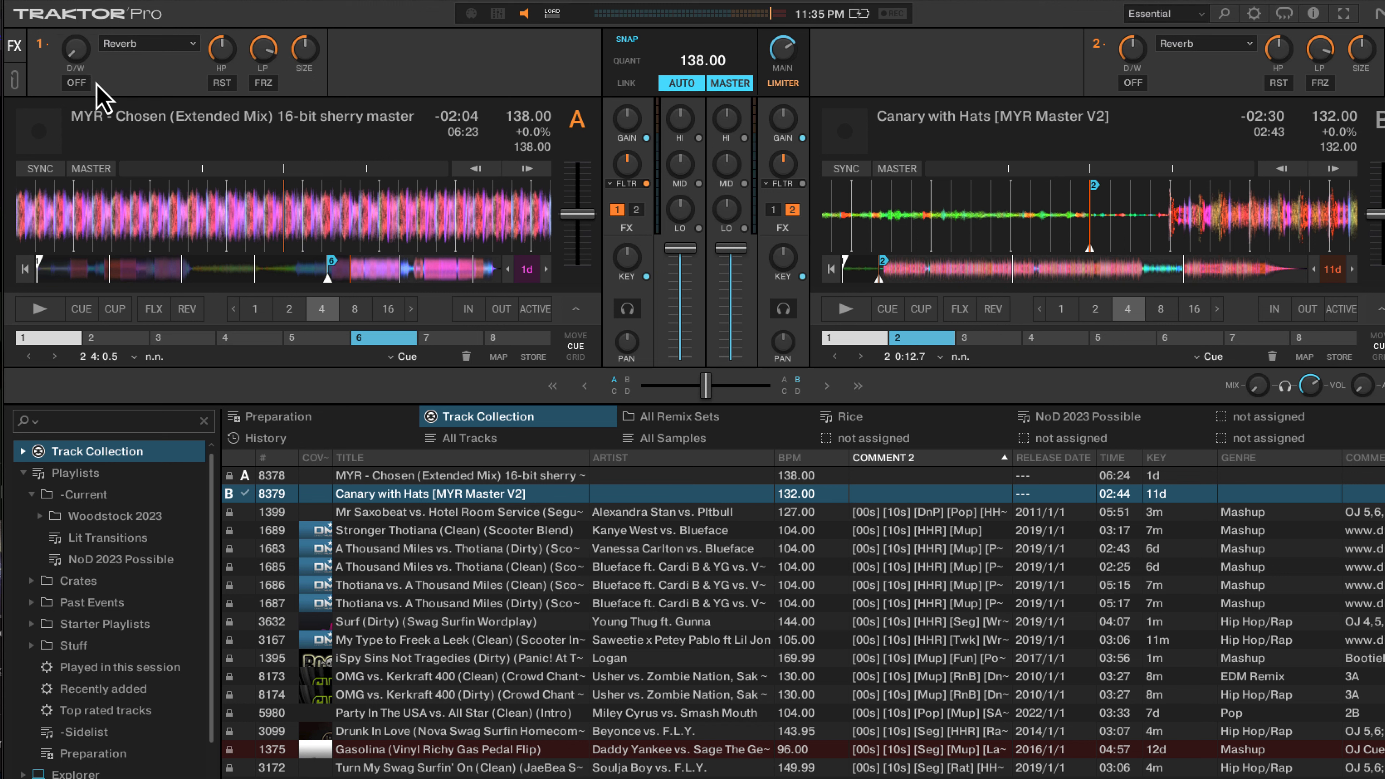
pyautogui.moveTo(496, 181)
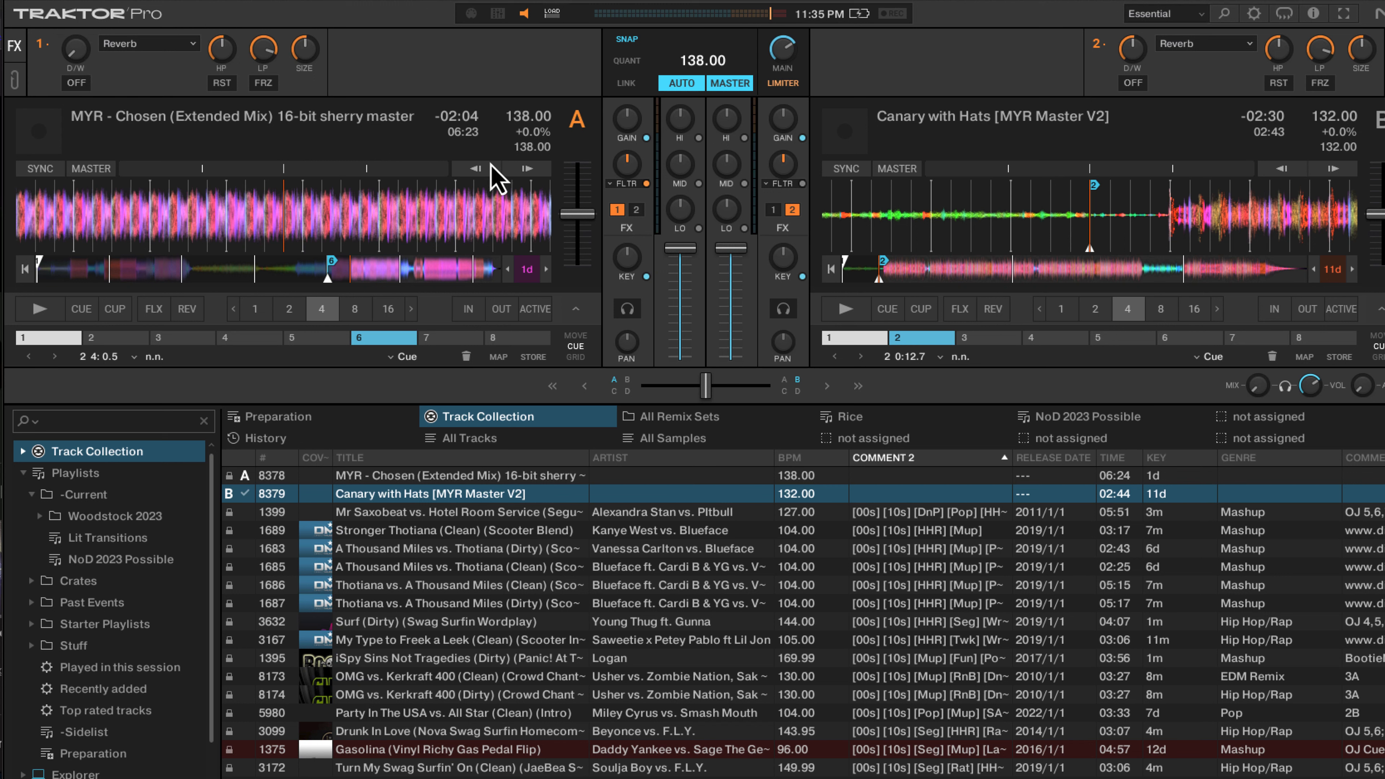
pyautogui.moveTo(426, 193)
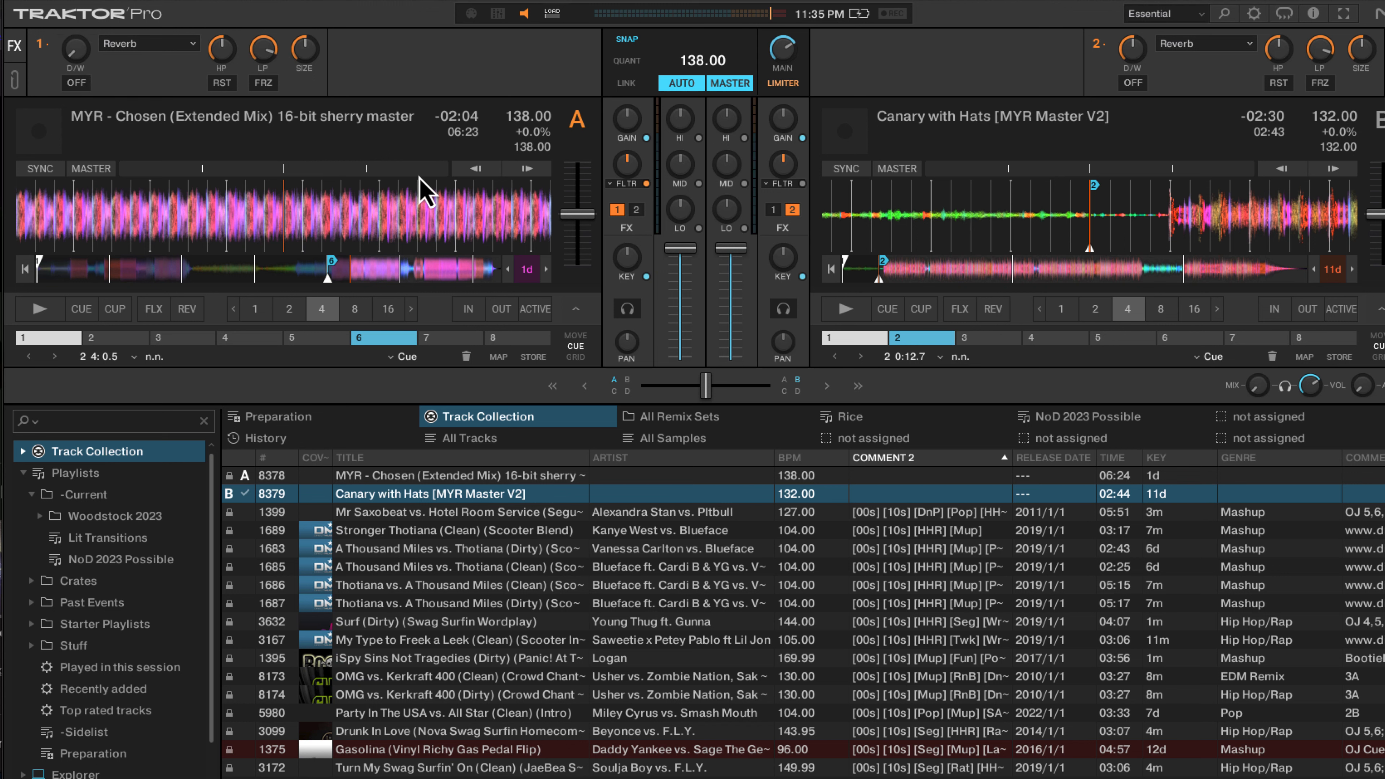
pyautogui.moveTo(579, 260)
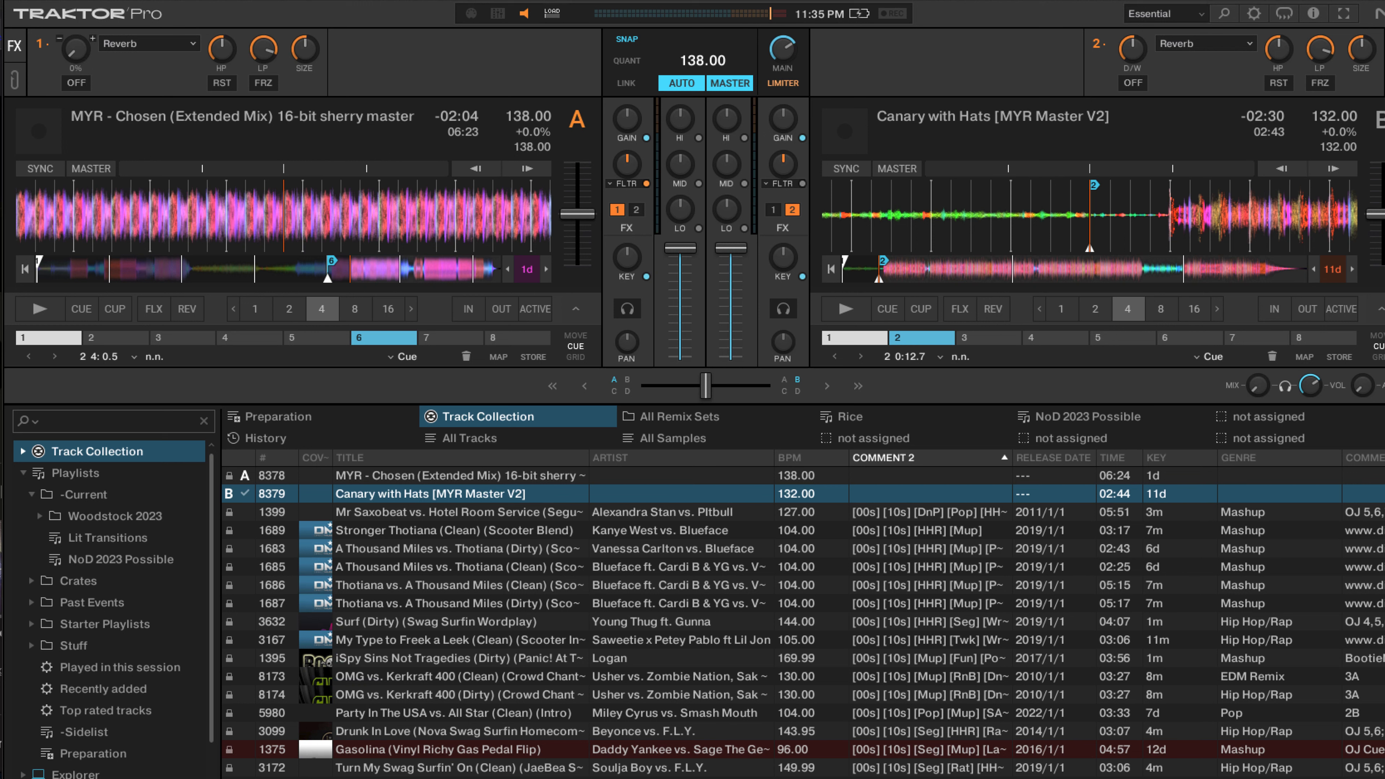
pyautogui.moveTo(69, 42)
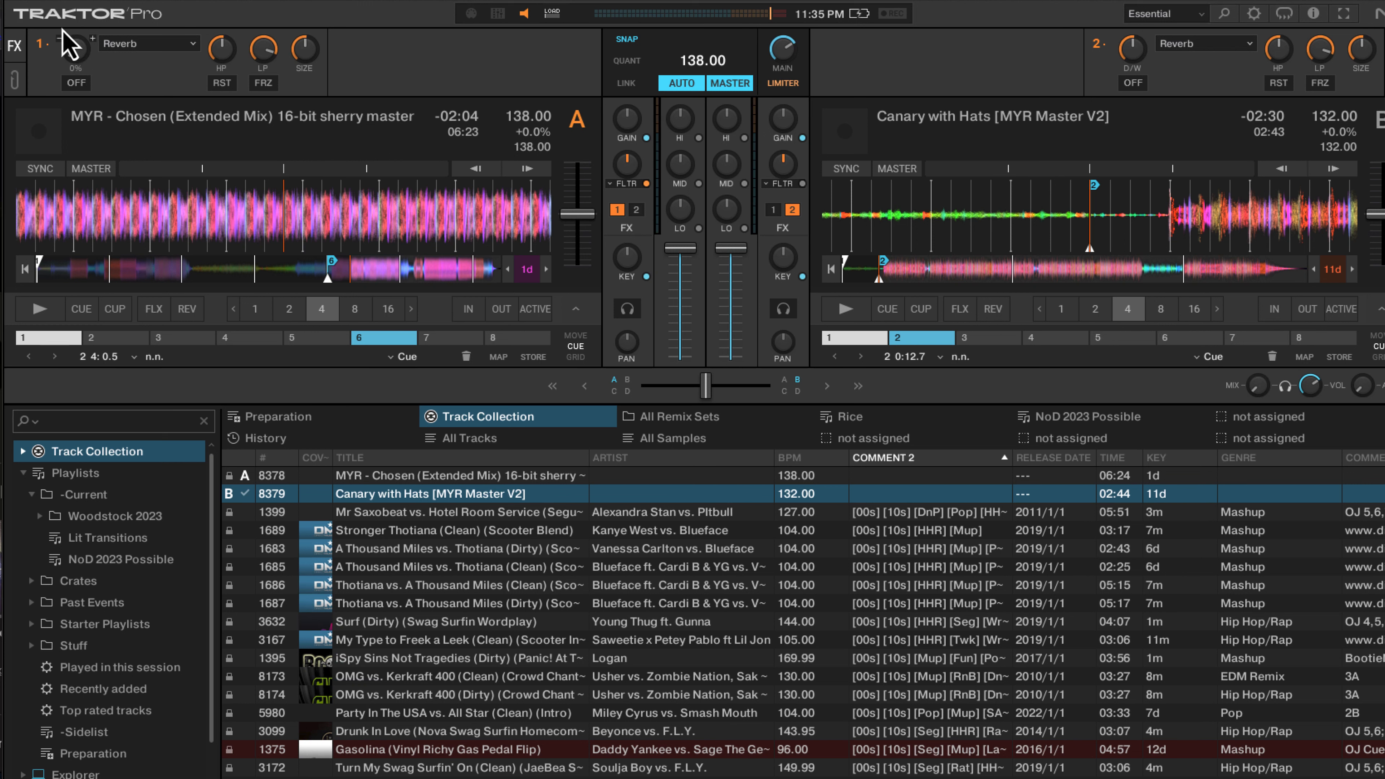
pyautogui.moveTo(143, 91)
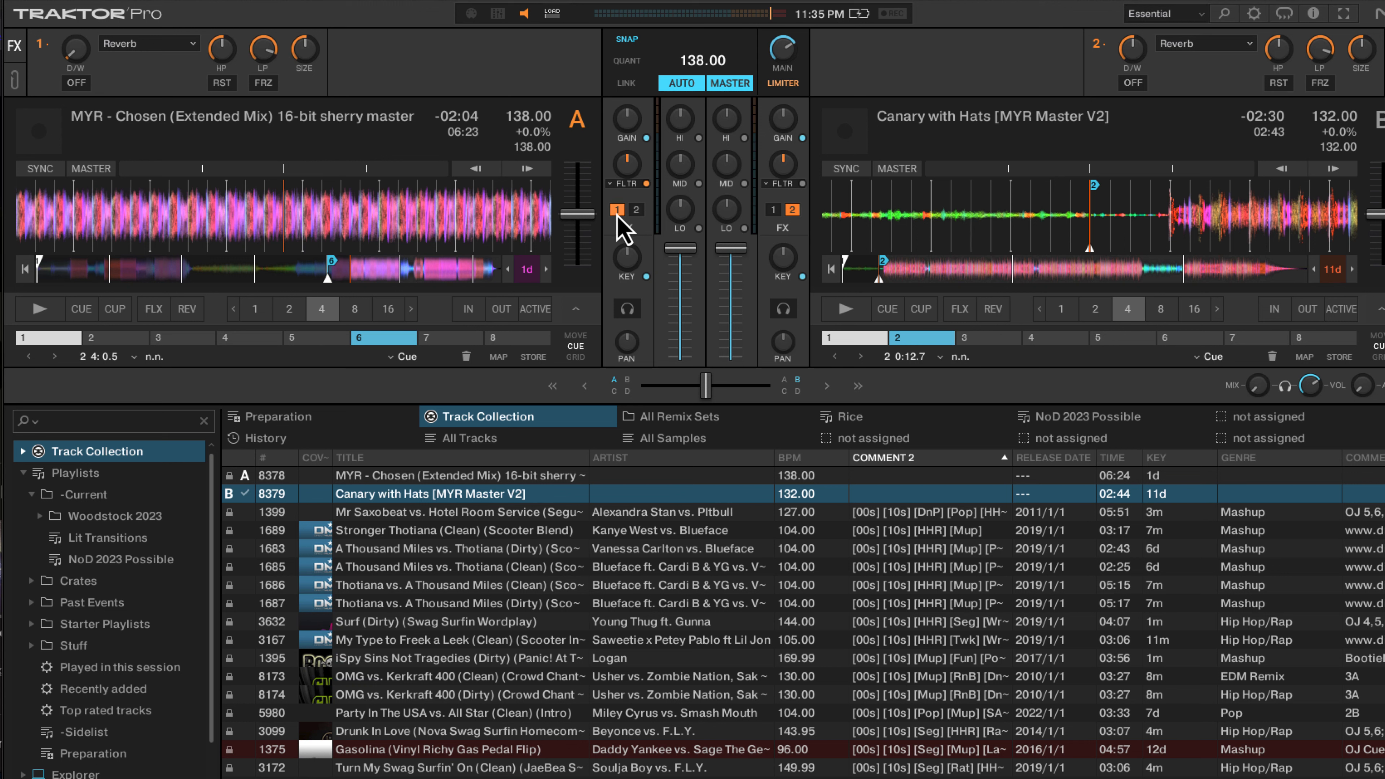
pyautogui.click(617, 210)
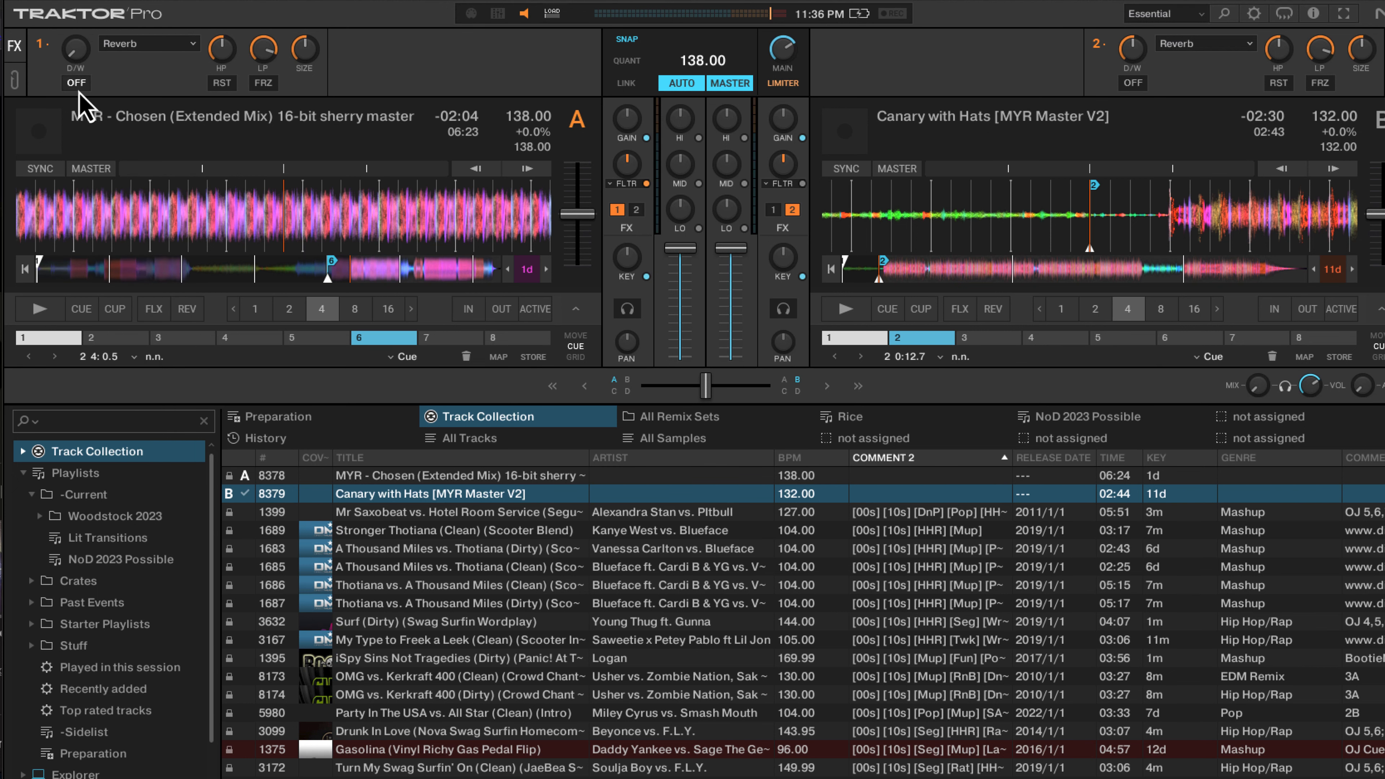
# Switch the FX unit 1 Reverb on for the echo-out, then toggle it back.
pyautogui.click(75, 82)
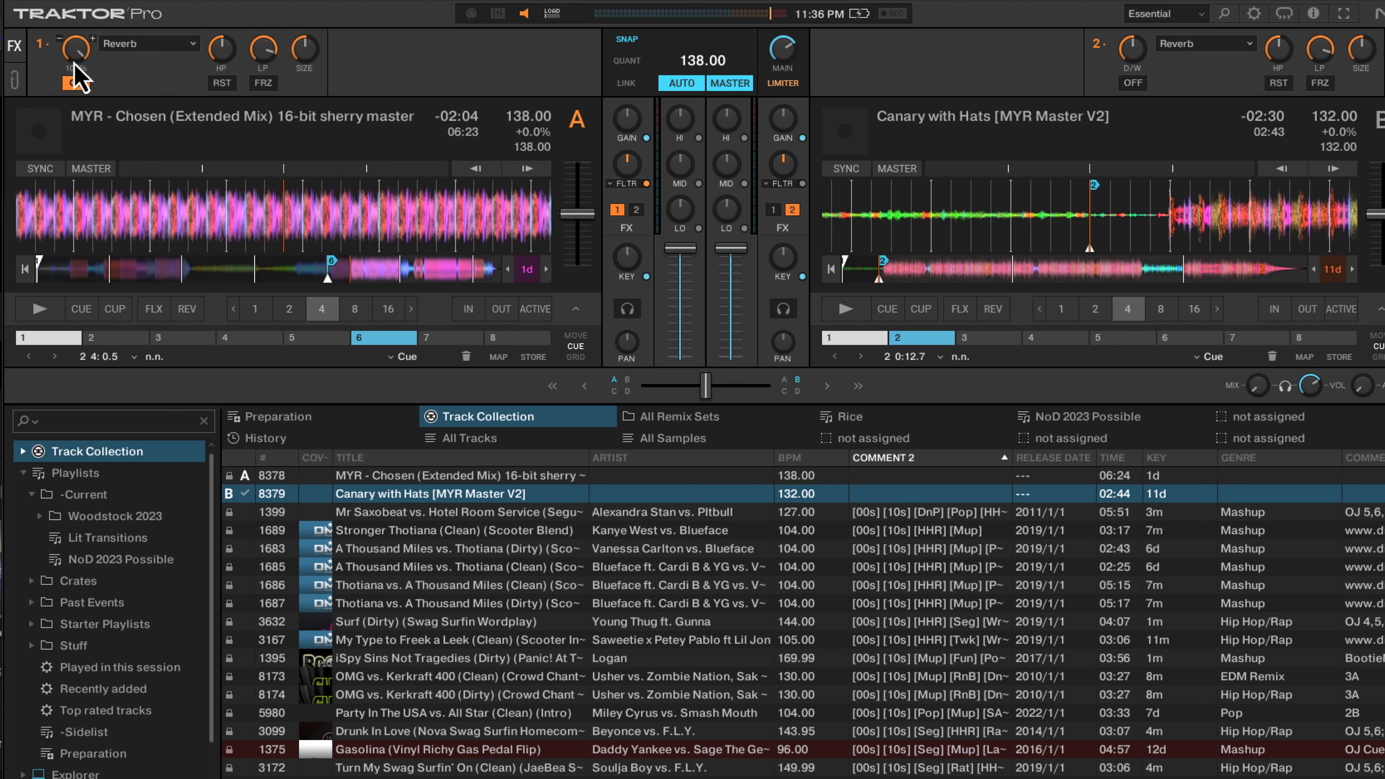
pyautogui.click(75, 82)
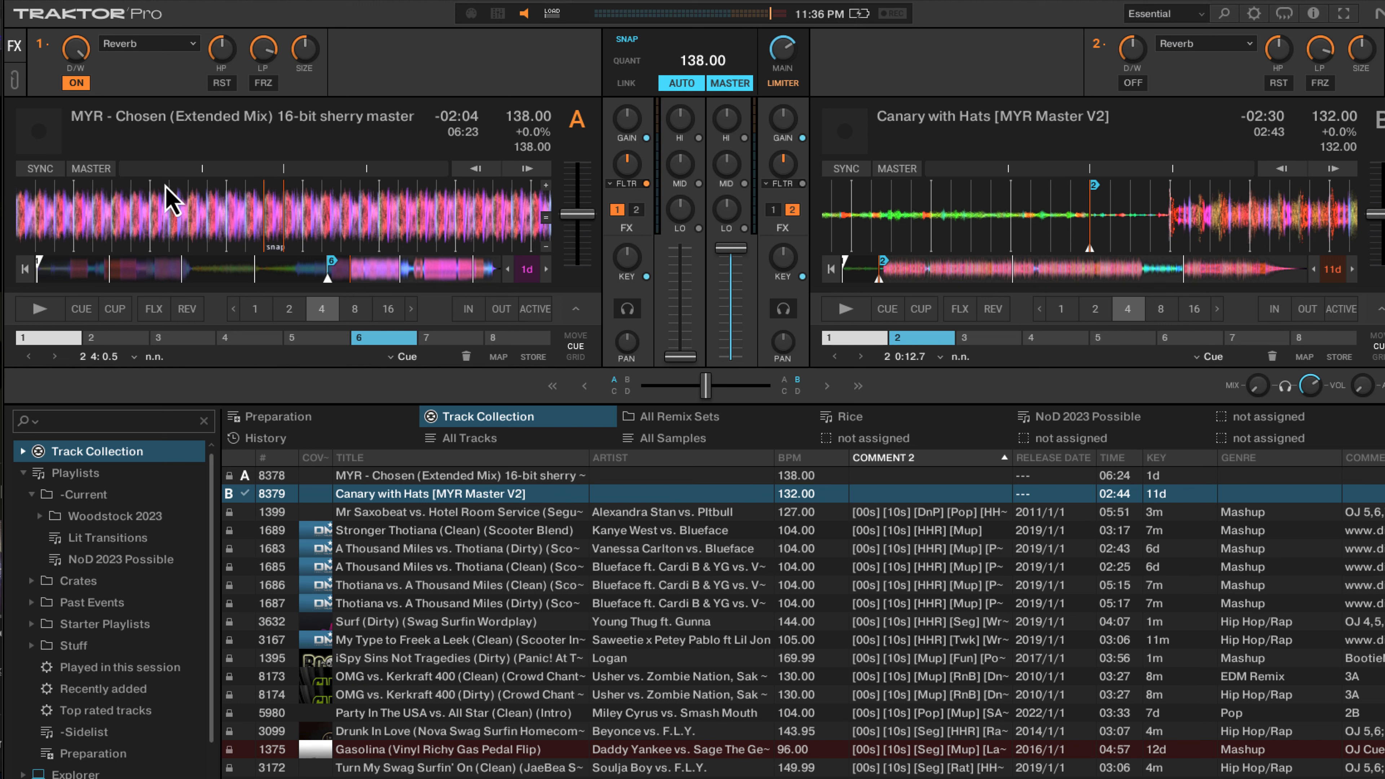
pyautogui.moveTo(738, 305)
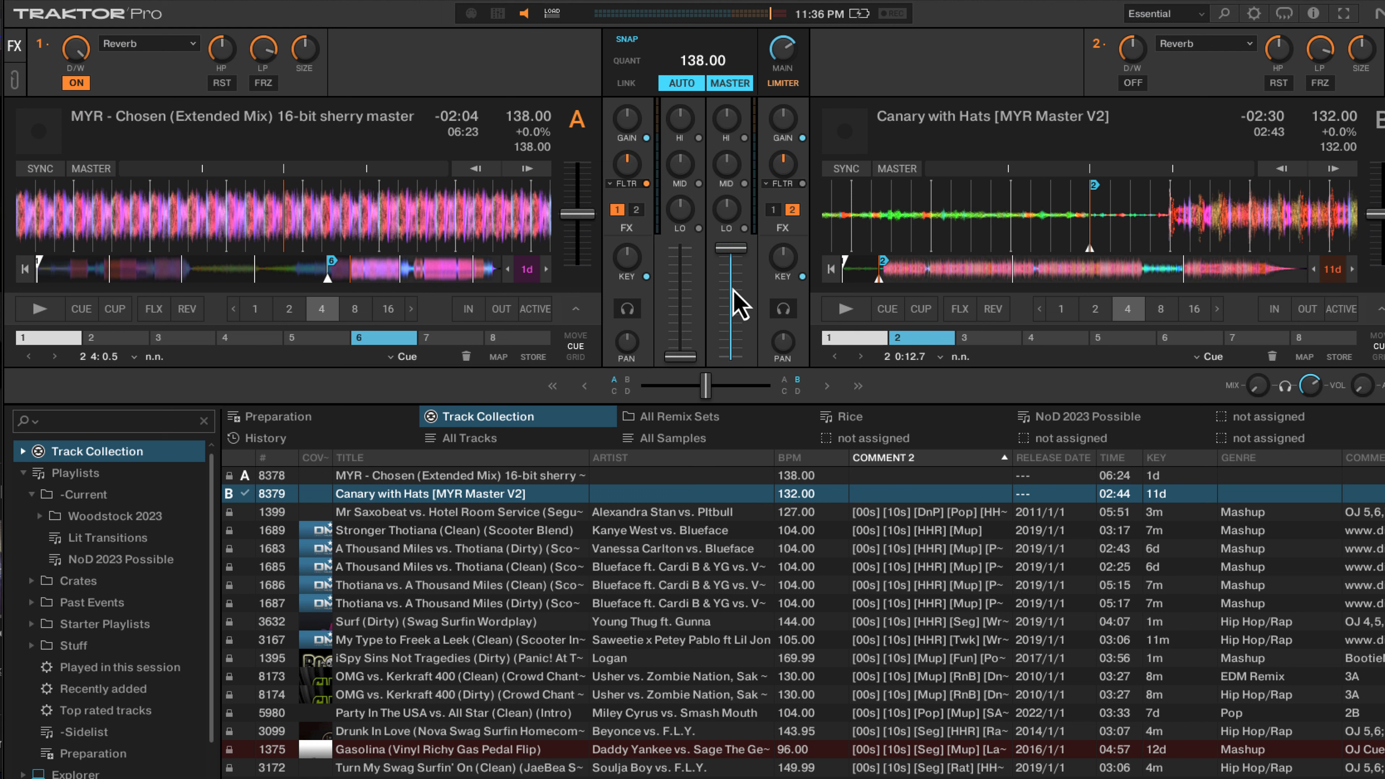
pyautogui.moveTo(846, 308)
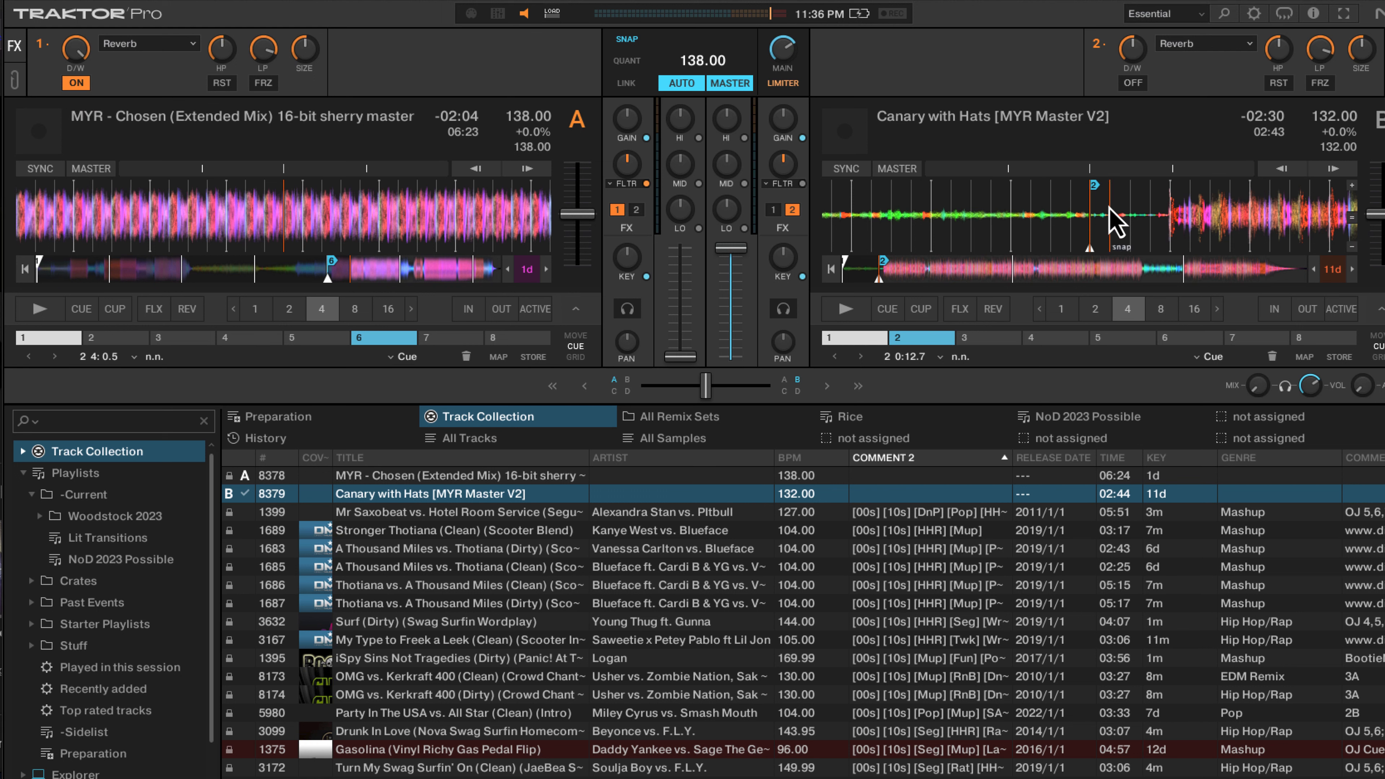
pyautogui.moveTo(648, 354)
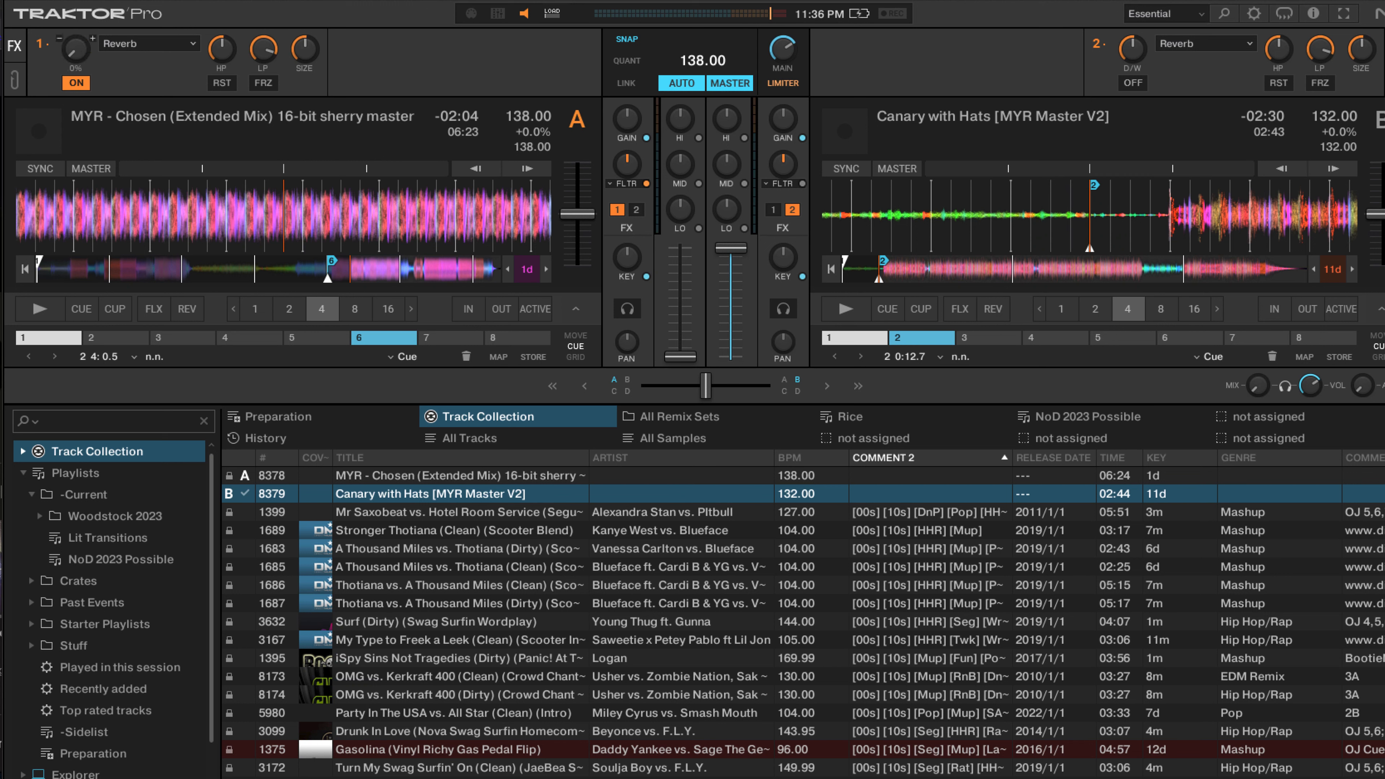
# Toggle FX unit 1's reverb around restarting deck A, leaving the reverb off.
pyautogui.click(76, 82)
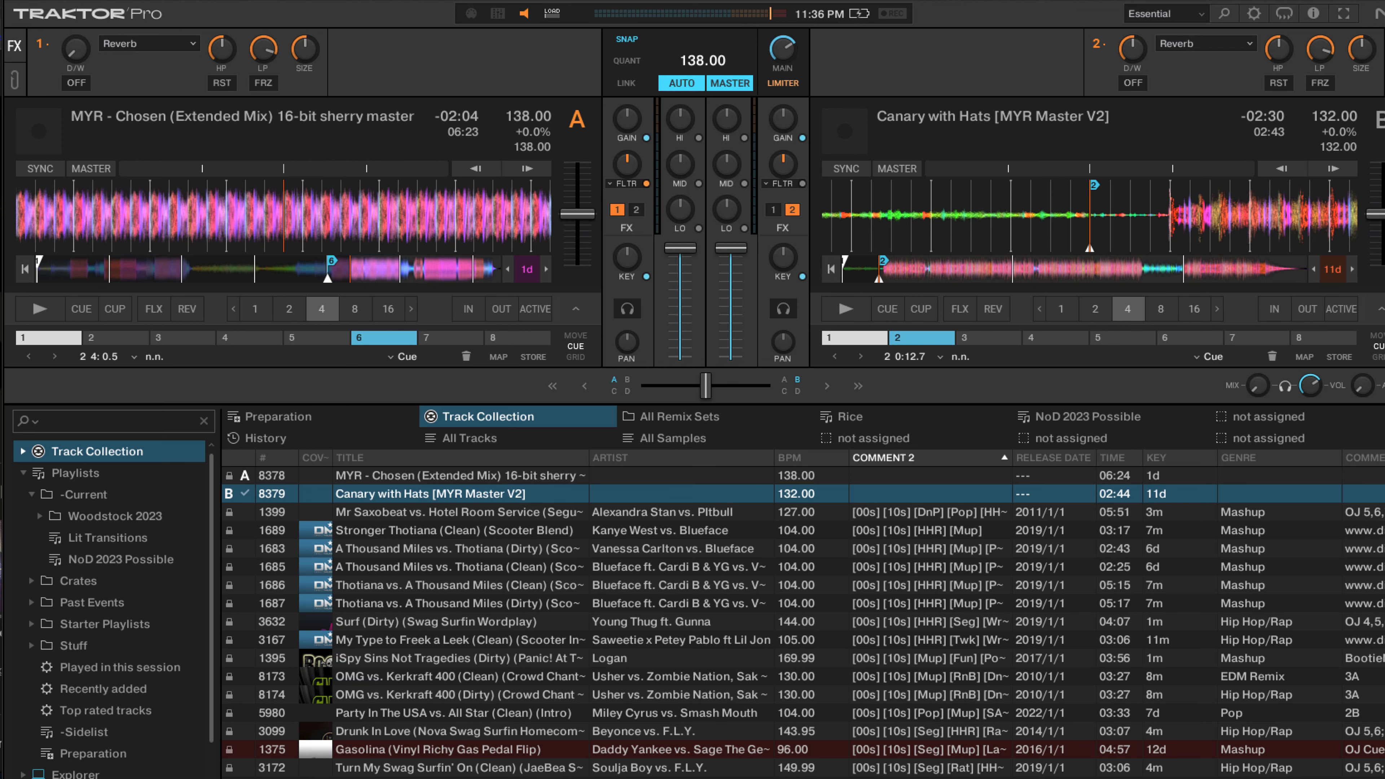
pyautogui.moveTo(307, 71)
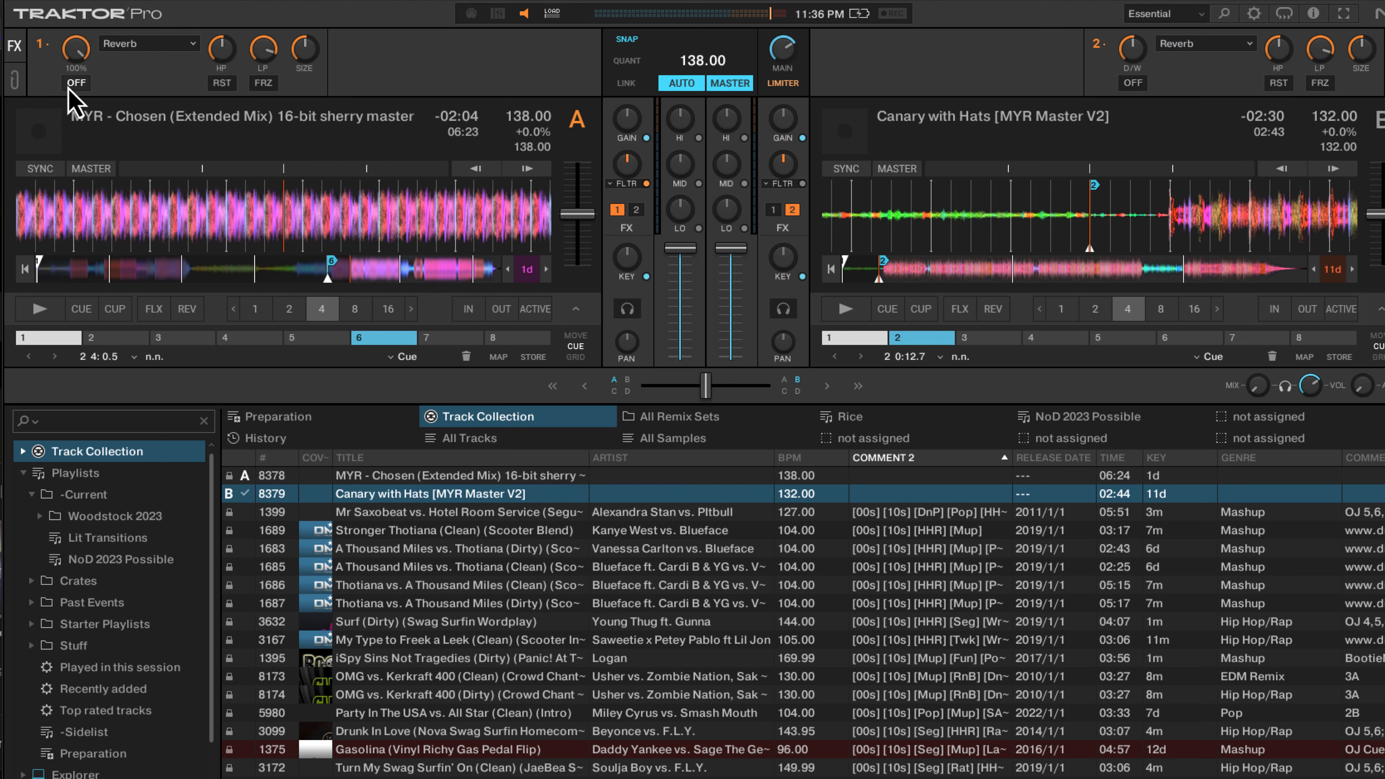
pyautogui.click(76, 82)
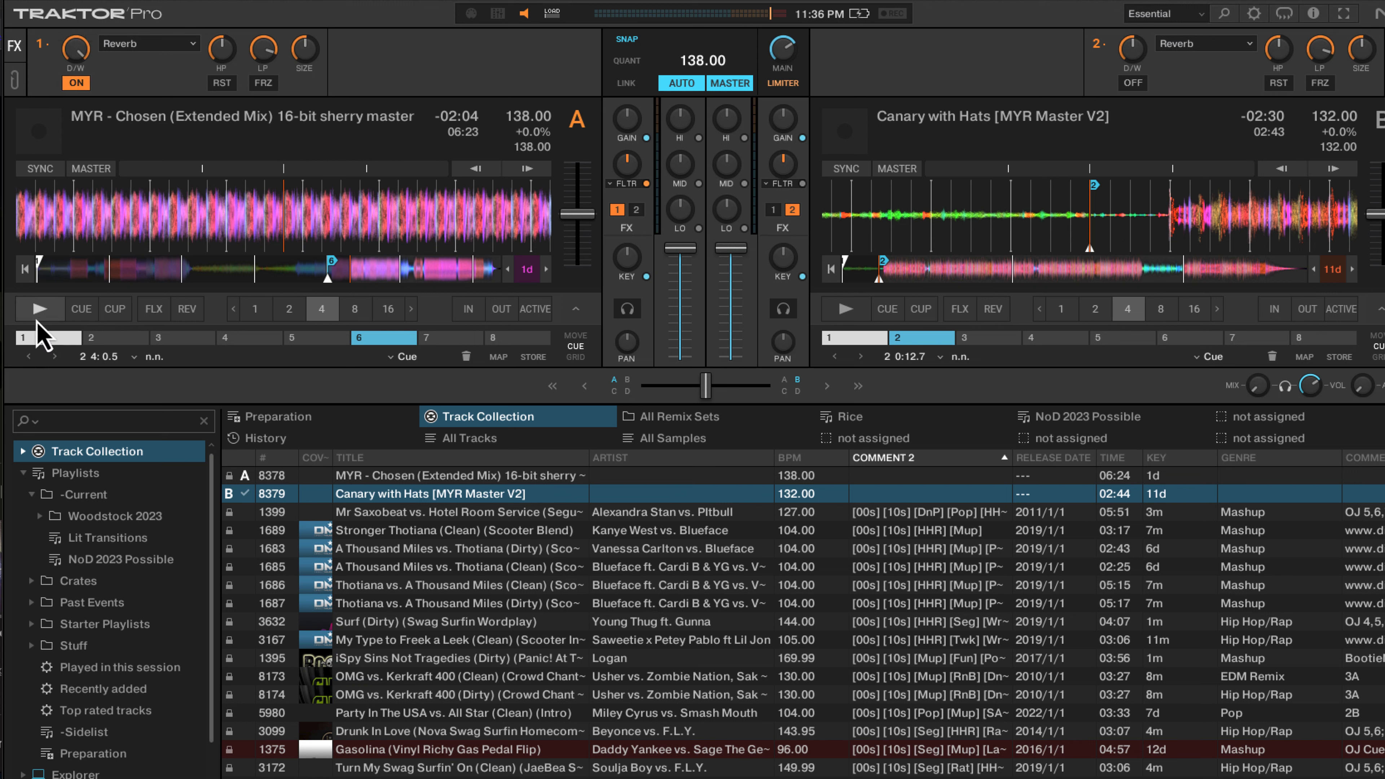
pyautogui.click(37, 310)
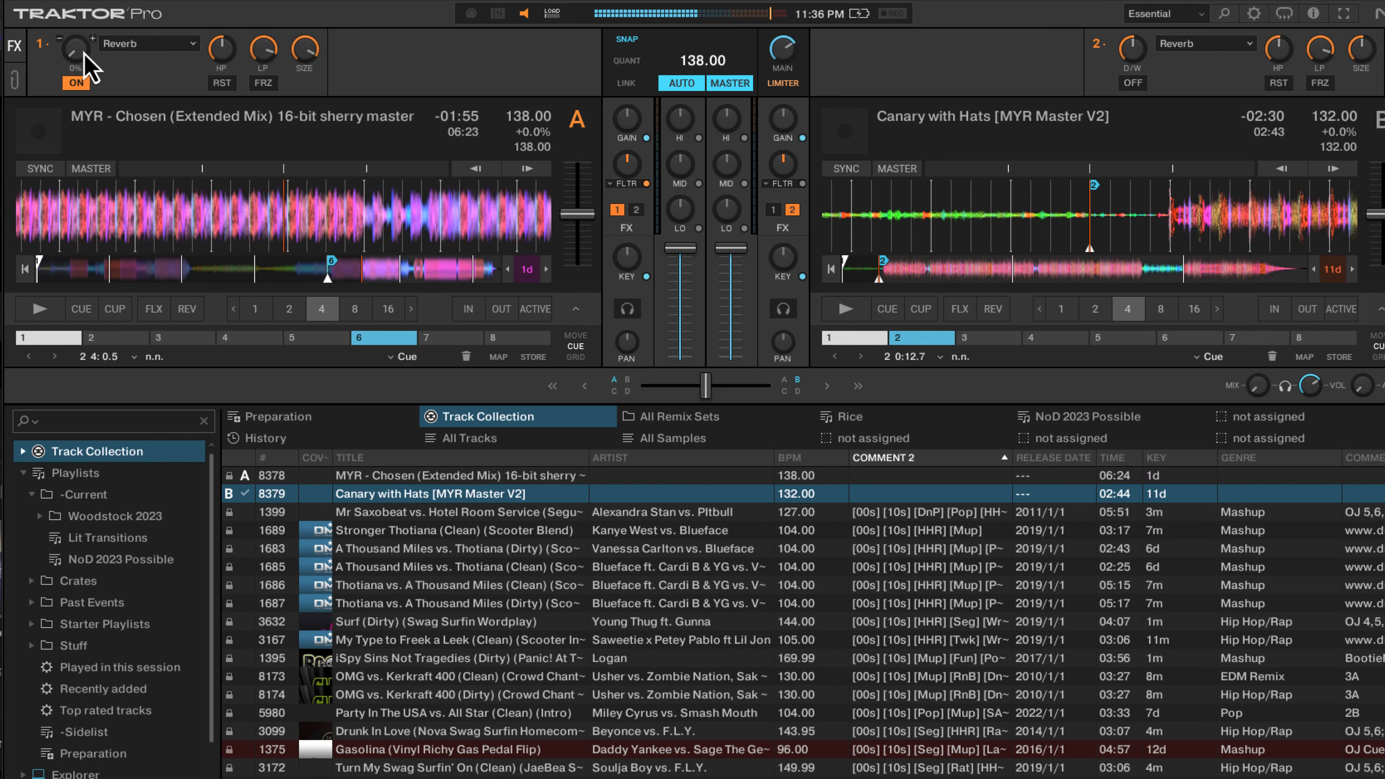
pyautogui.click(76, 83)
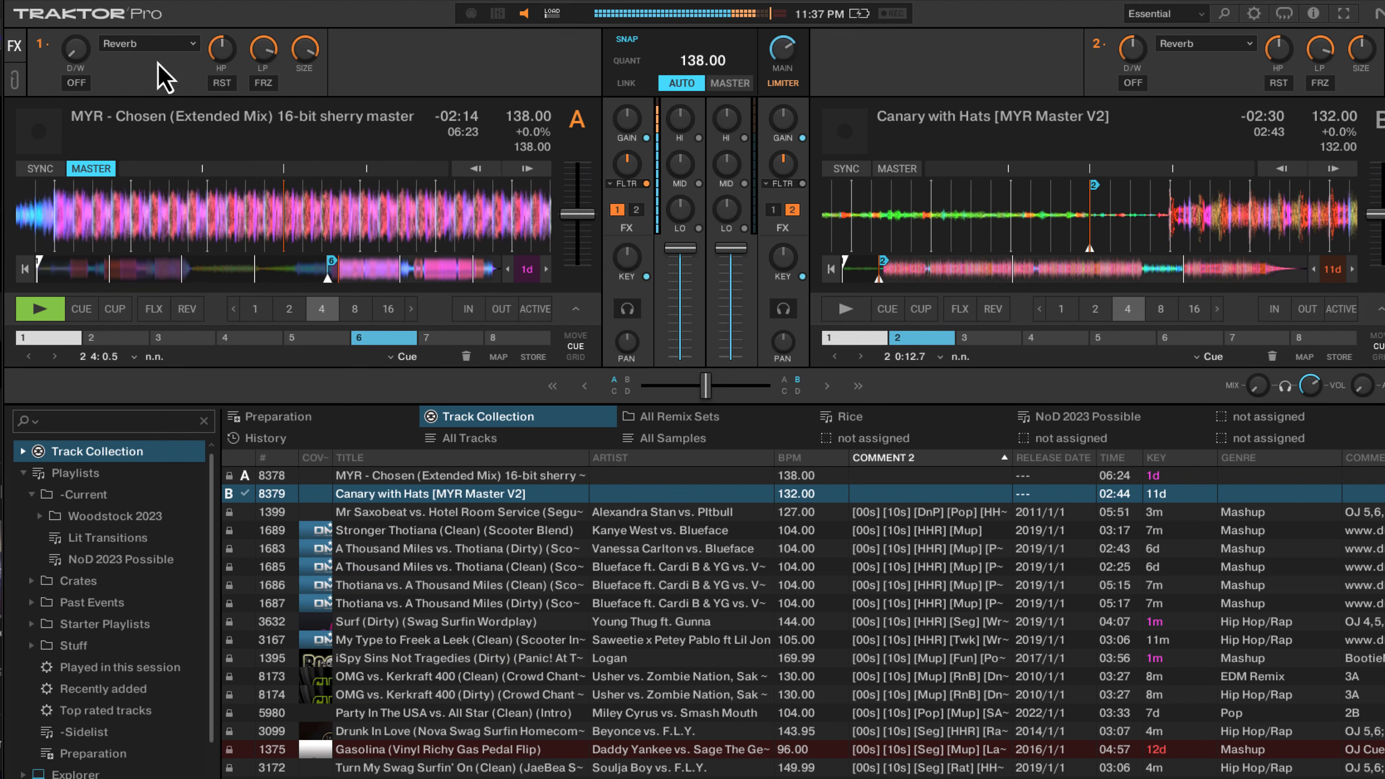
# Echo deck A out with FX 1 reverb at raised D/W while bringing deck B in.
pyautogui.click(75, 83)
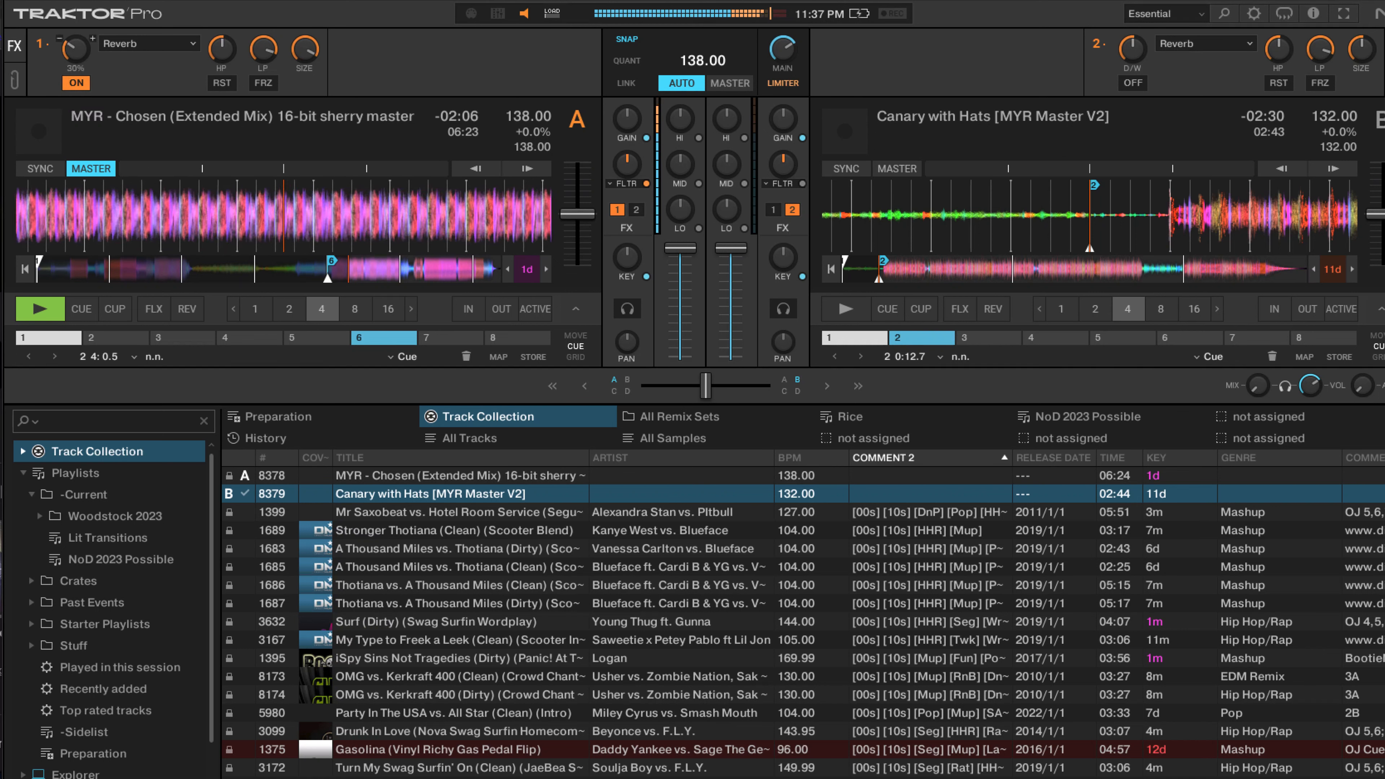
pyautogui.moveTo(75, 42); pyautogui.dragTo(75, 34)
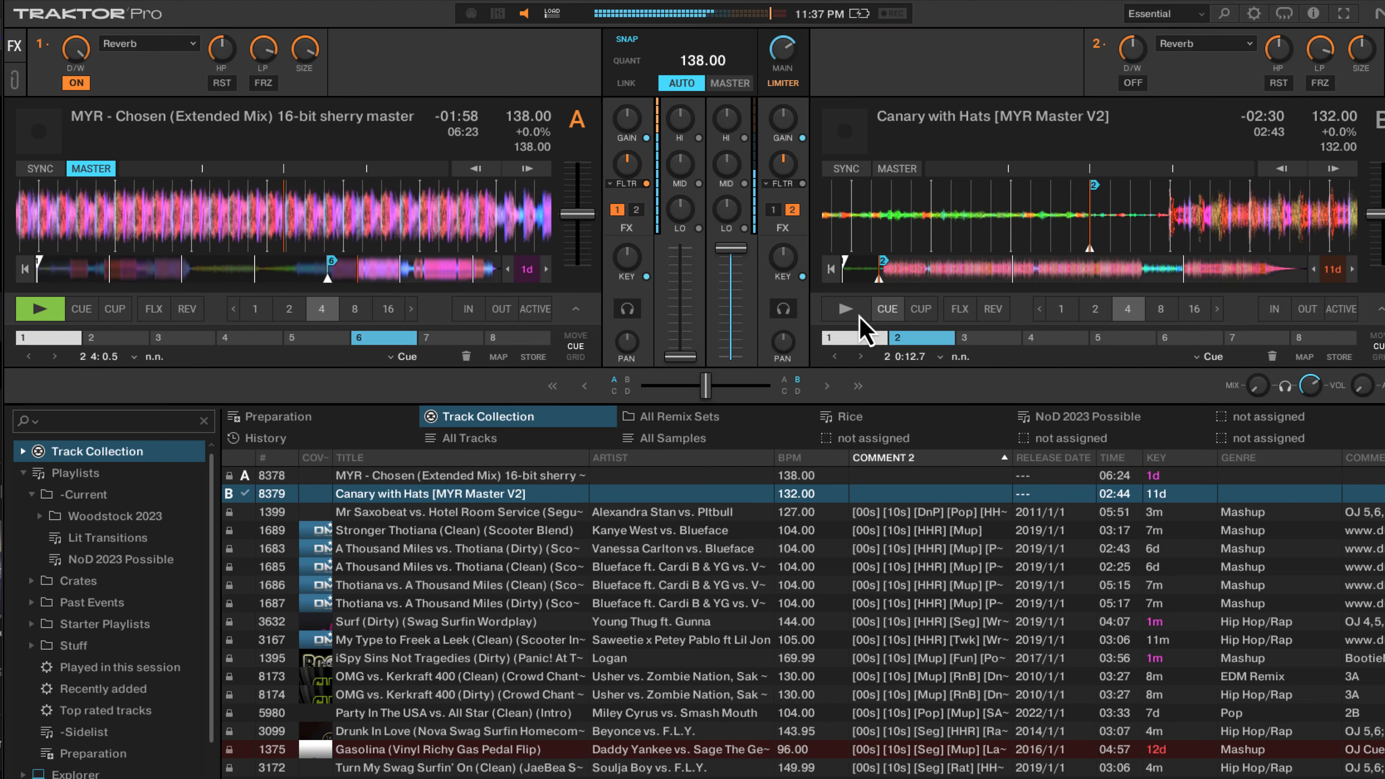
pyautogui.click(843, 309)
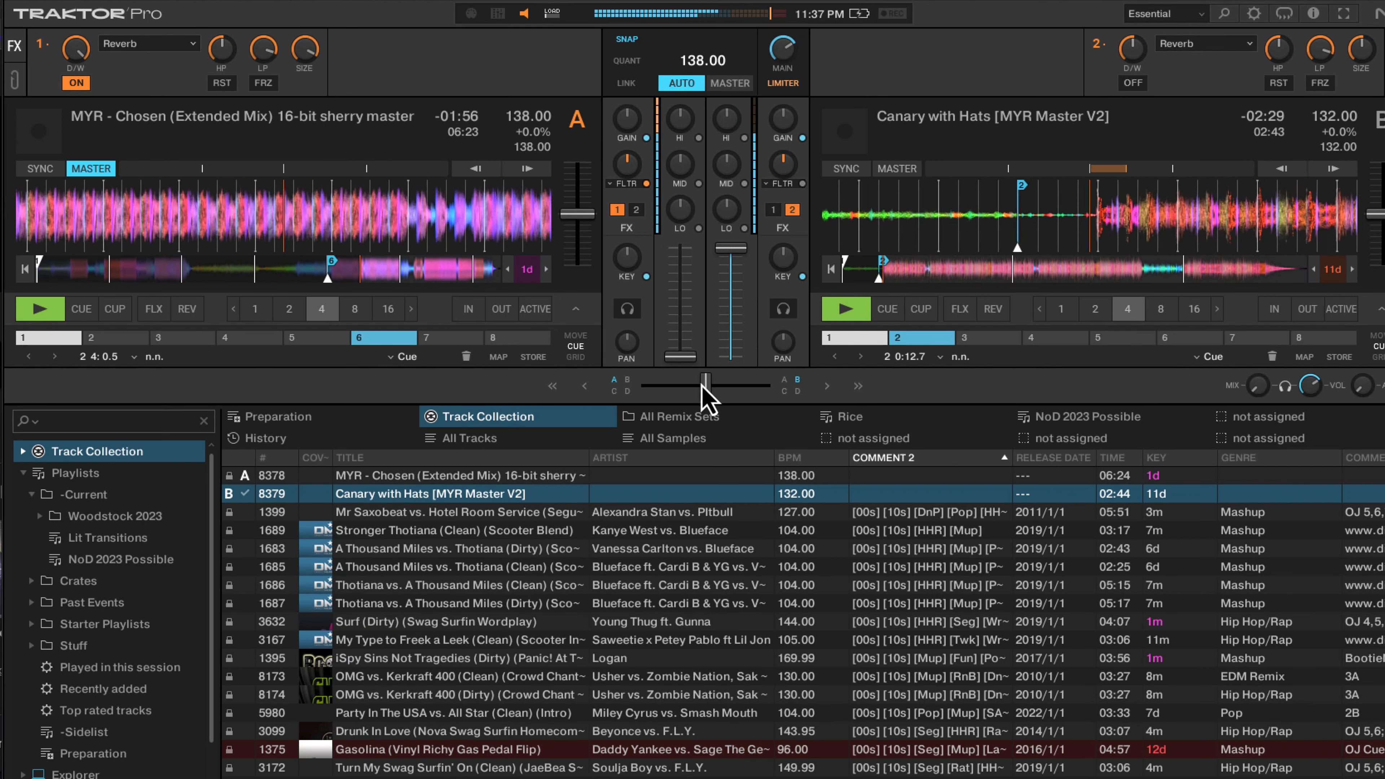
pyautogui.click(844, 309)
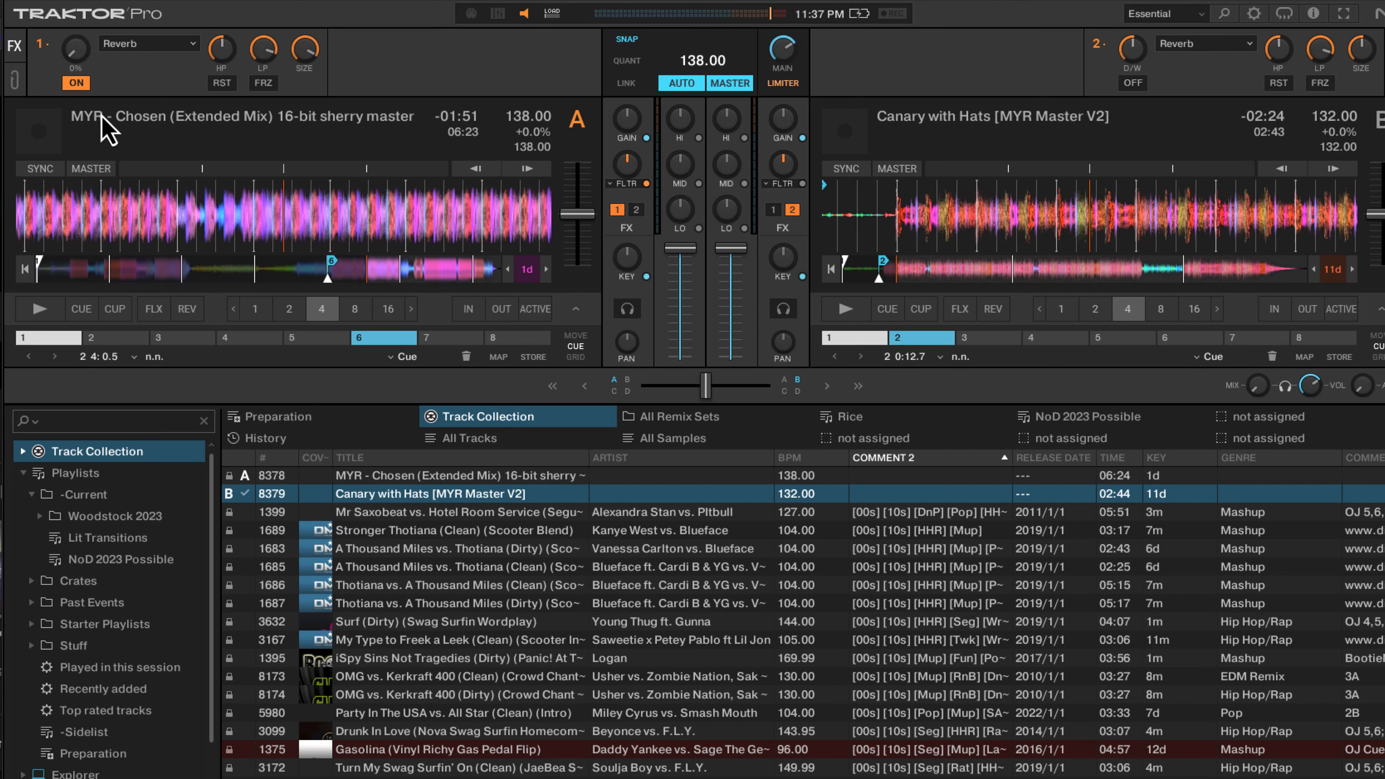
# Repeat the reverb echo-out on deck A and bring deck B in from hotcue 2.
pyautogui.click(75, 82)
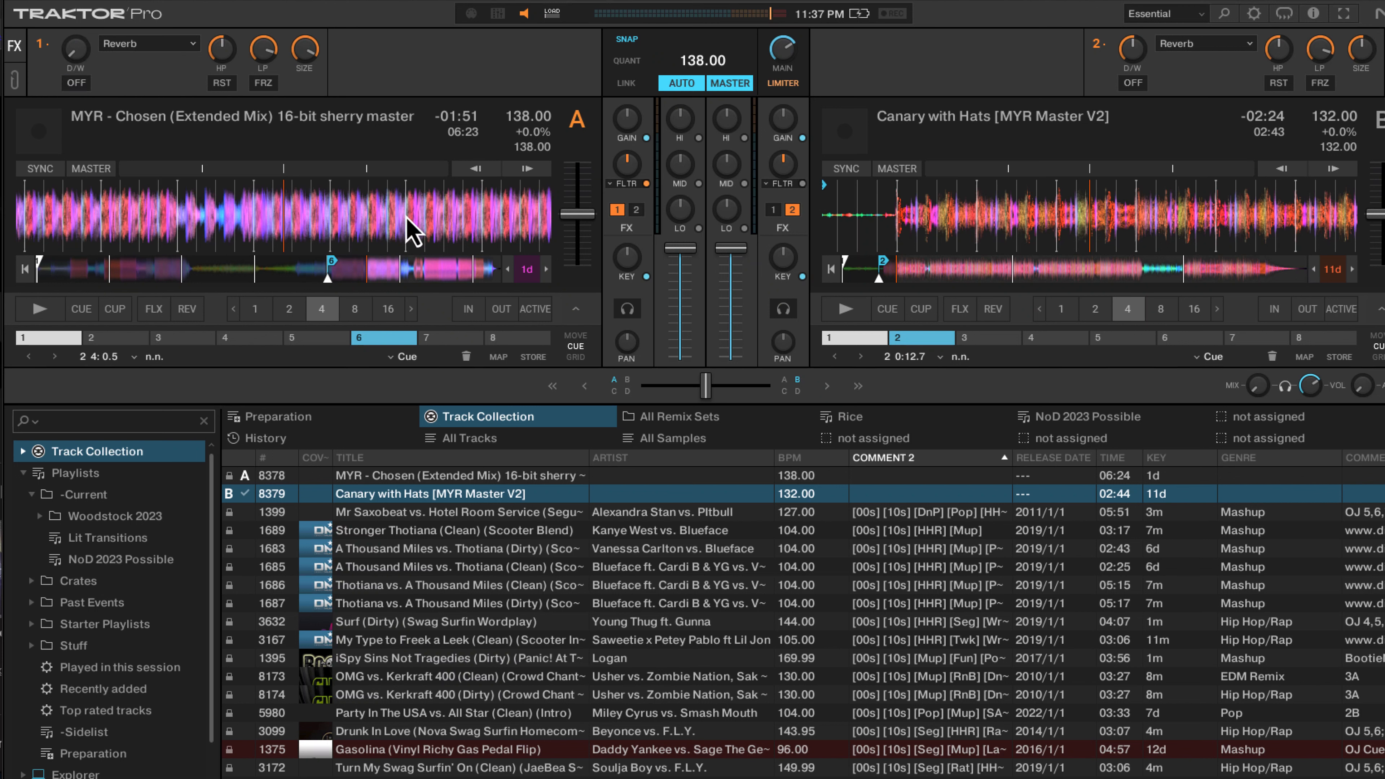
pyautogui.moveTo(80, 309)
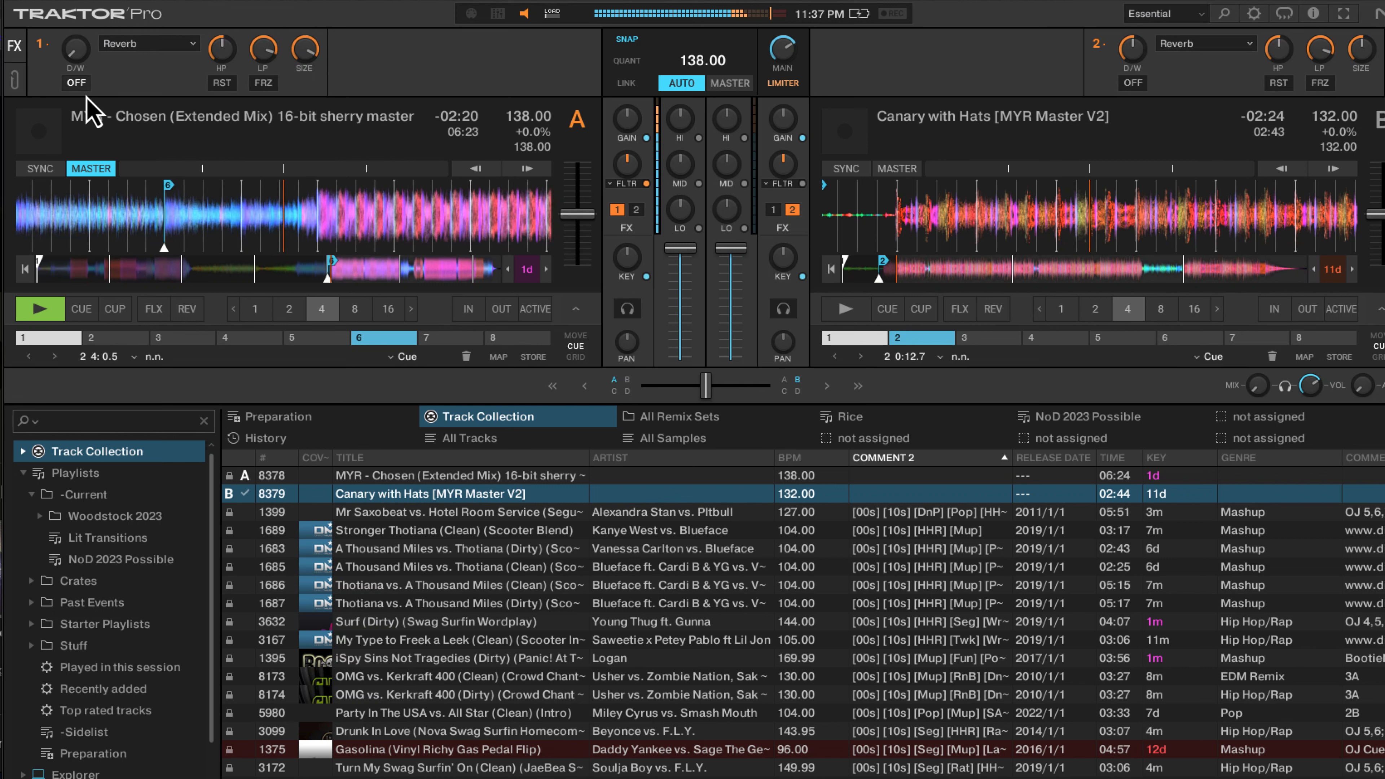
pyautogui.click(75, 83)
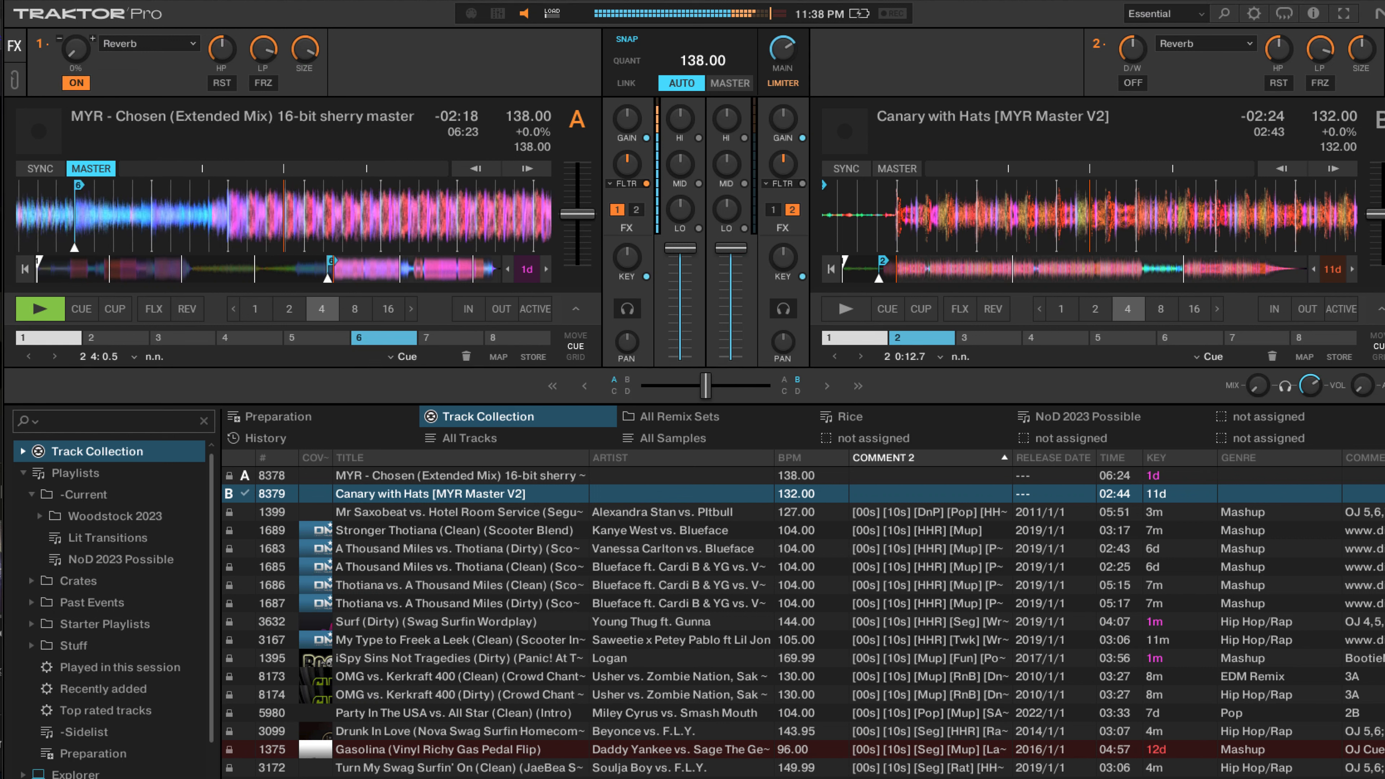
pyautogui.moveTo(75, 43); pyautogui.dragTo(75, 27)
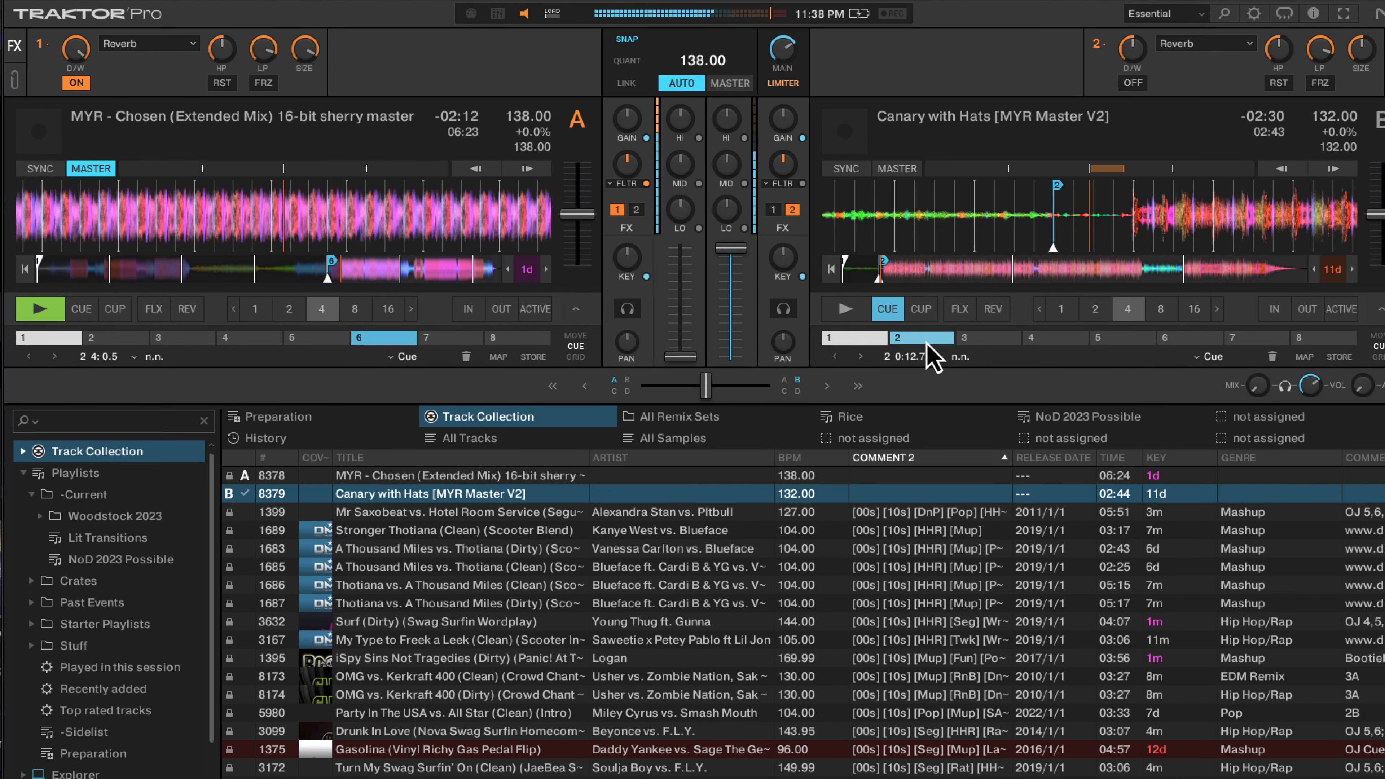
pyautogui.click(843, 308)
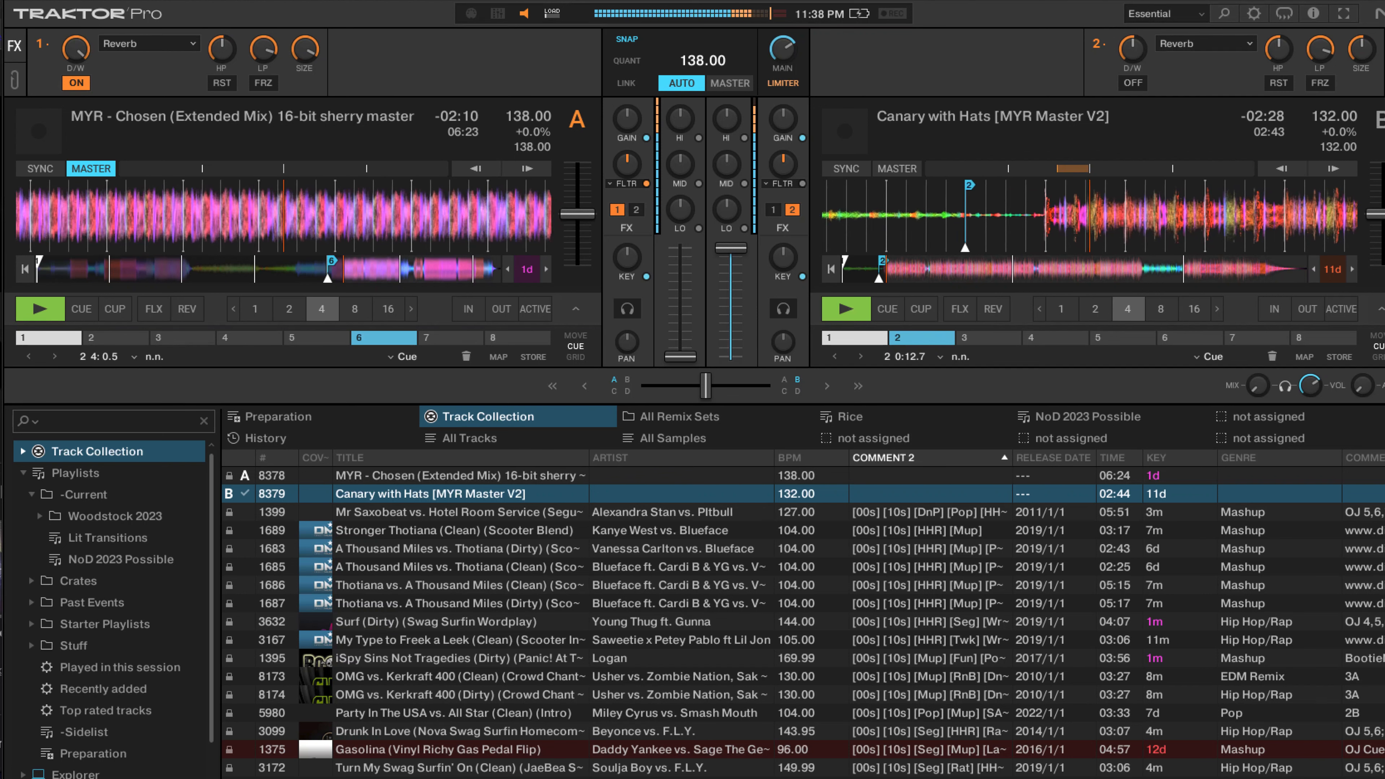
pyautogui.click(845, 309)
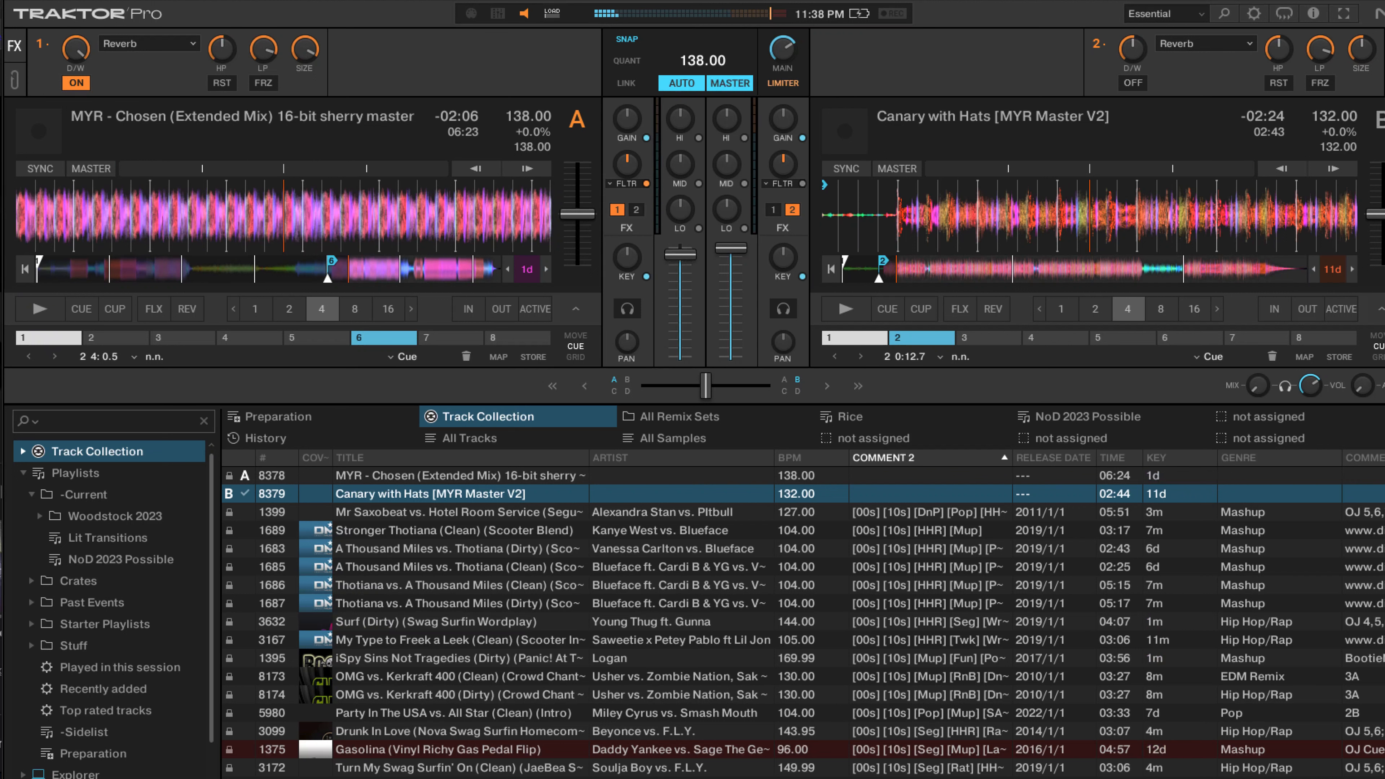
pyautogui.moveTo(325, 99)
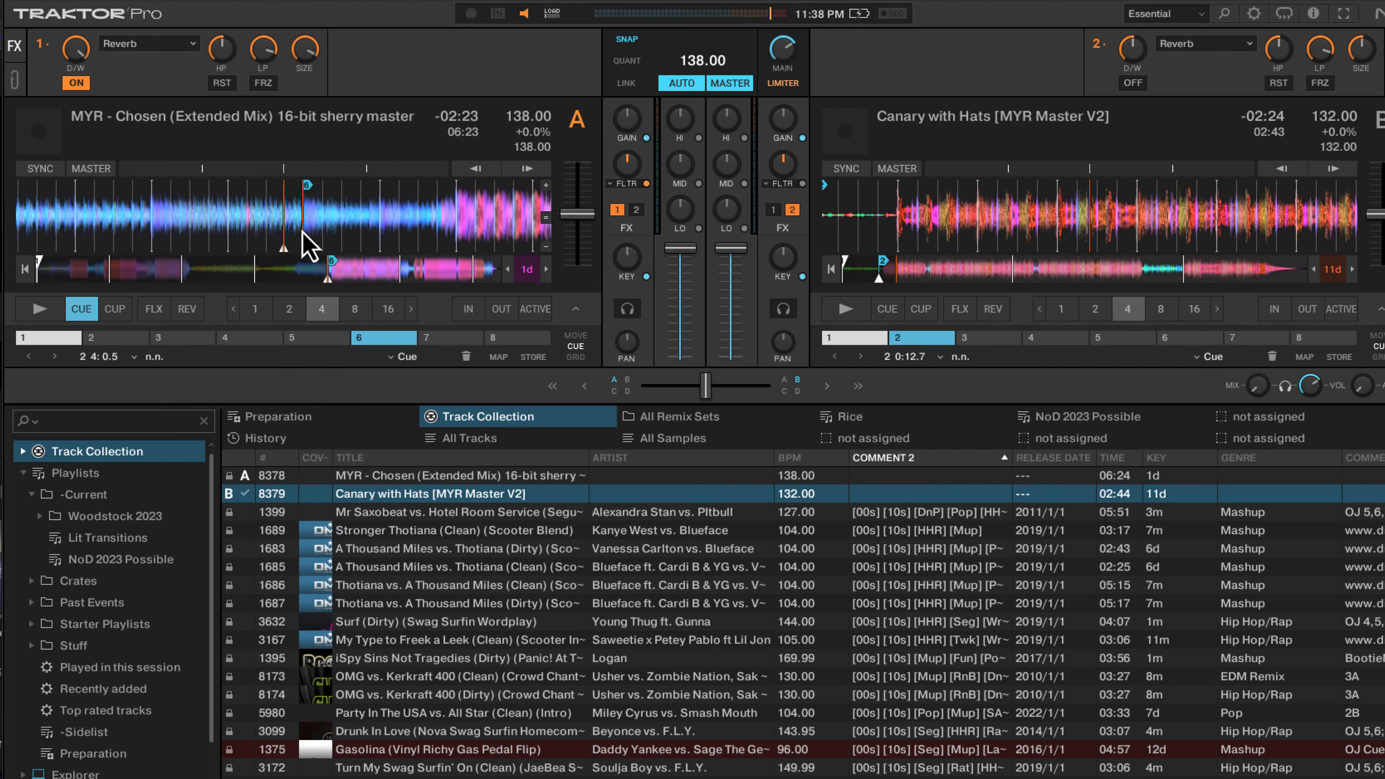
# Jump deck A back to its earlier position and let the reverb echo-out with freeze play.
pyautogui.click(38, 308)
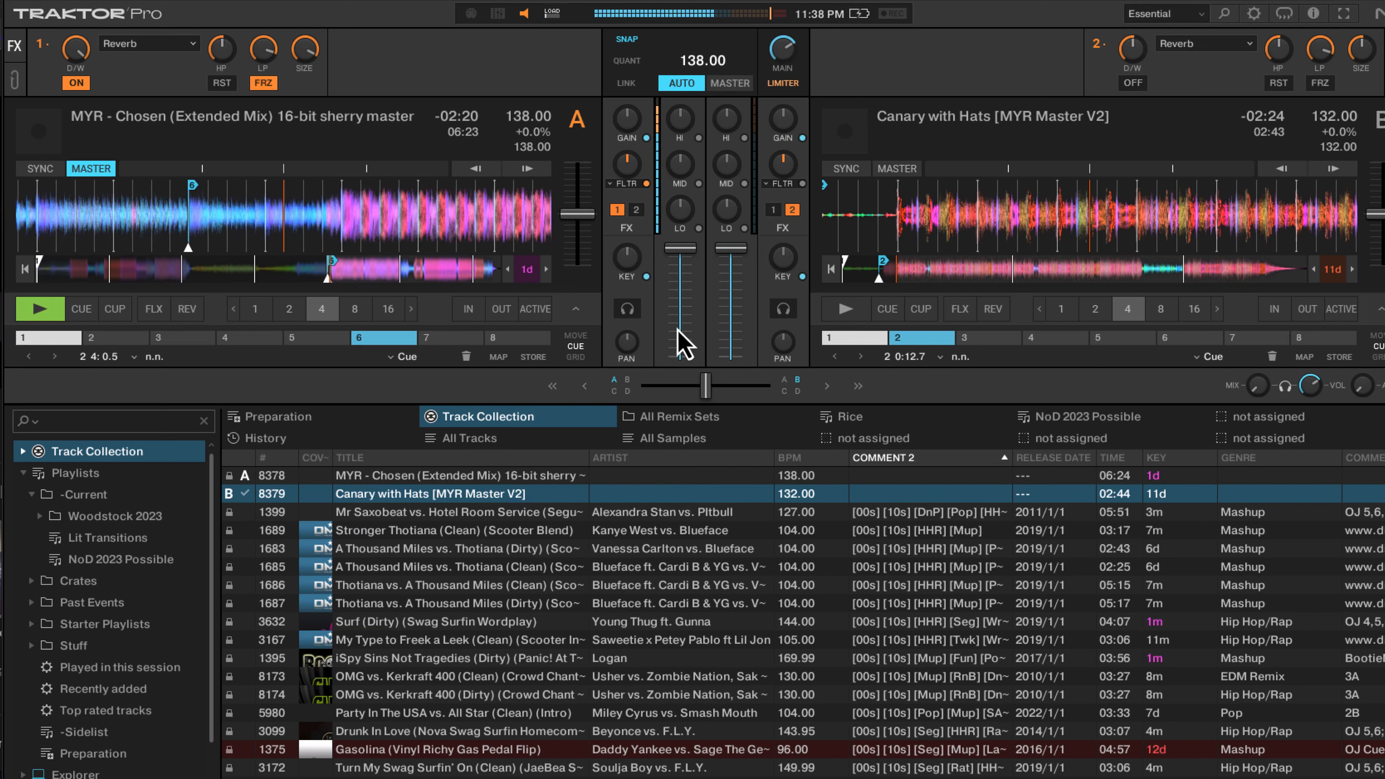
pyautogui.click(39, 310)
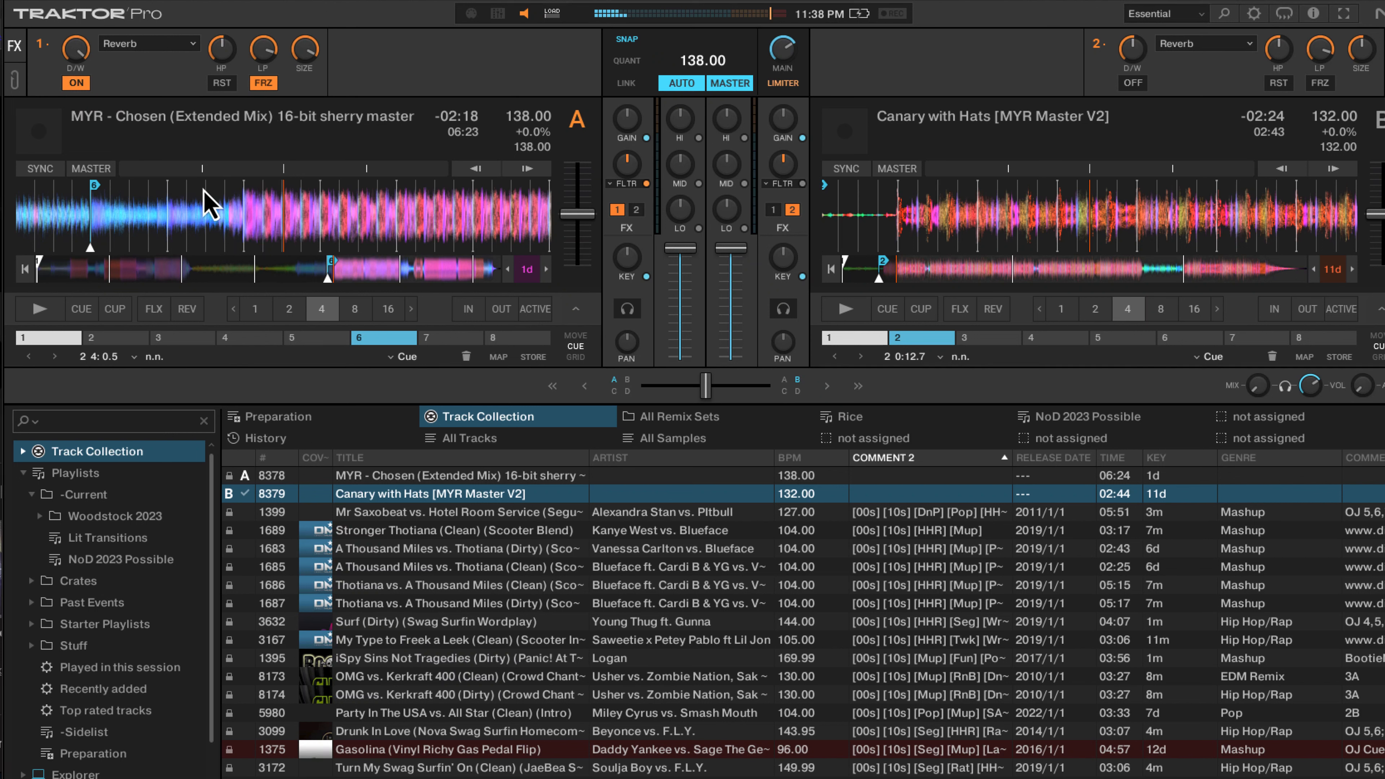
pyautogui.moveTo(129, 102)
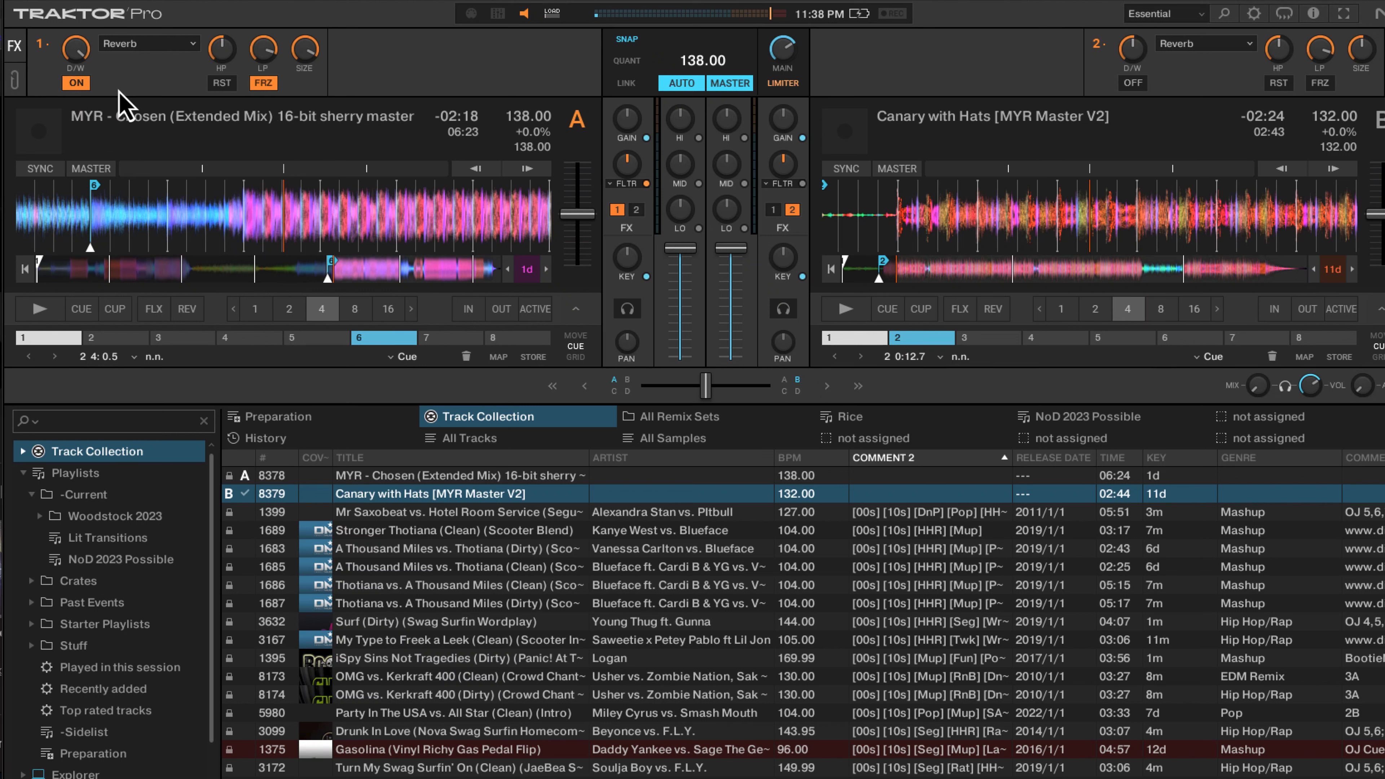
pyautogui.moveTo(79, 119)
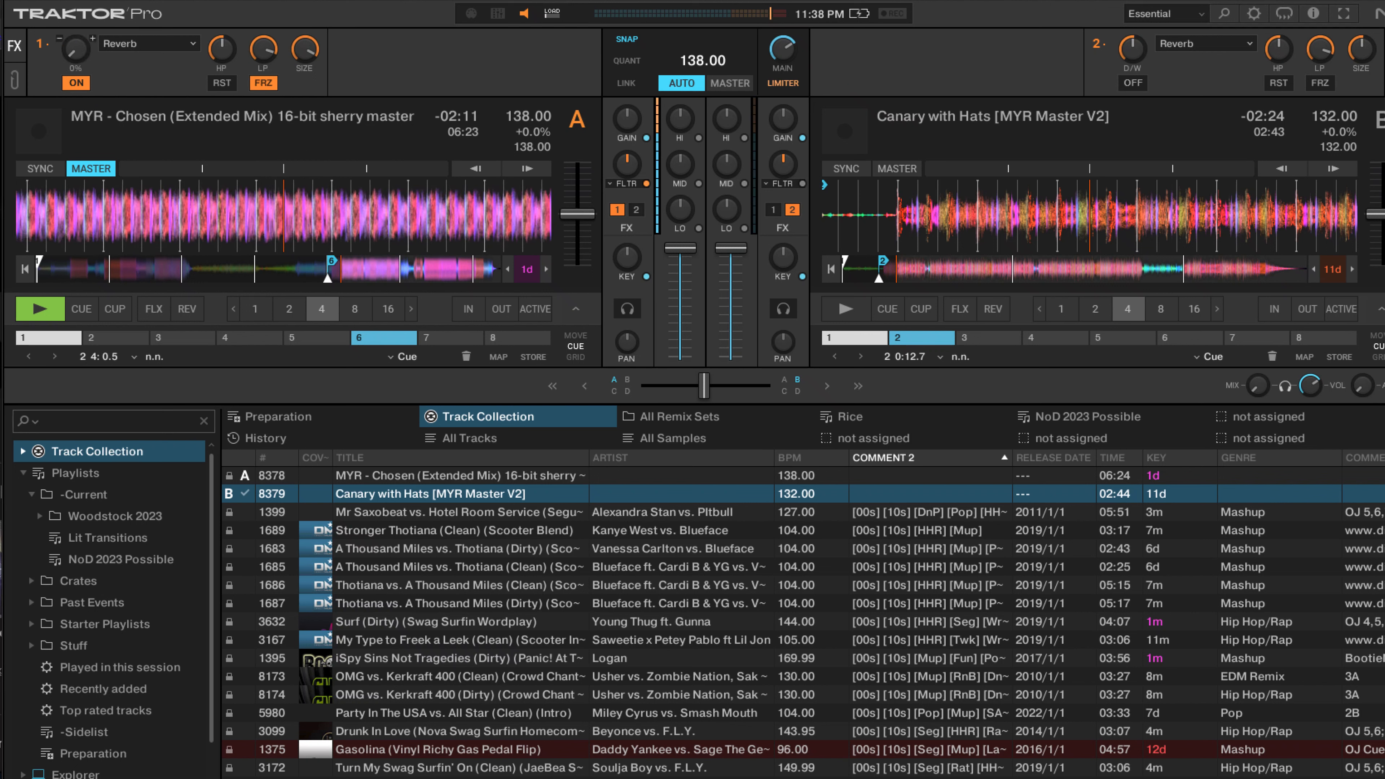
# Switch FX 1's reverb off, stop deck A and bring the D/W mix back down.
pyautogui.click(75, 82)
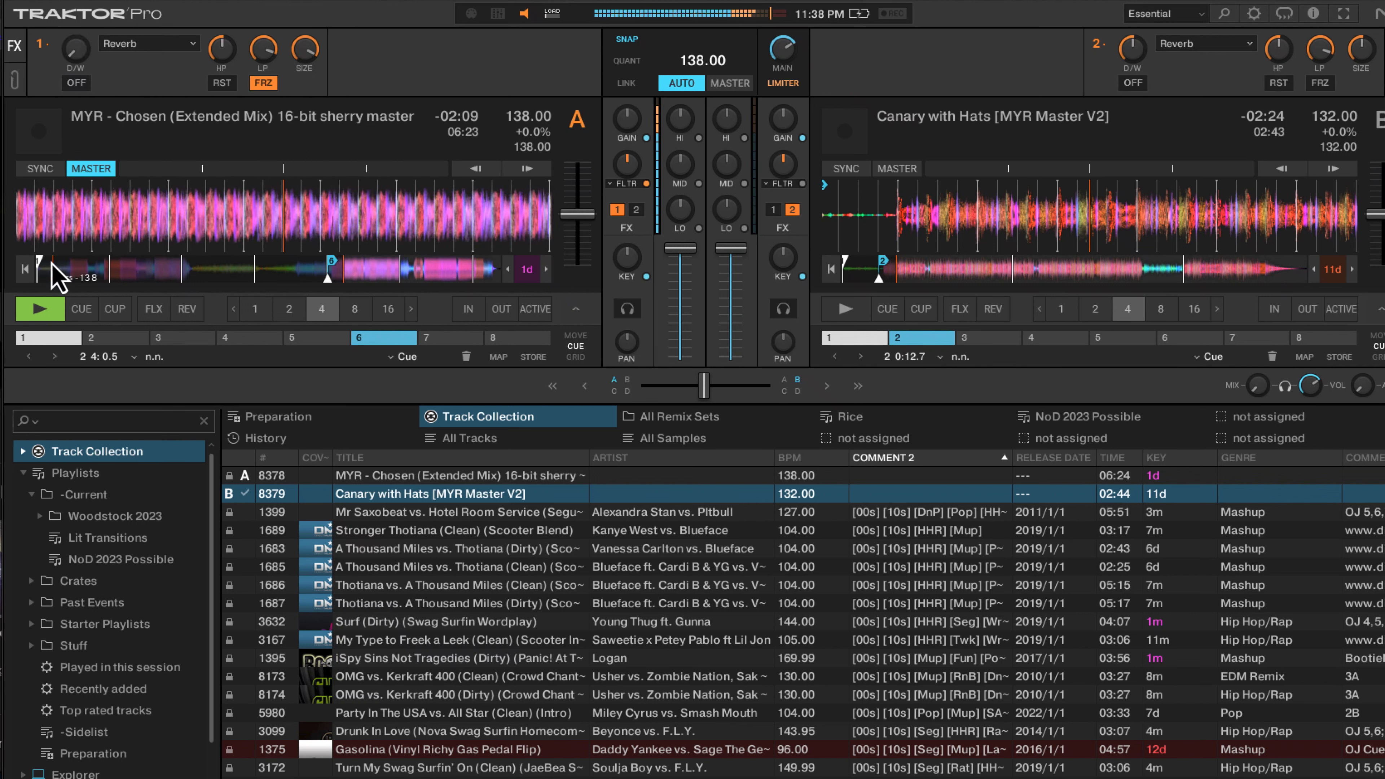
pyautogui.click(75, 82)
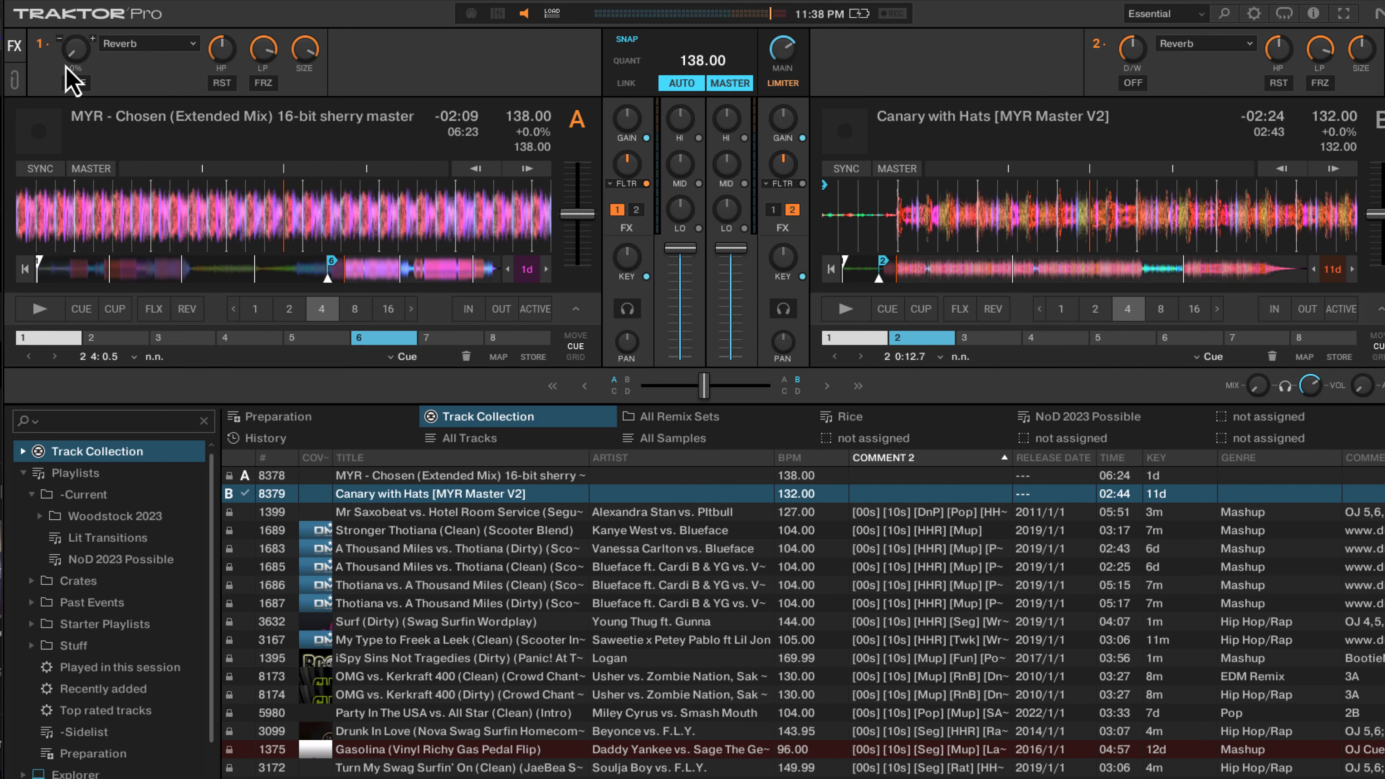
pyautogui.moveTo(75, 60); pyautogui.dragTo(74, 48)
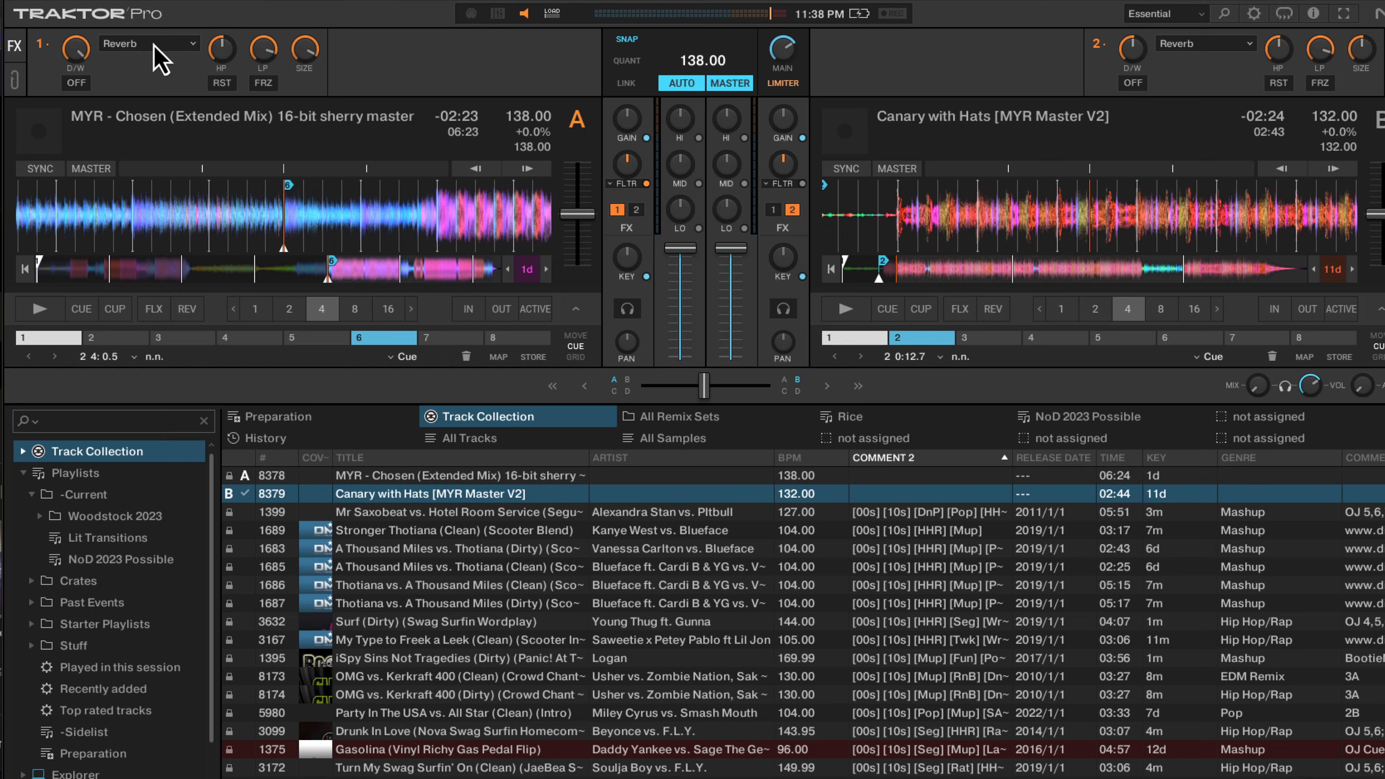
# Load Delay into FX unit 1 in place of Reverb, leaving it off with deck A paused.
pyautogui.click(149, 43)
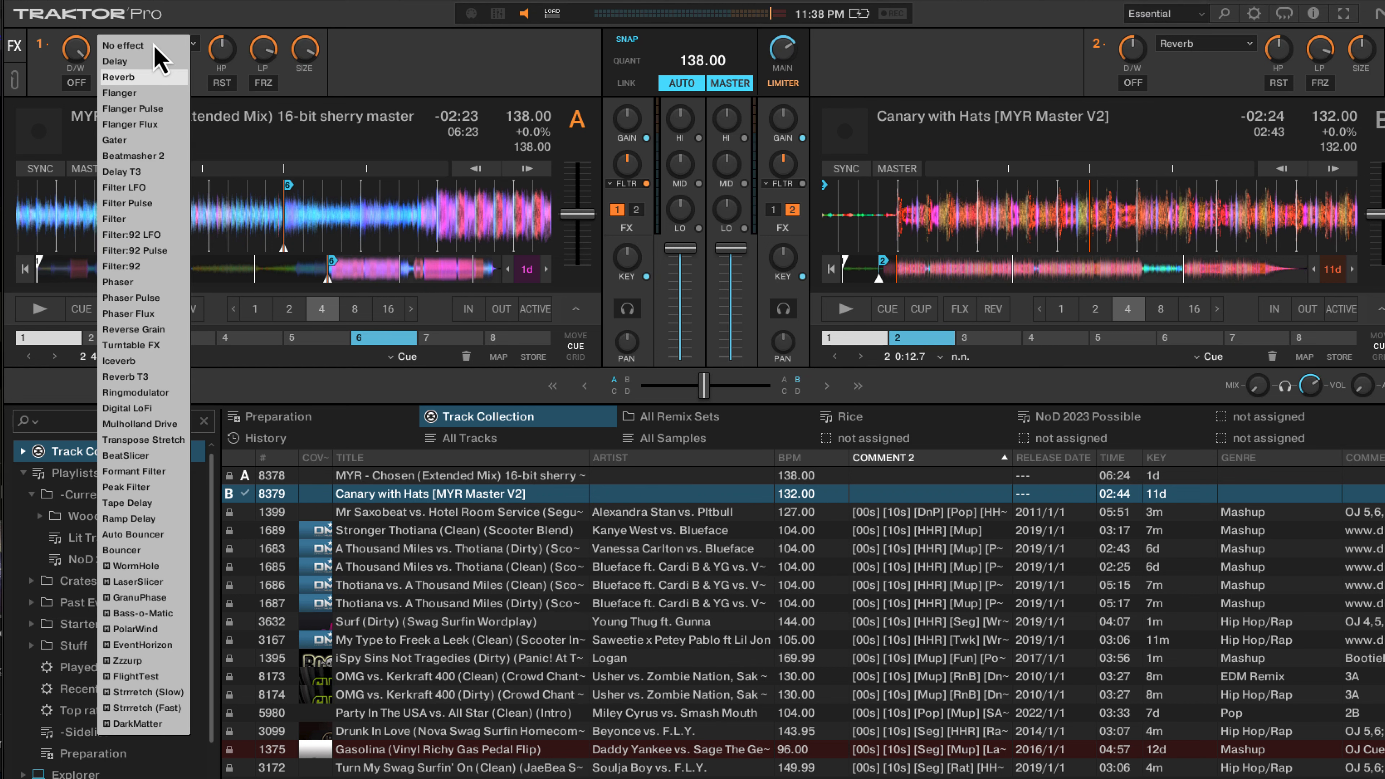
pyautogui.moveTo(165, 219)
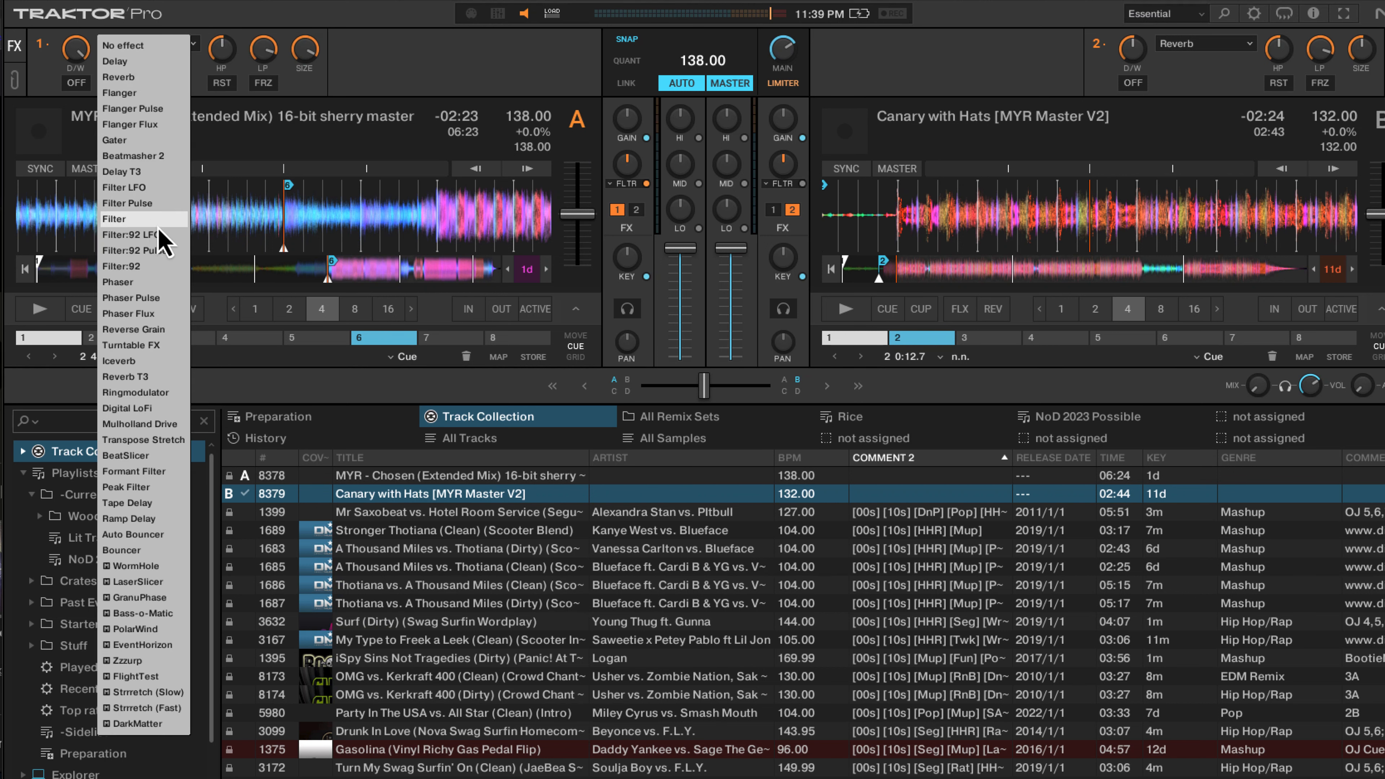
pyautogui.moveTo(159, 61)
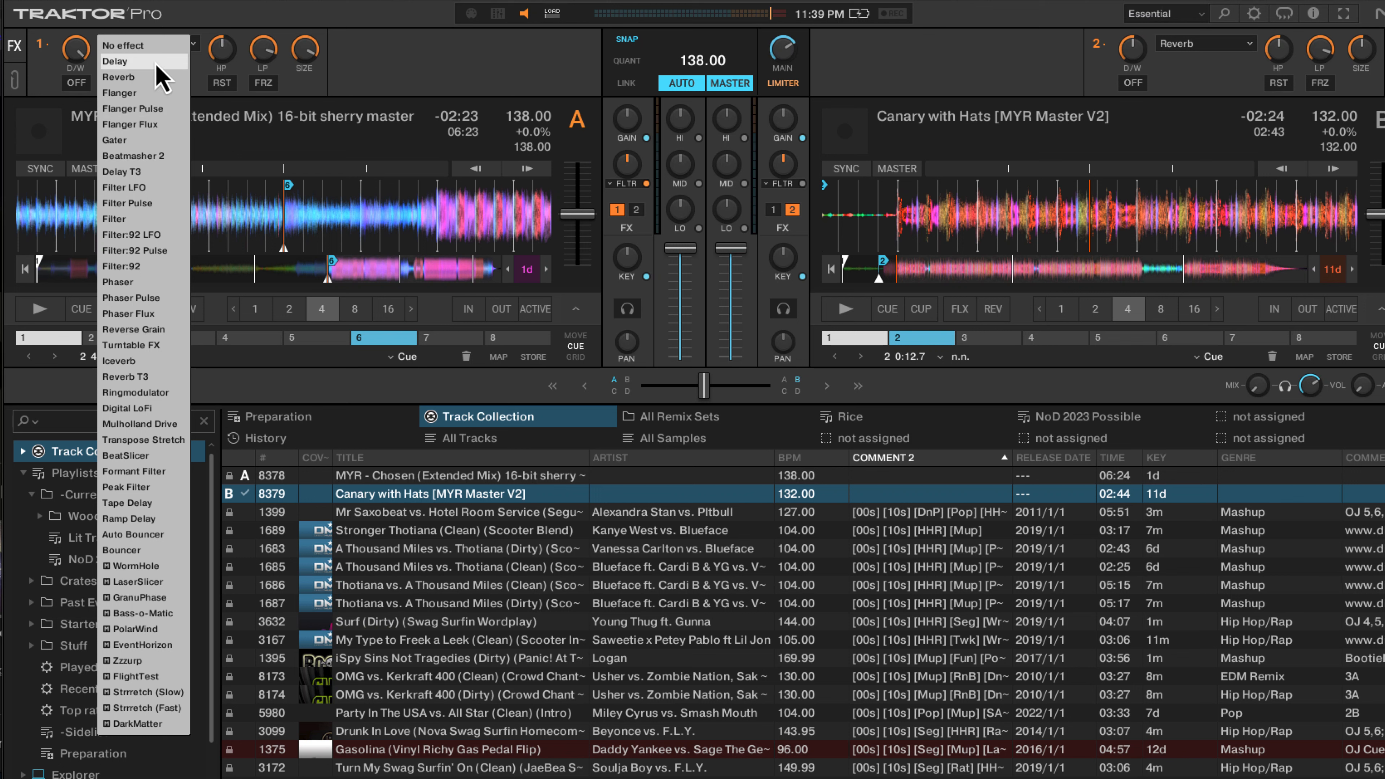
pyautogui.moveTo(159, 389)
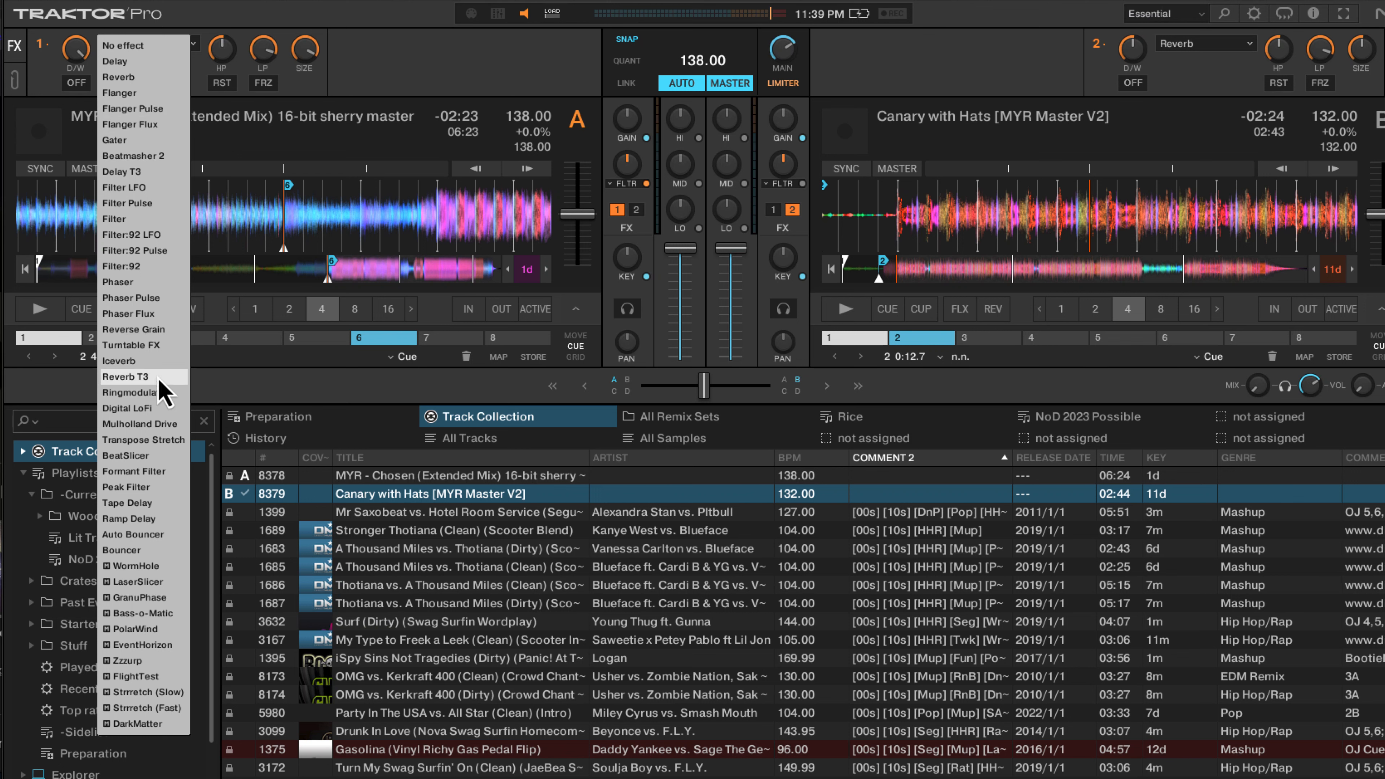
pyautogui.moveTo(145, 60)
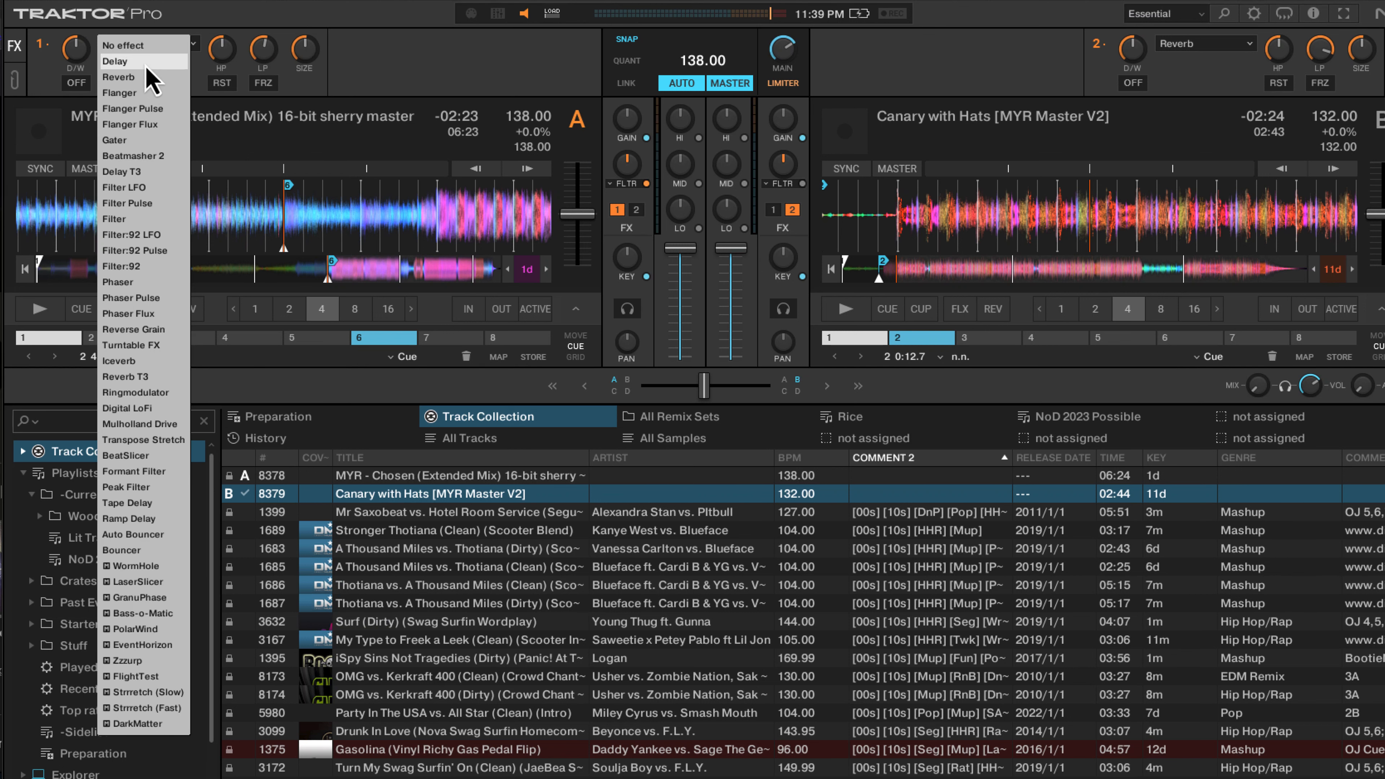
pyautogui.click(115, 61)
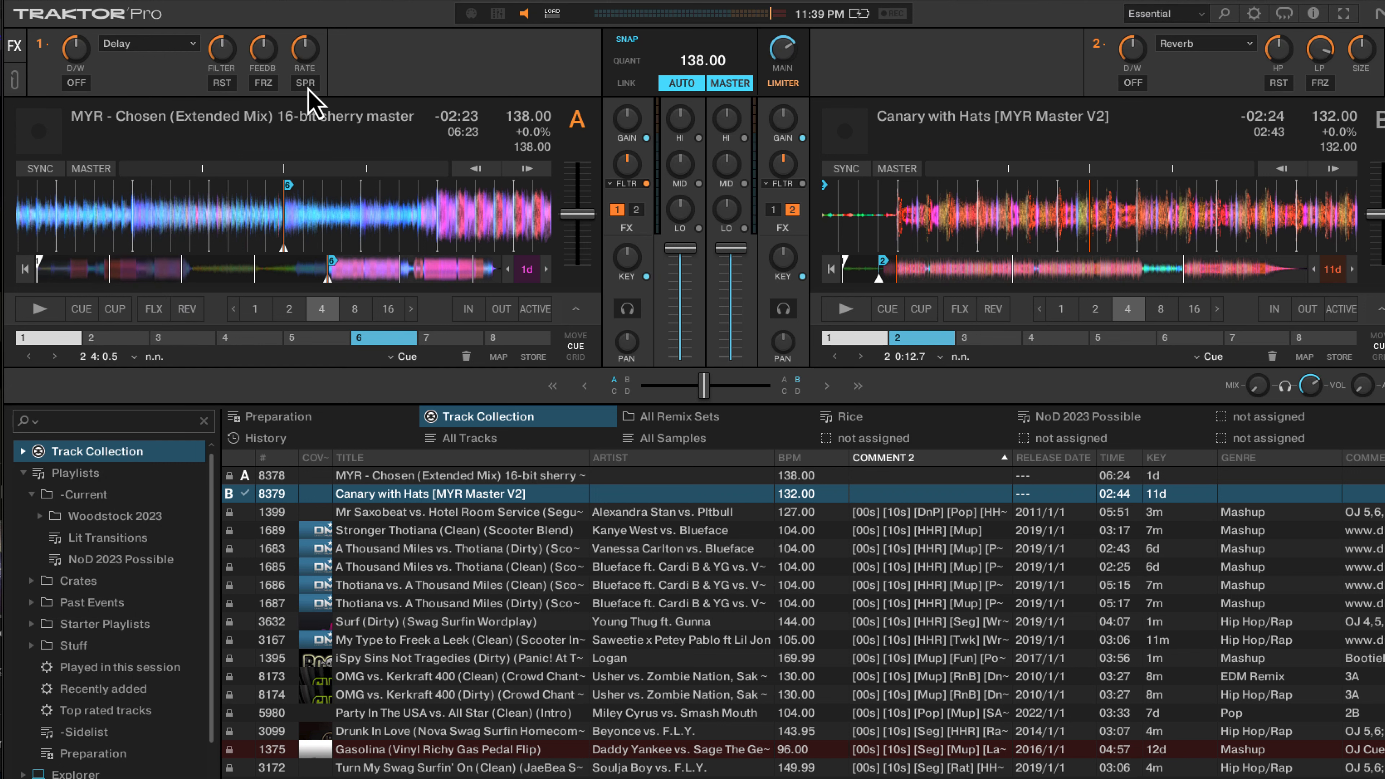
pyautogui.moveTo(72, 66)
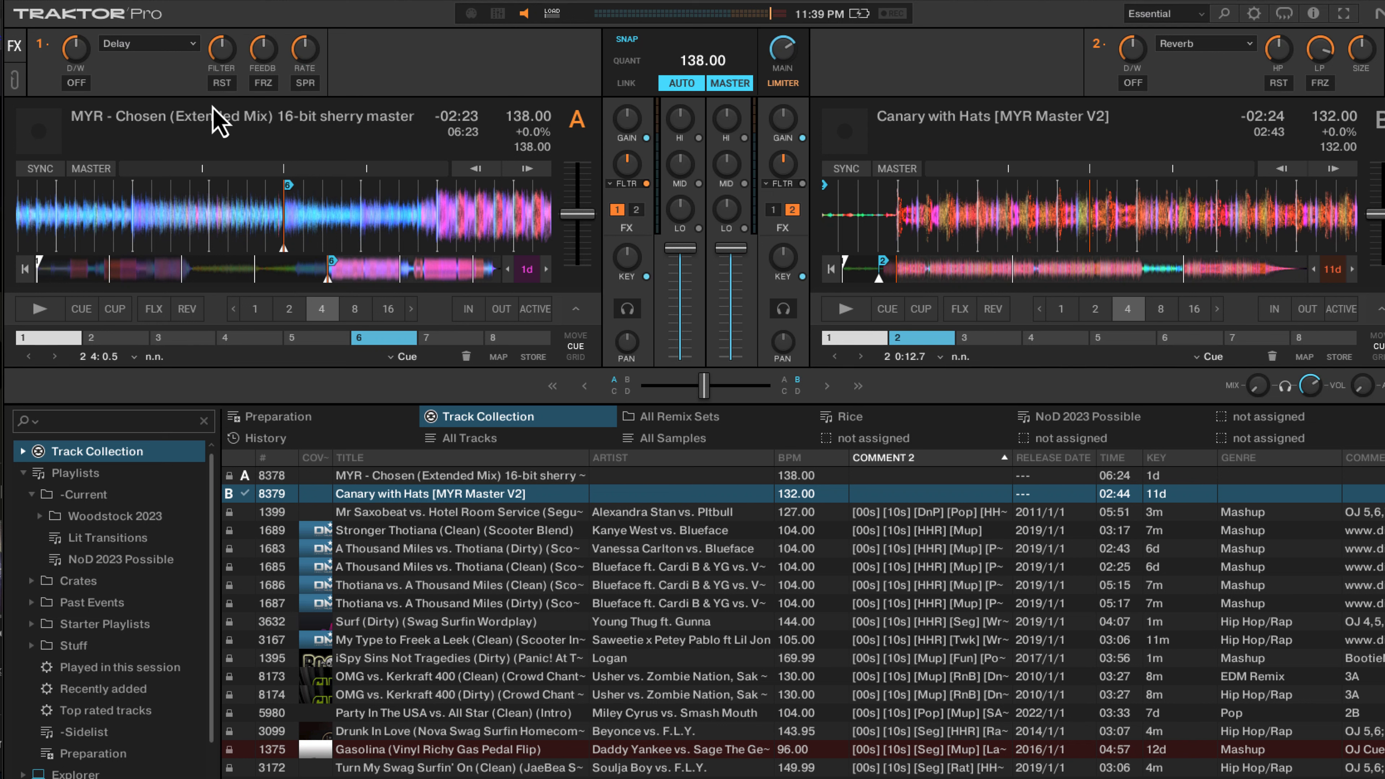
pyautogui.click(32, 308)
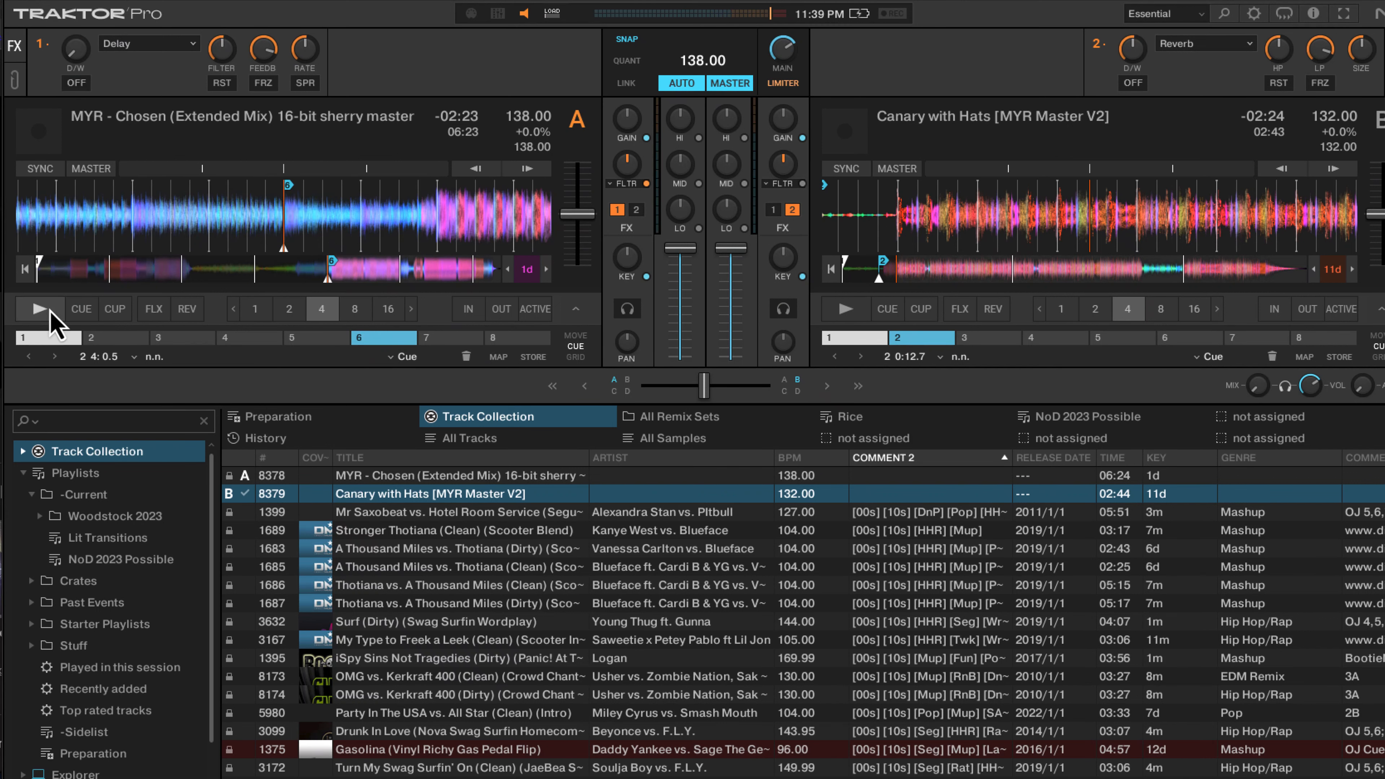
# Start deck A playing and switch on FX unit 1's Delay over it.
pyautogui.click(37, 310)
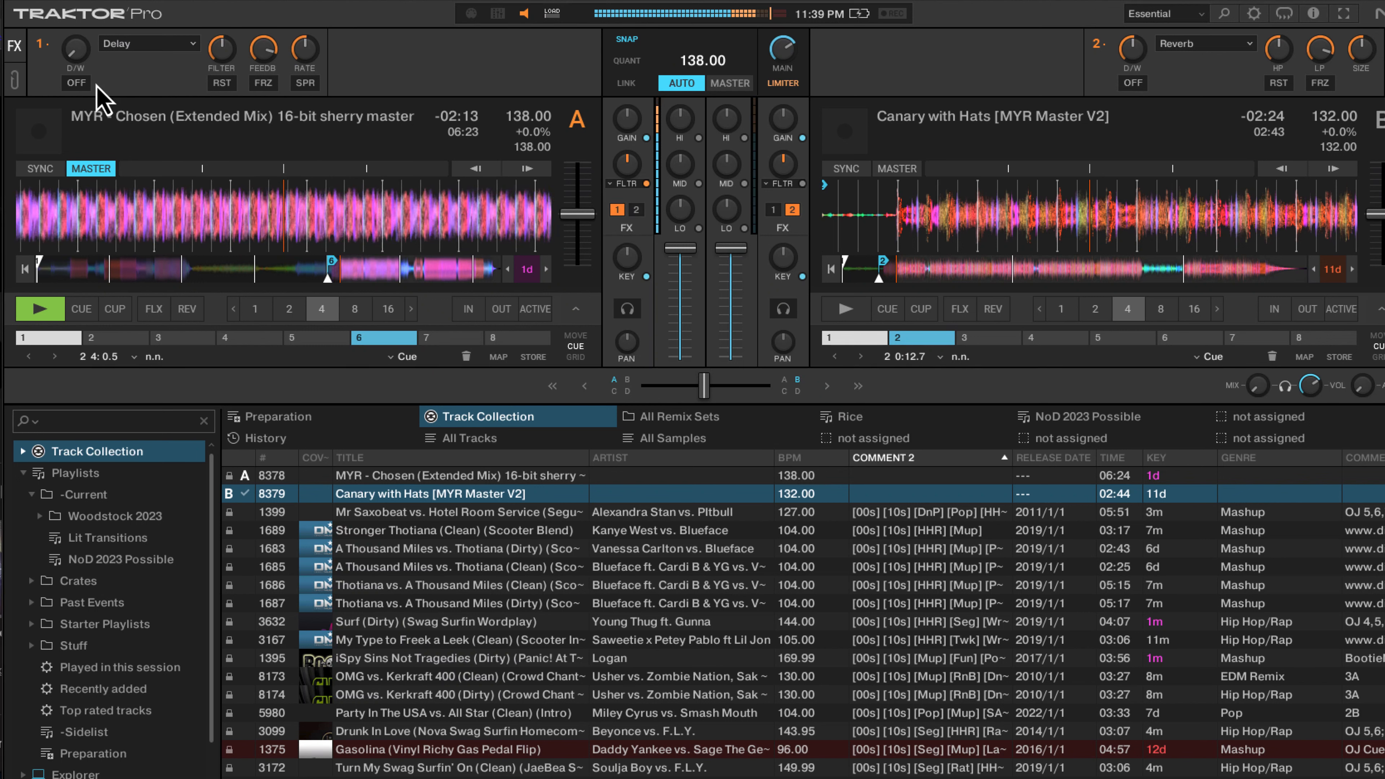
pyautogui.click(75, 82)
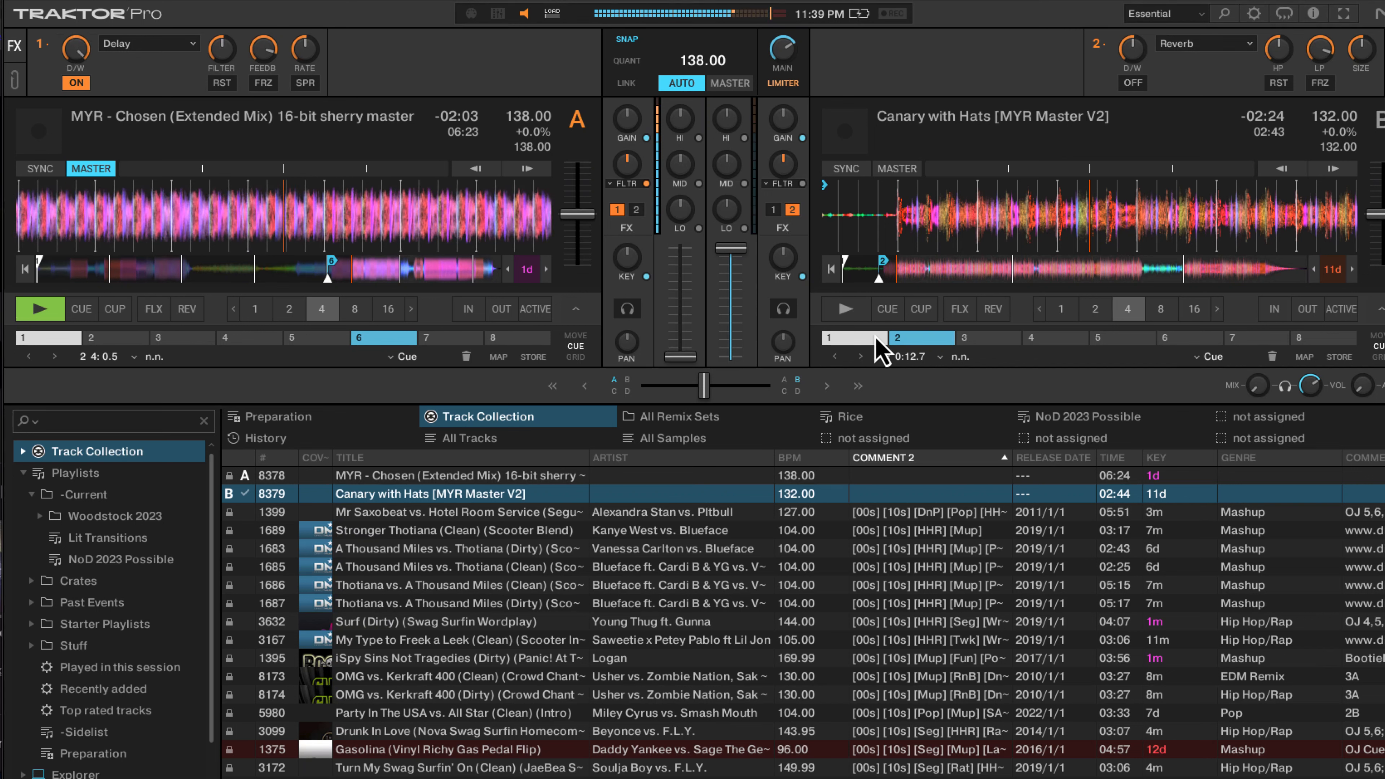
# Jump deck B to its hotcue and start it playing as the 132 BPM tempo master.
pyautogui.click(843, 308)
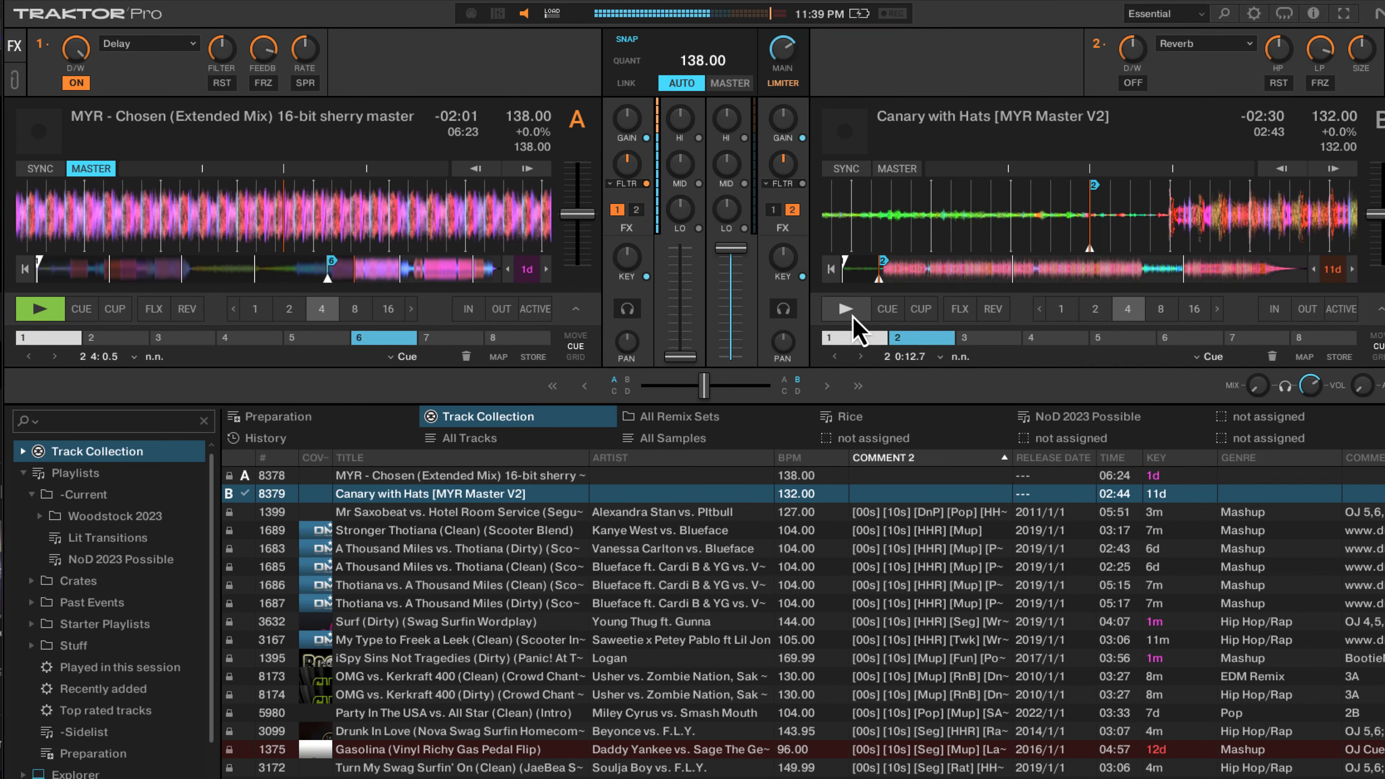
pyautogui.click(843, 308)
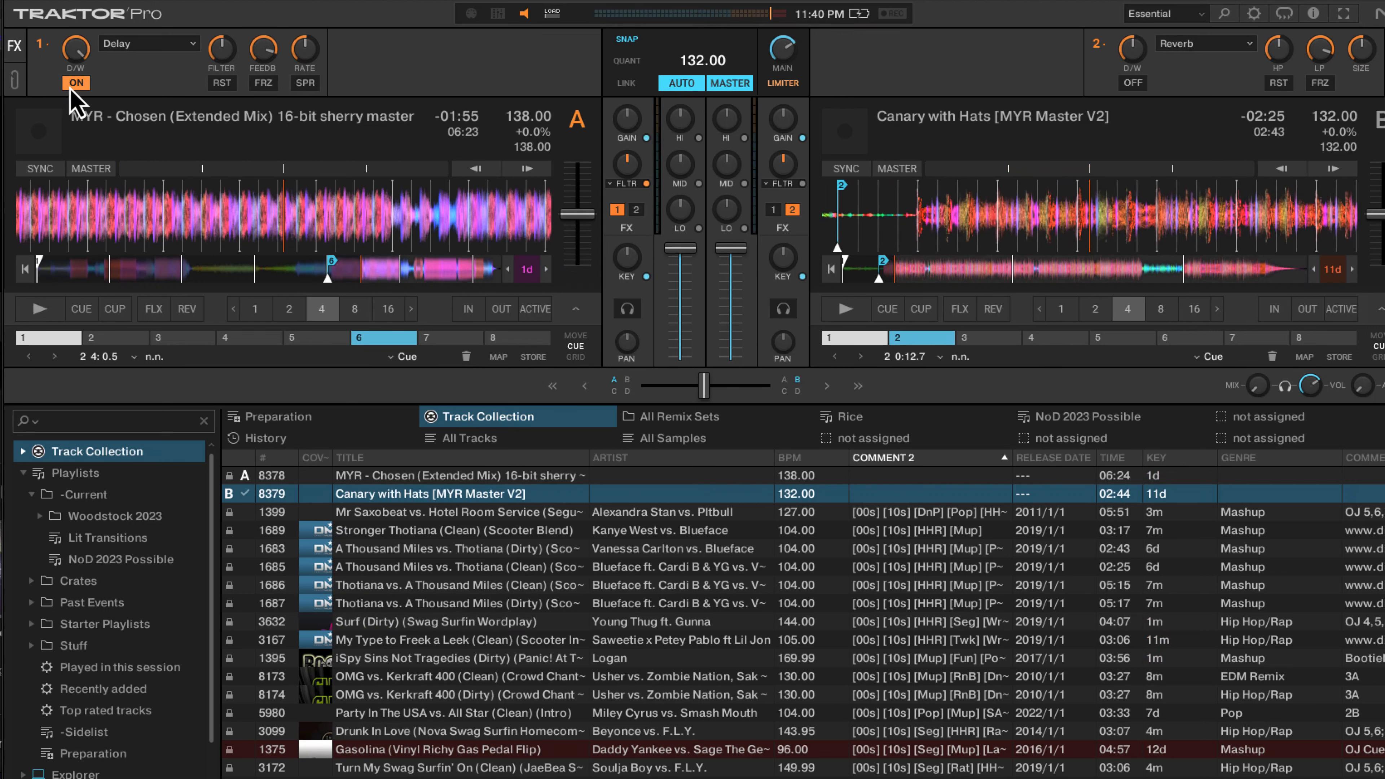
# Switch off FX unit 1's Delay on deck A as the mix crosses to deck B.
pyautogui.click(75, 83)
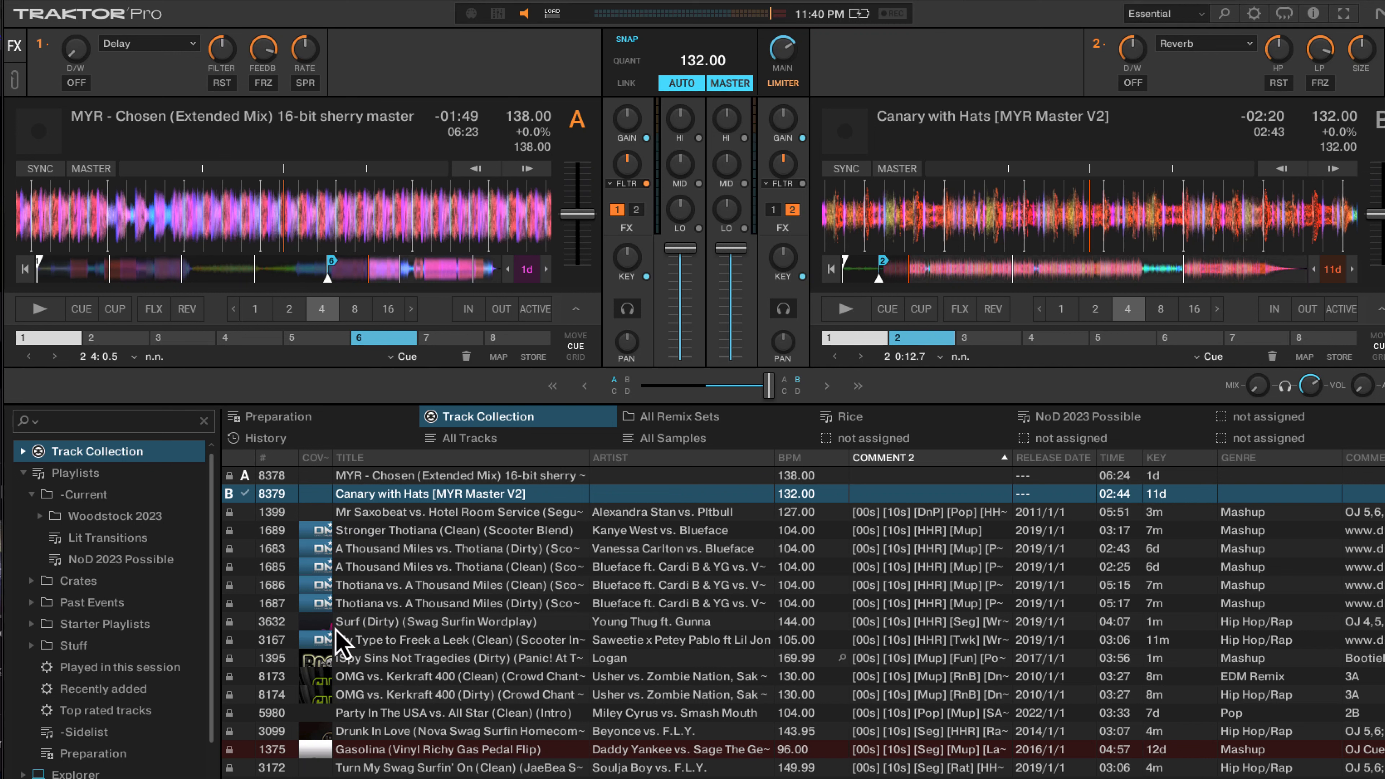
pyautogui.moveTo(196, 29)
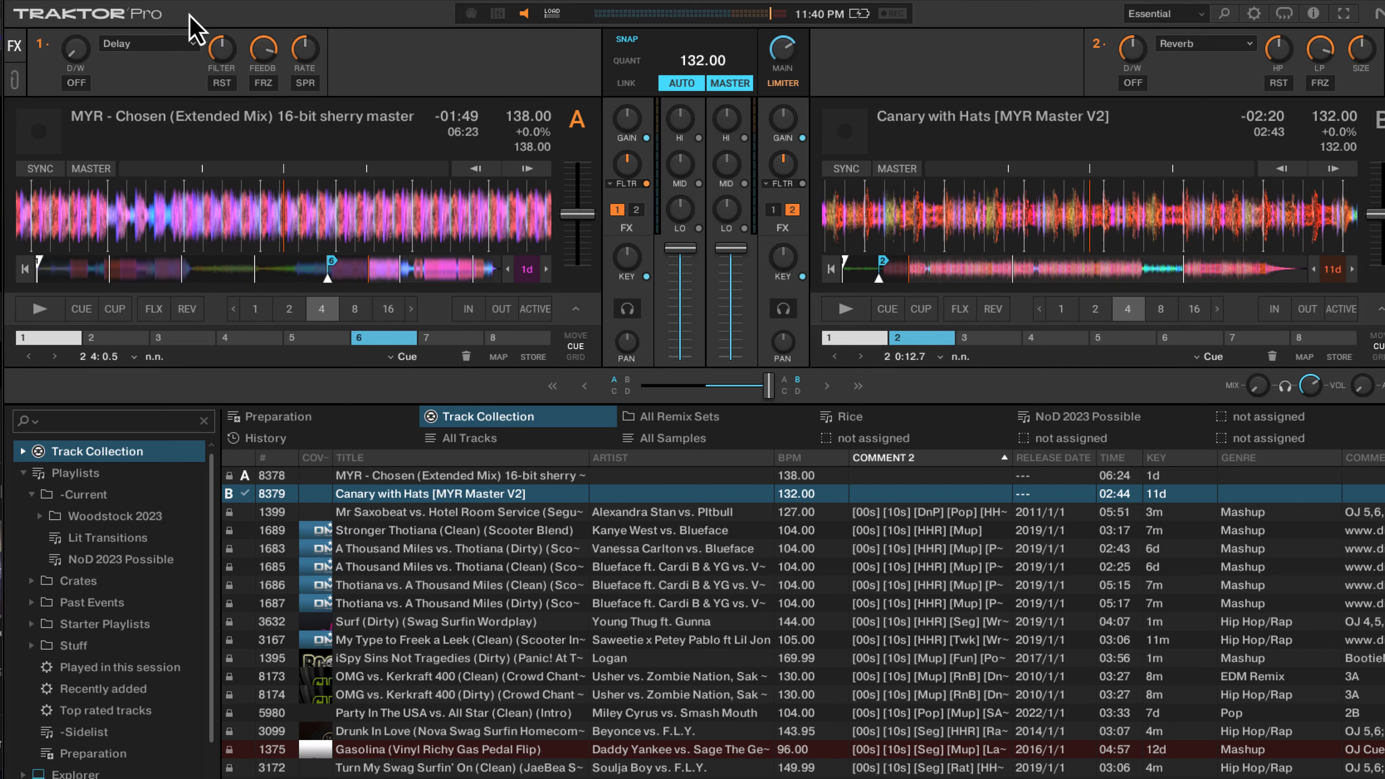
pyautogui.moveTo(371, 168)
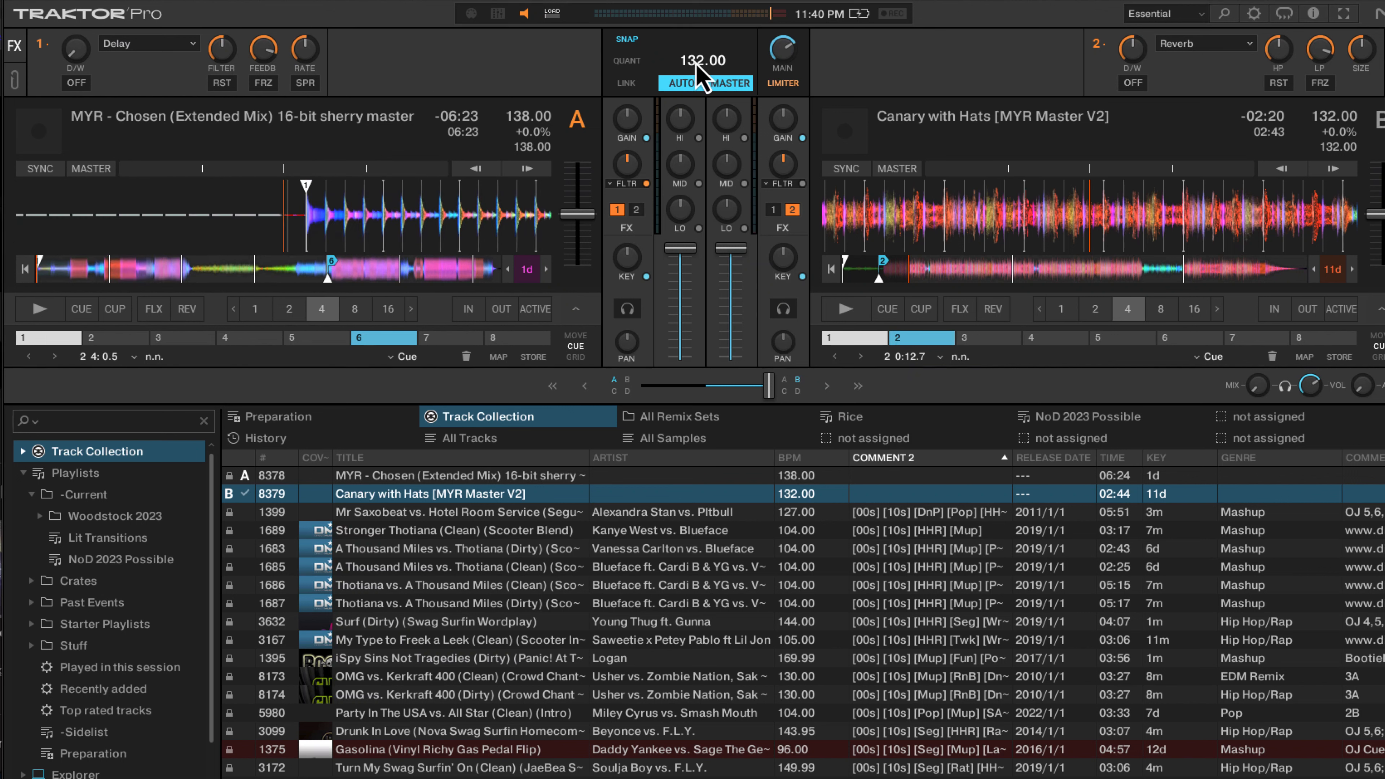
pyautogui.moveTo(501, 221)
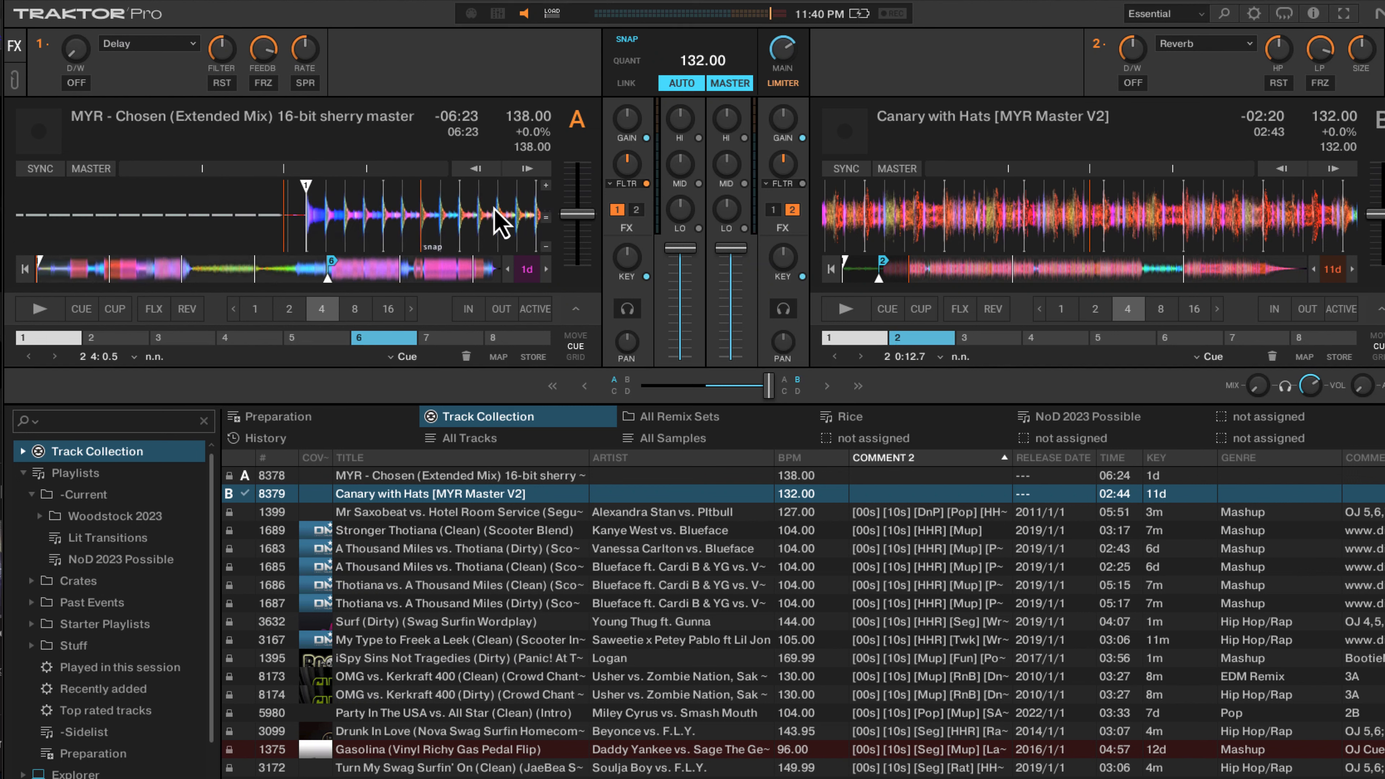
# Swap FX unit 2's effect from Reverb to Delay T3.
pyautogui.click(1204, 43)
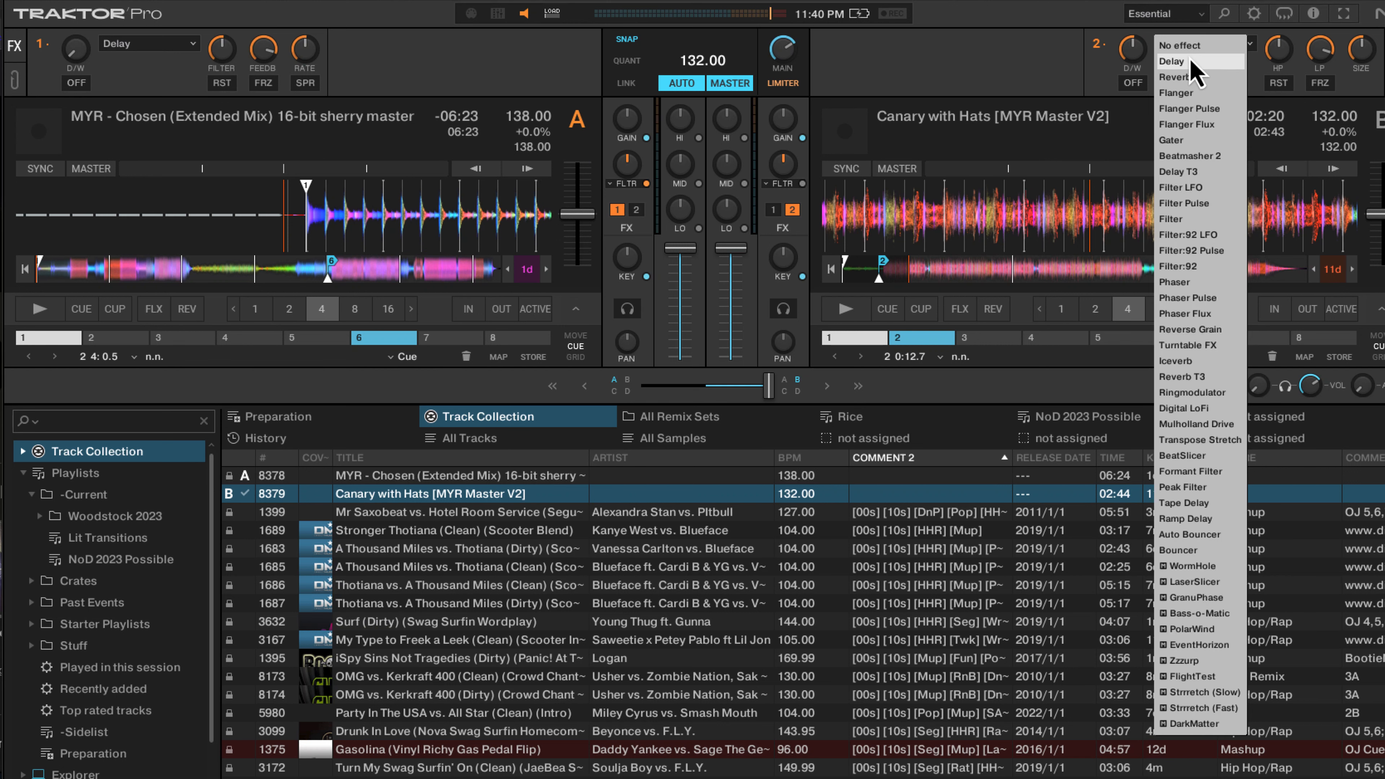
pyautogui.moveTo(1193, 171)
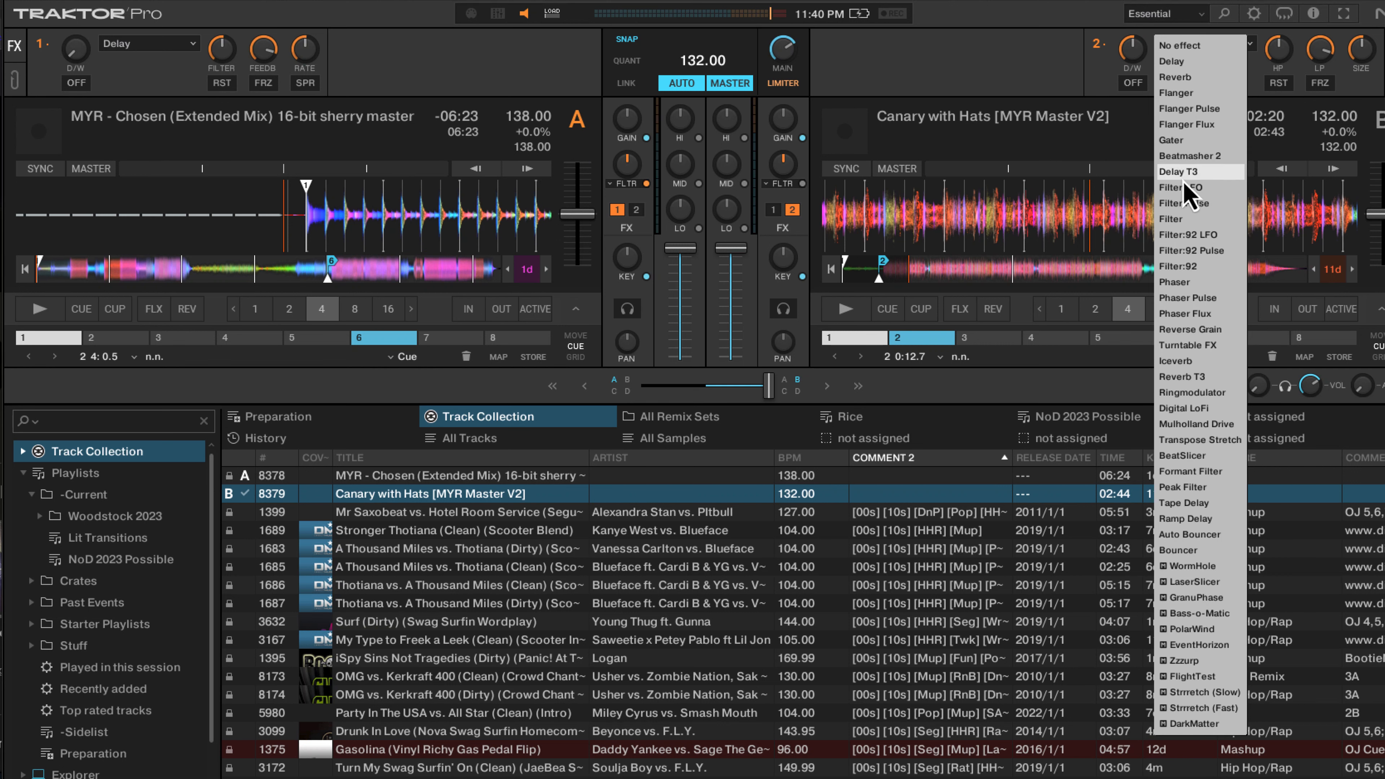
pyautogui.click(1181, 172)
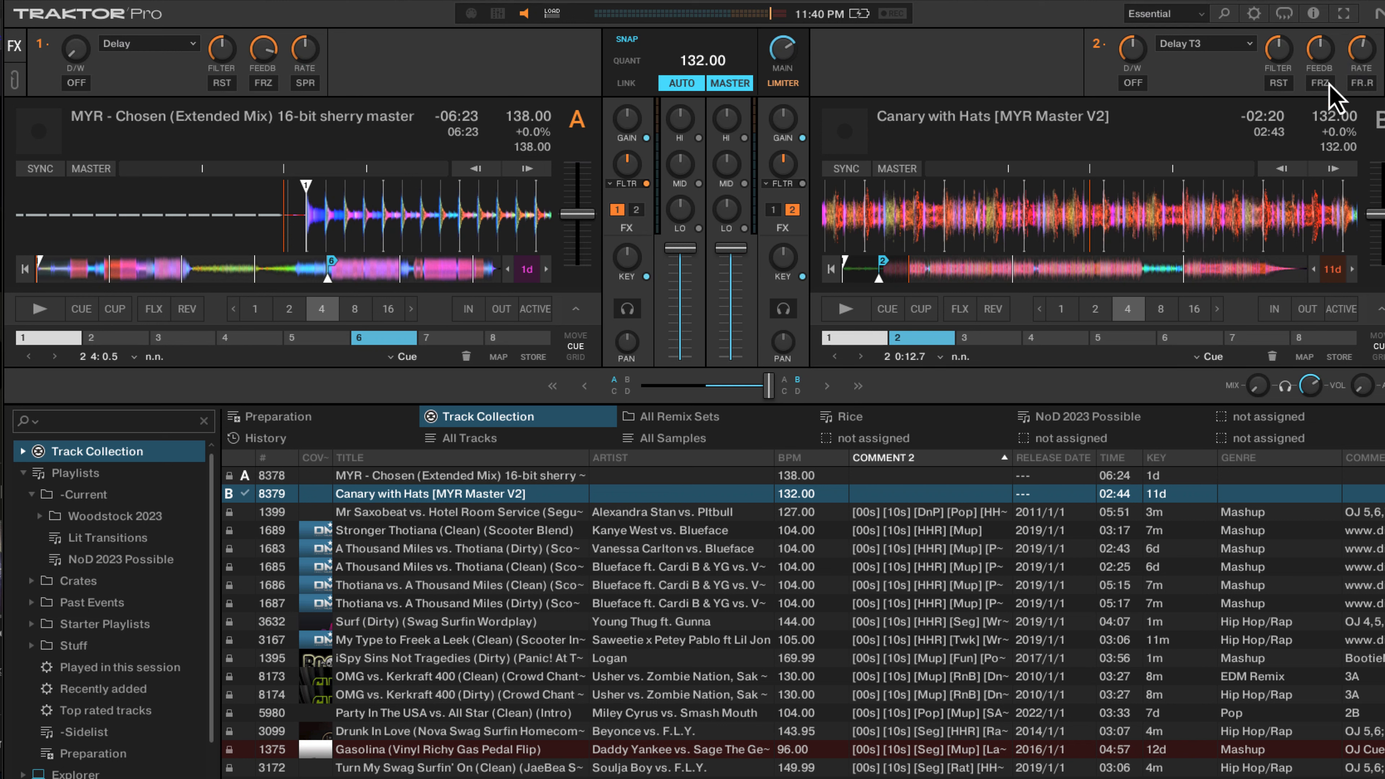
pyautogui.moveTo(759, 275)
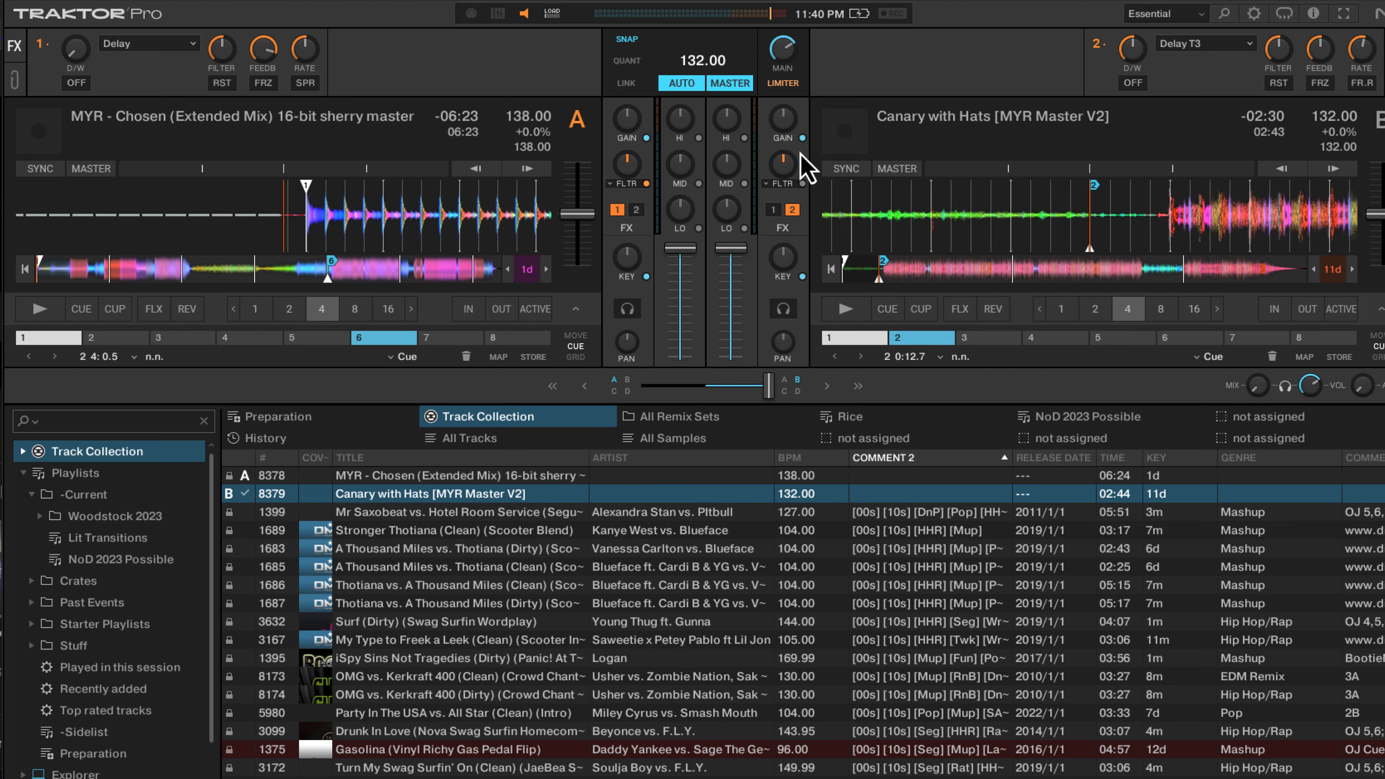
pyautogui.moveTo(807, 141)
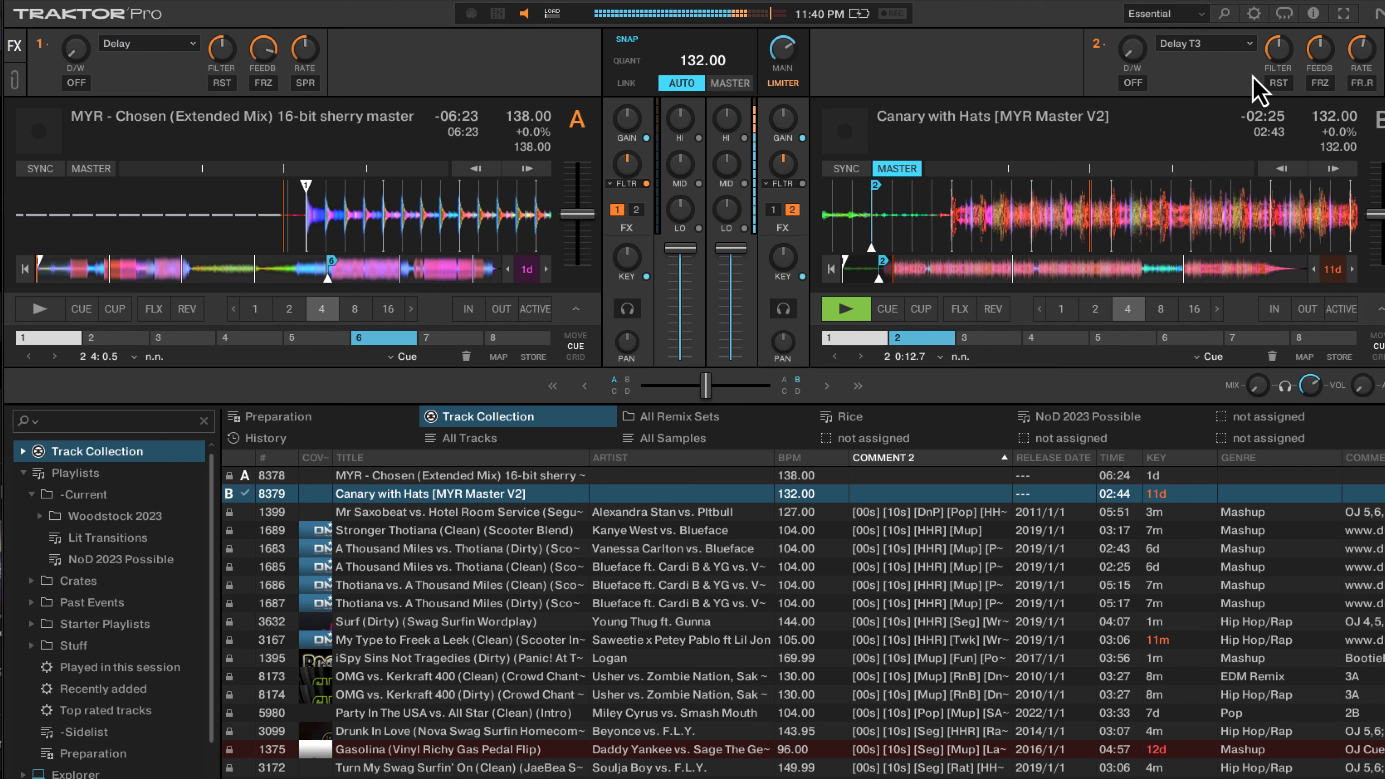
# Switch on Delay T3 with Freeze on FX unit 2 and play deck A again as tempo master.
pyautogui.click(1133, 83)
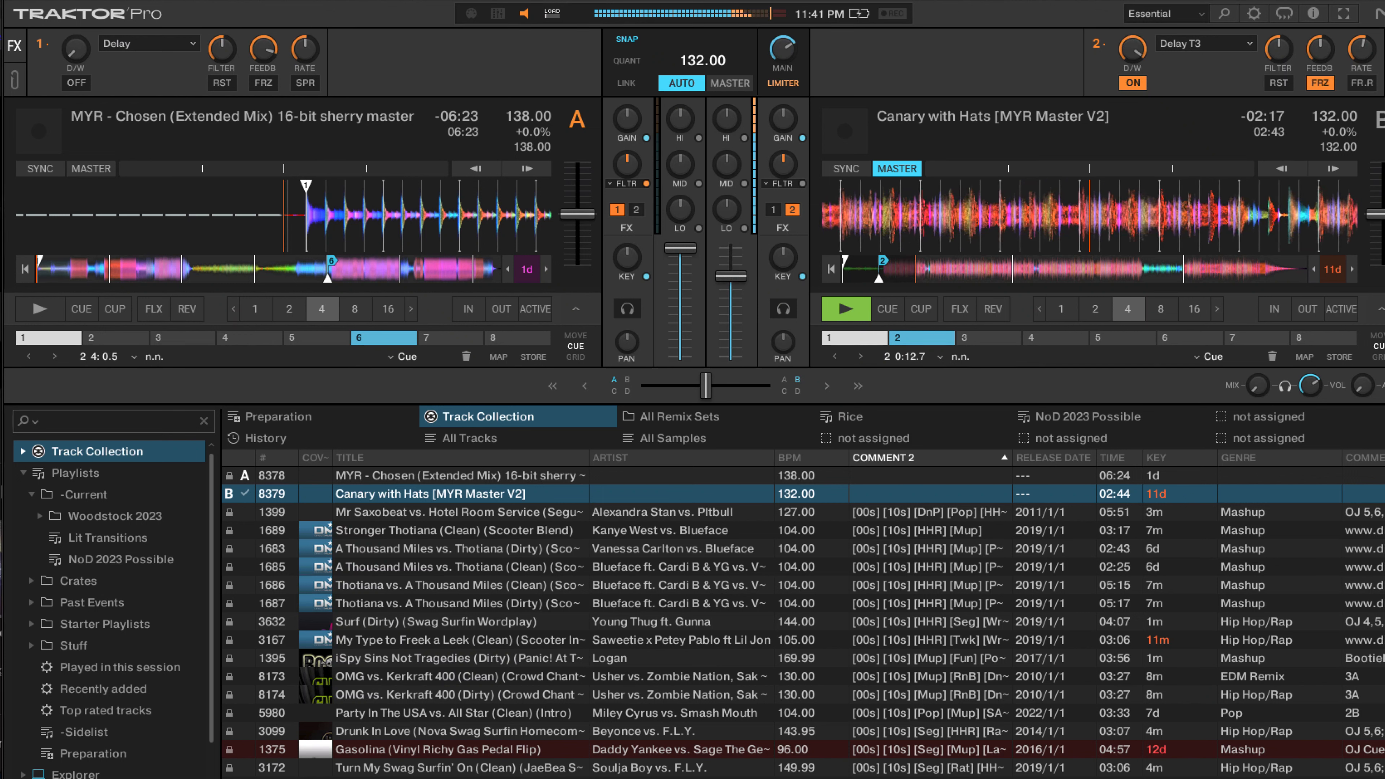
pyautogui.click(38, 309)
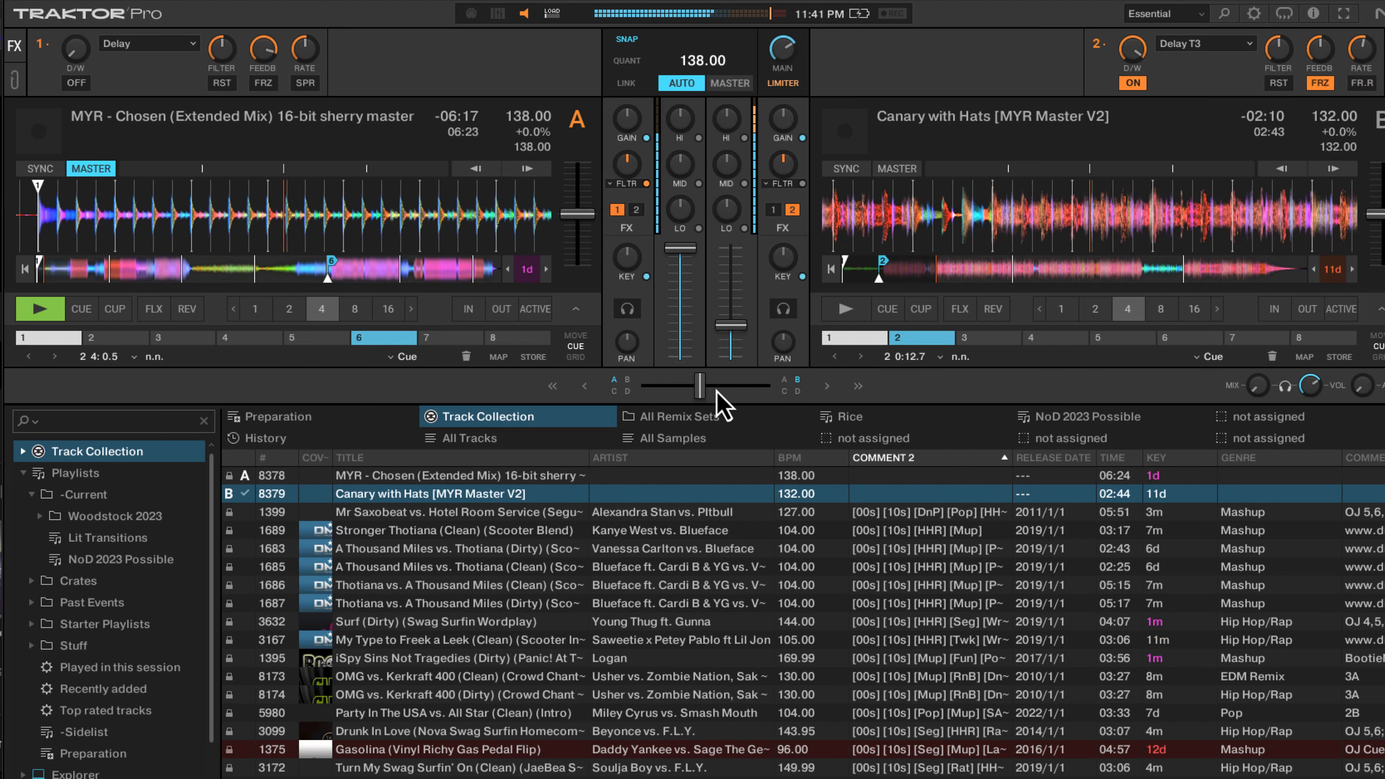
pyautogui.click(39, 308)
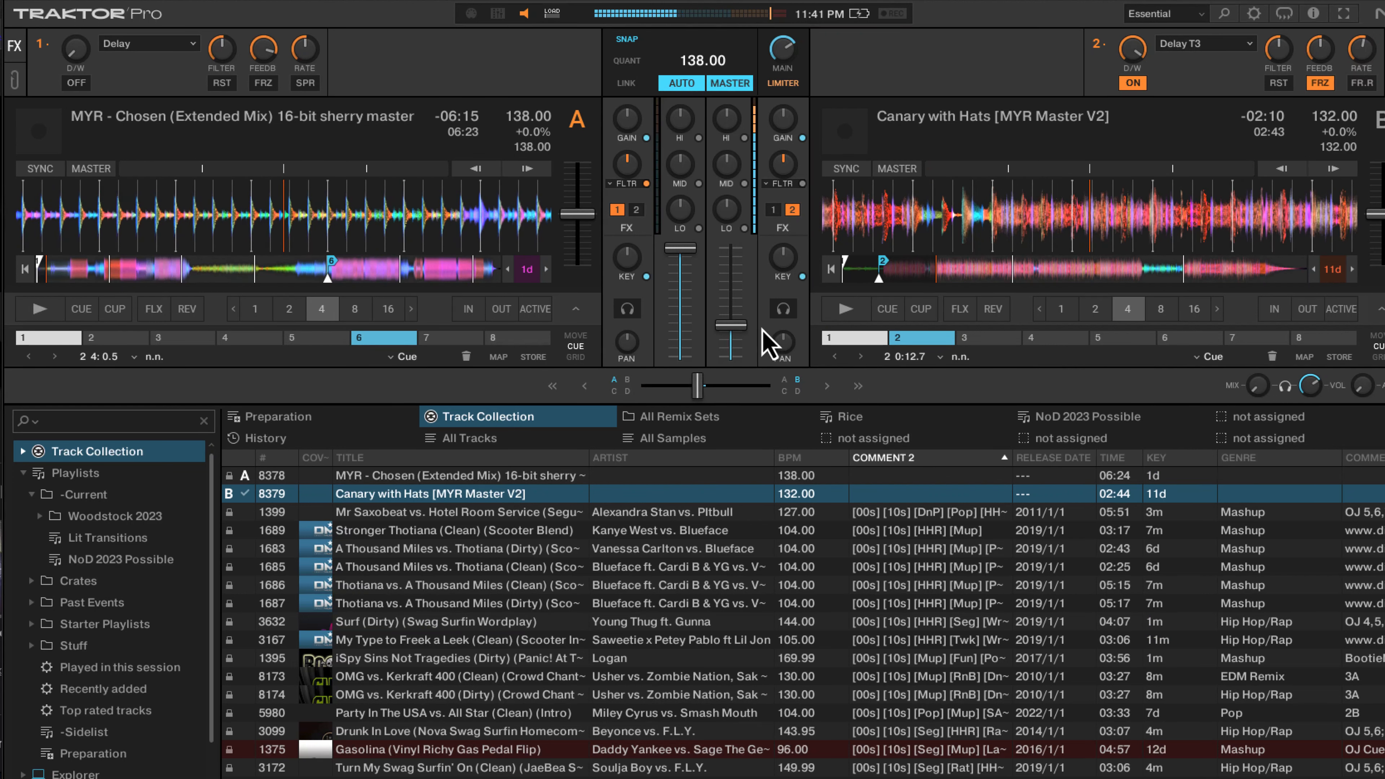
pyautogui.moveTo(1307, 93)
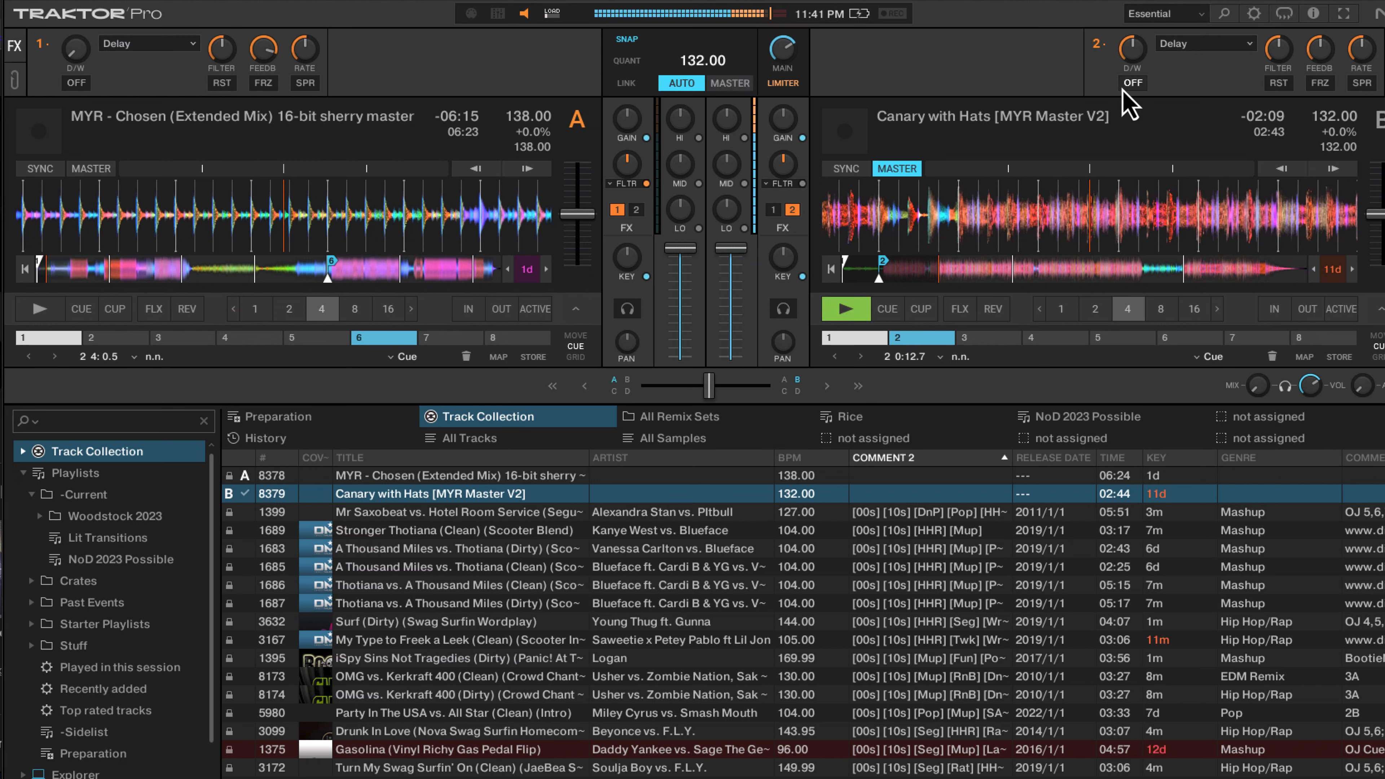
# Turn FX unit 2's plain Delay on over deck B and return deck A to its start cue.
pyautogui.click(1132, 82)
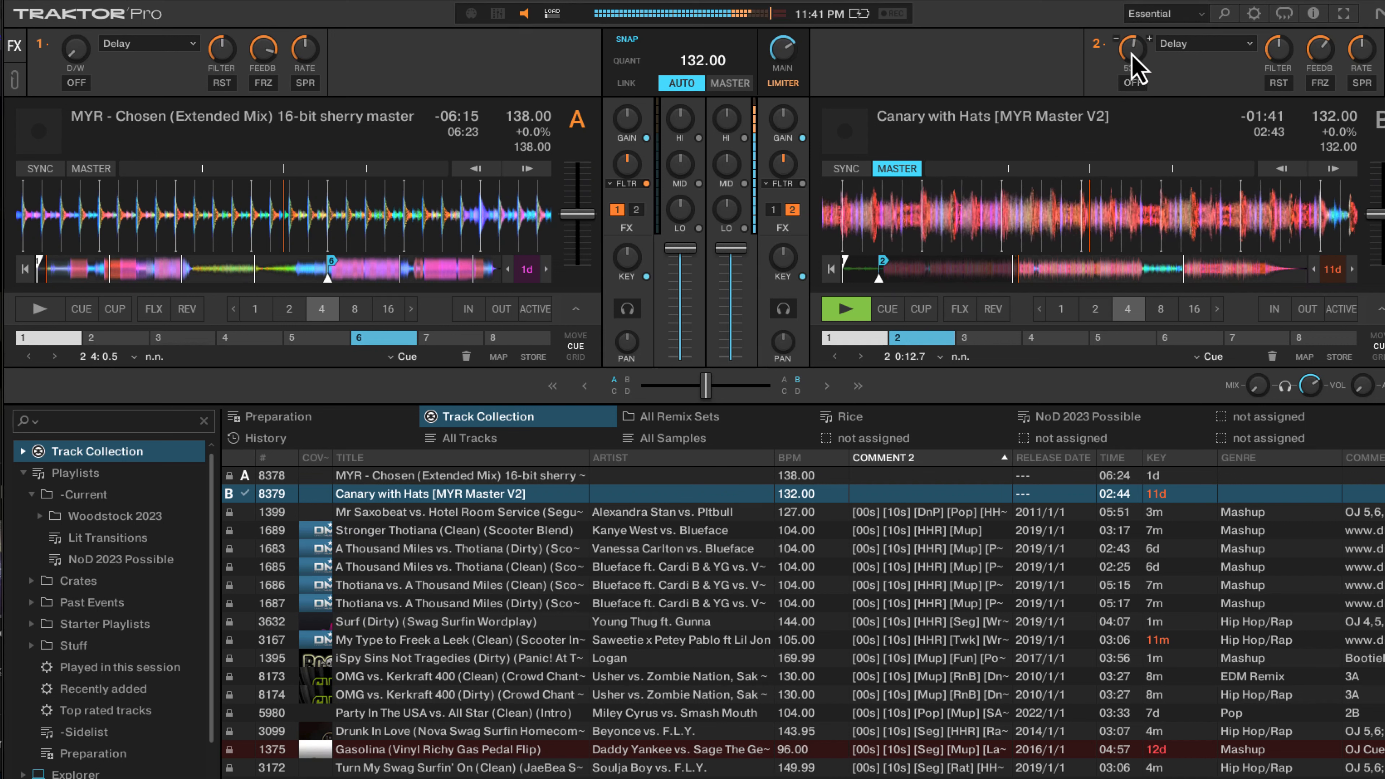
pyautogui.click(1131, 62)
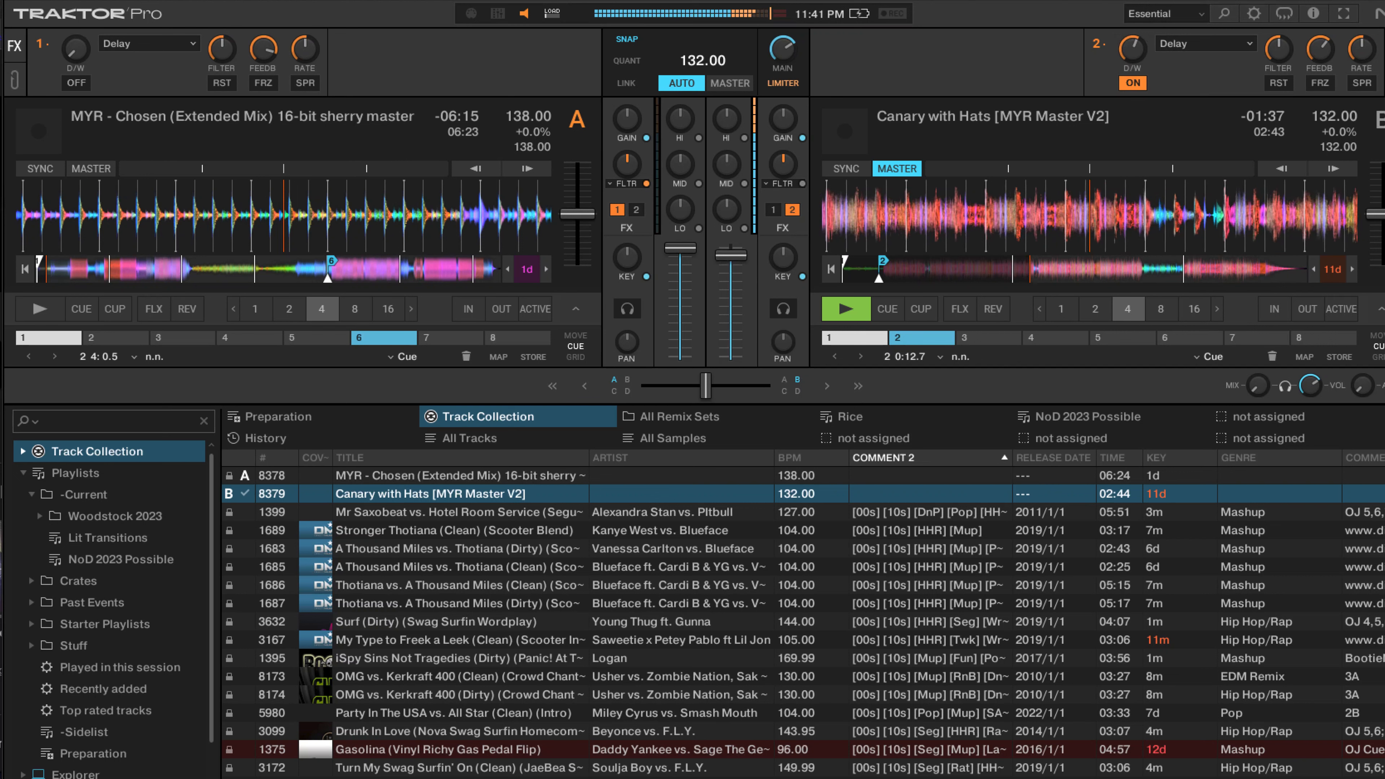
pyautogui.click(39, 308)
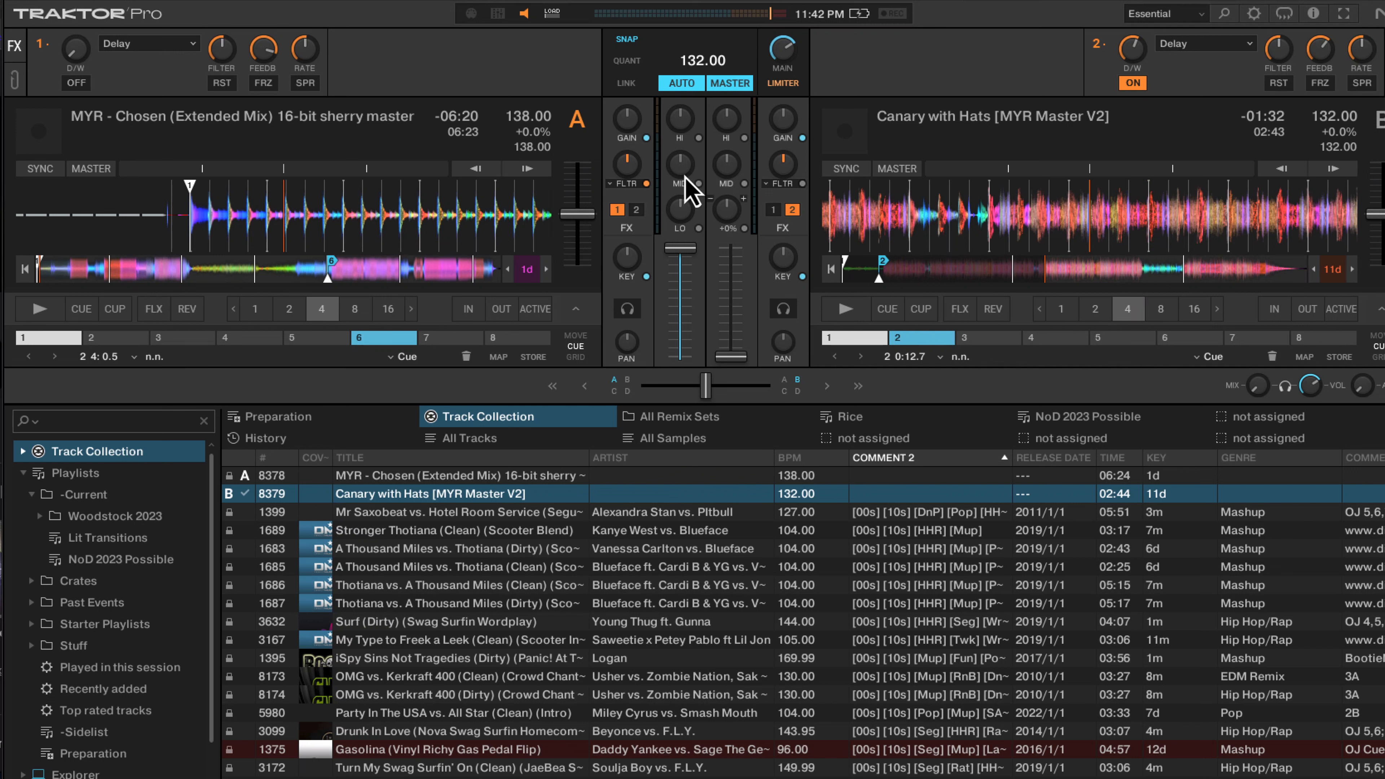
pyautogui.moveTo(921, 161)
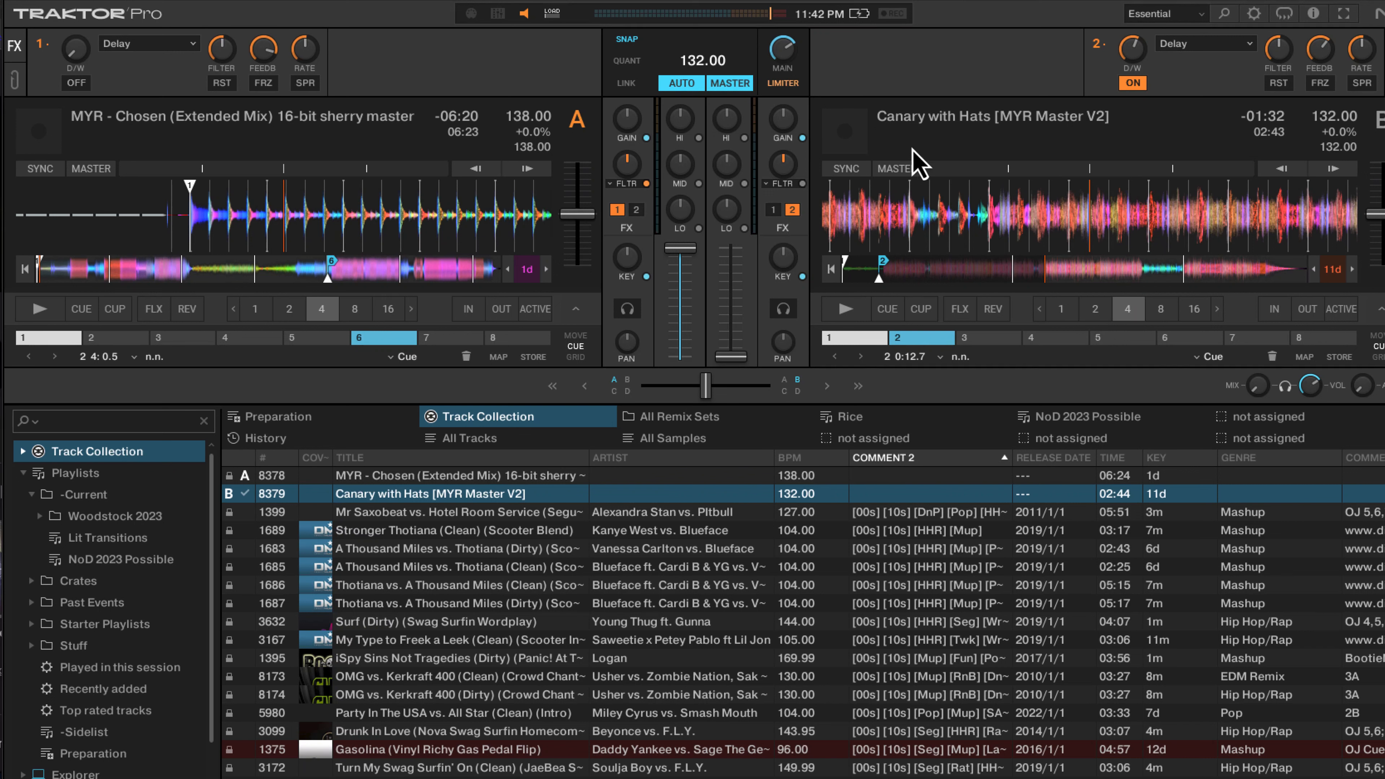
pyautogui.moveTo(394, 292)
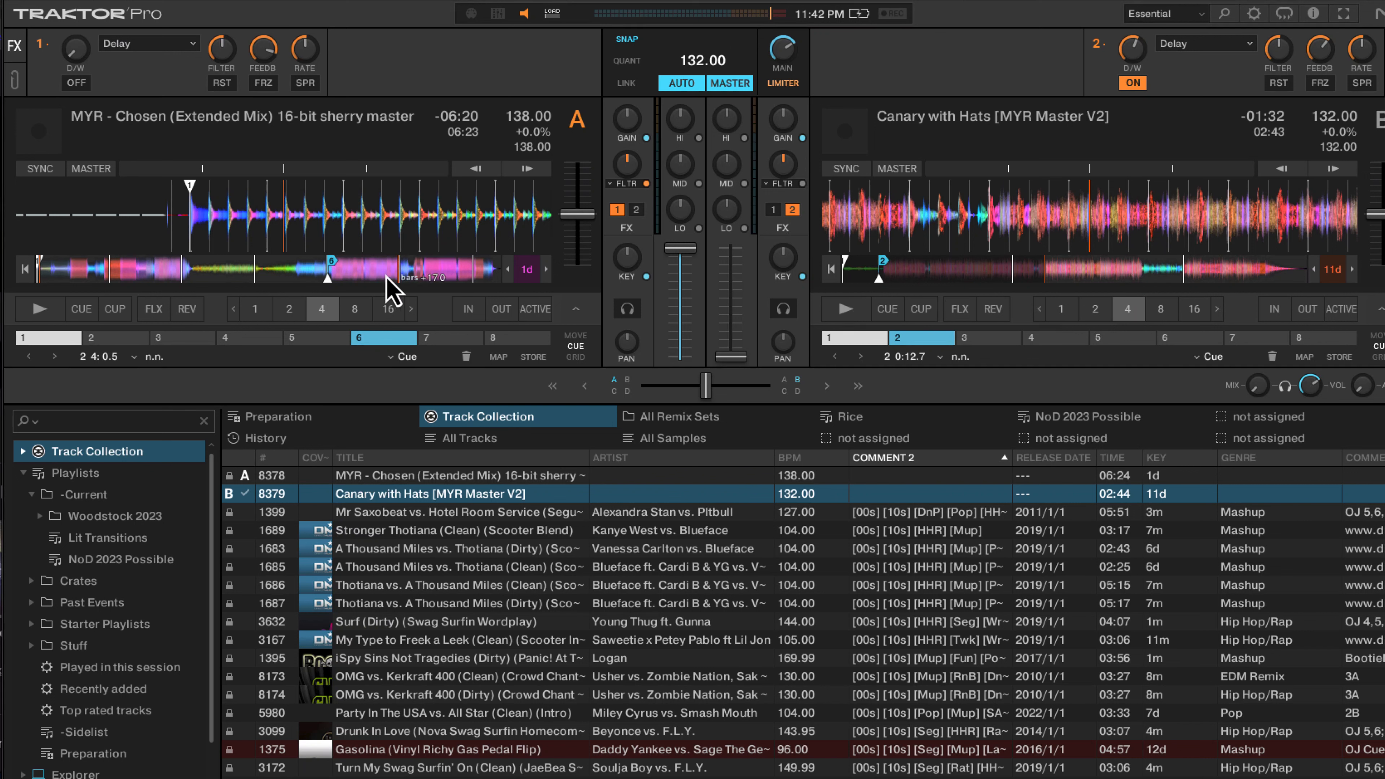
pyautogui.moveTo(998, 40)
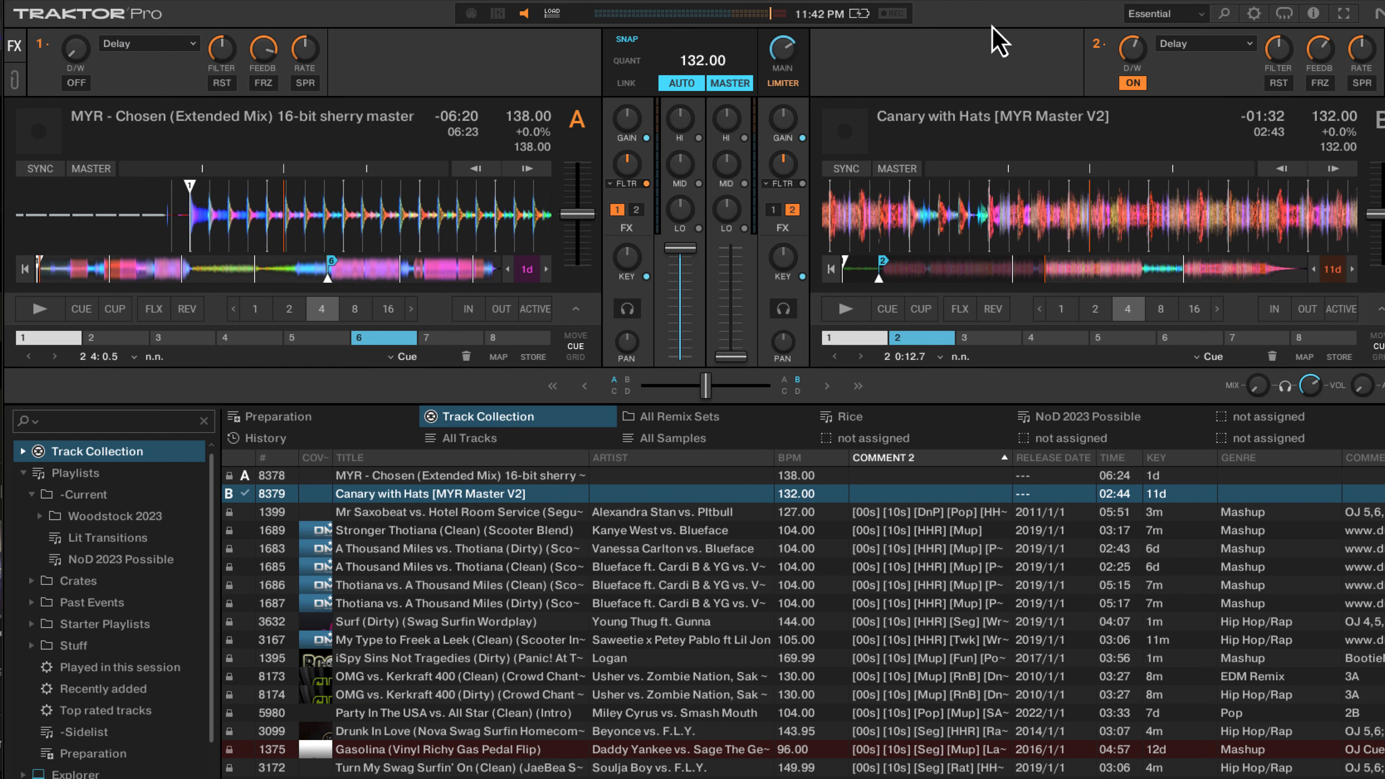